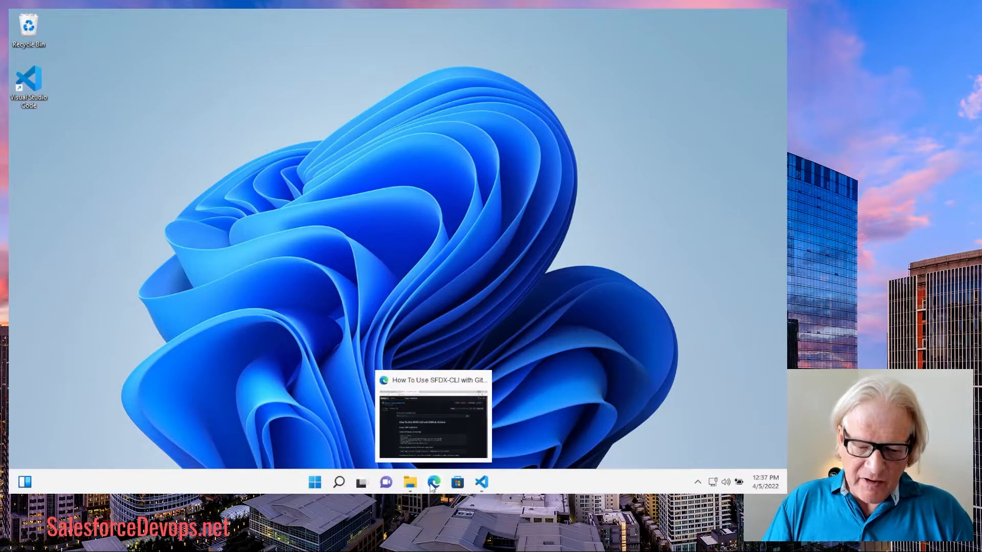
# Step: Review the SFDX GitHub Actions guide in the browser, scrolling through its setup instructions
pyautogui.click(431, 421)
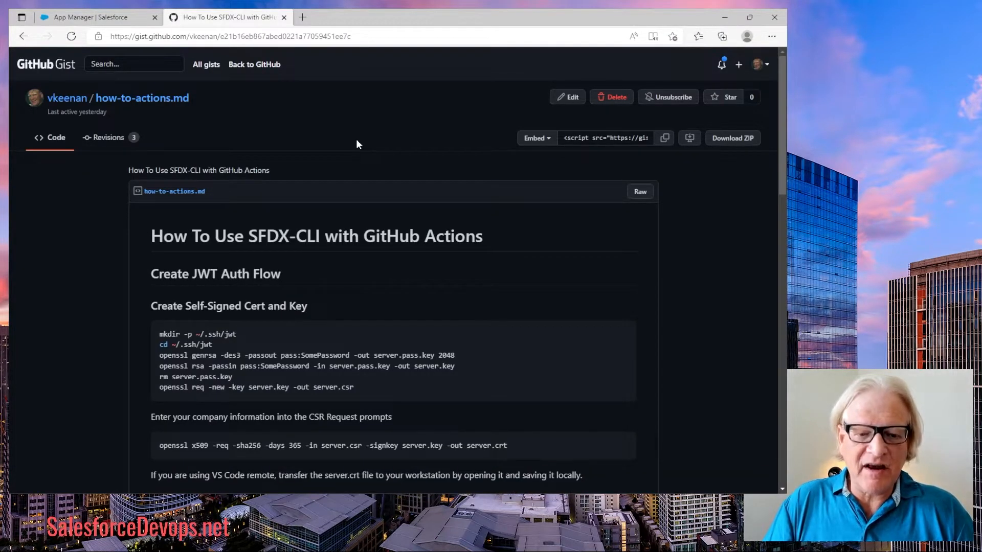
pyautogui.moveTo(221, 279)
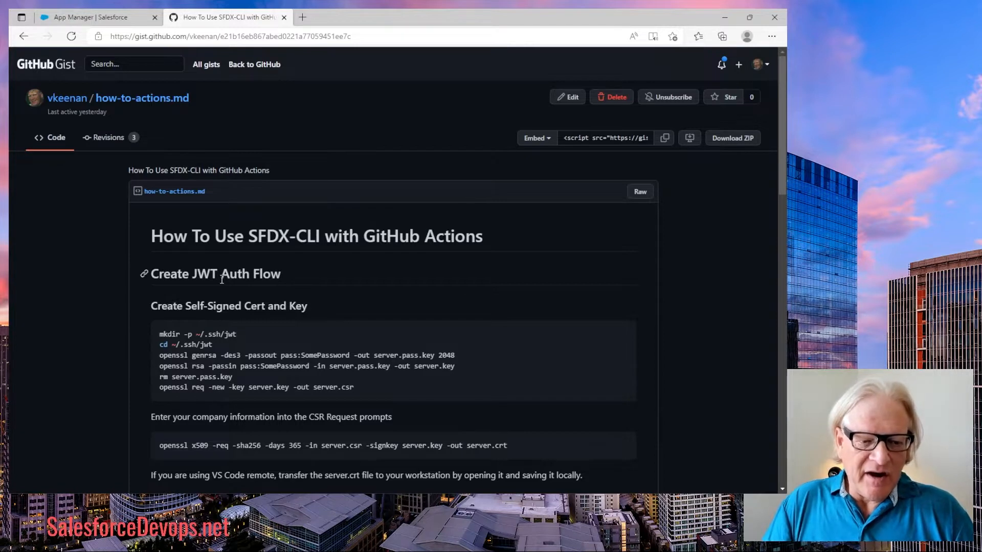
pyautogui.moveTo(145, 275)
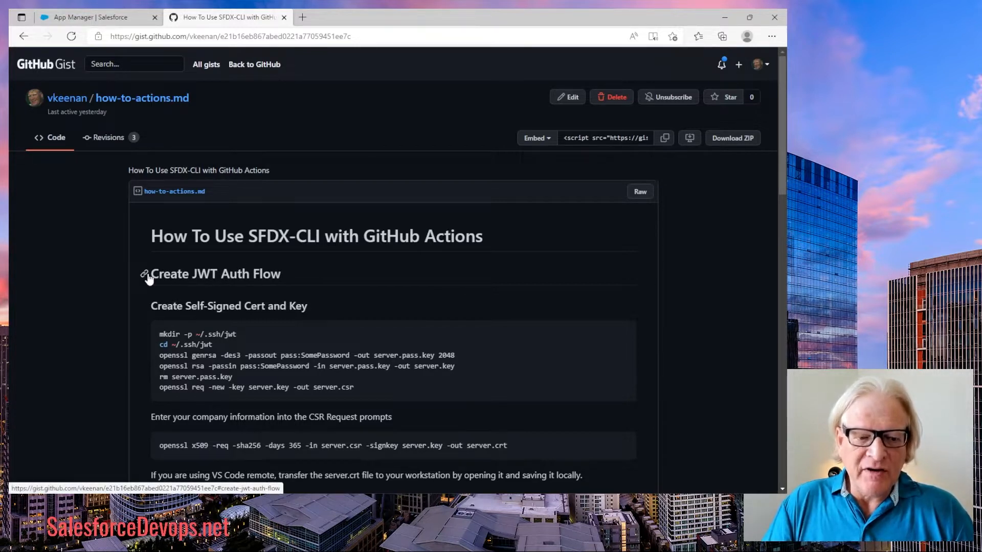
pyautogui.moveTo(344, 319)
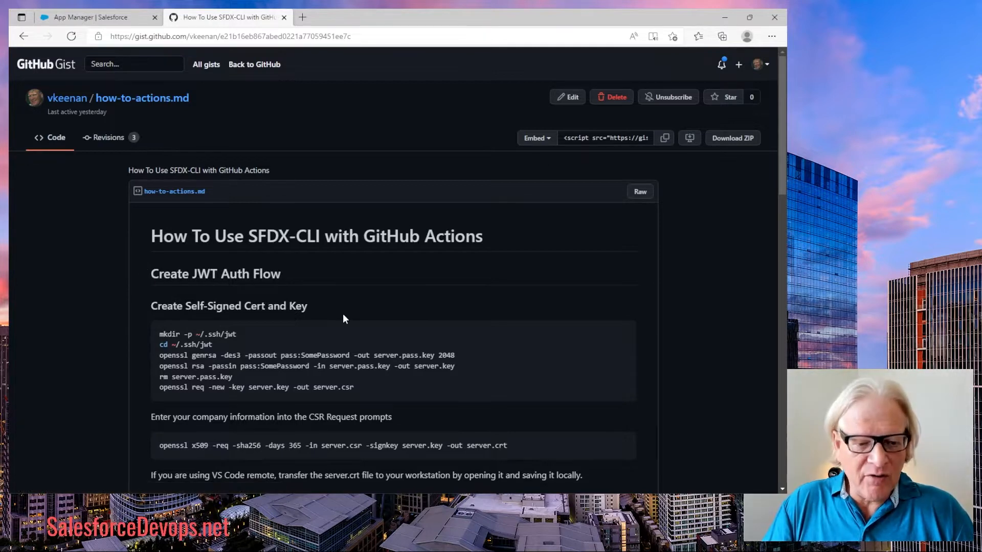
pyautogui.scroll(-3)
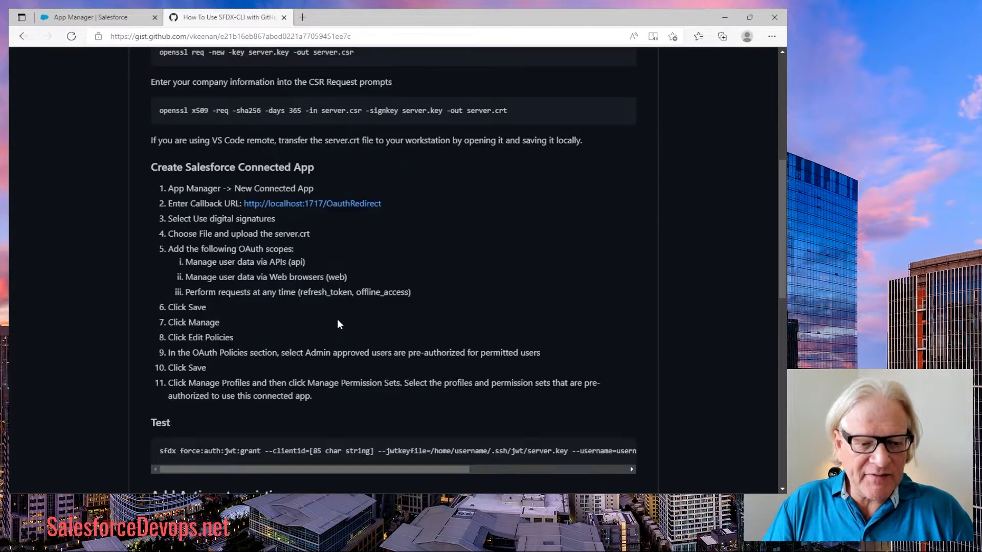
pyautogui.moveTo(252, 389)
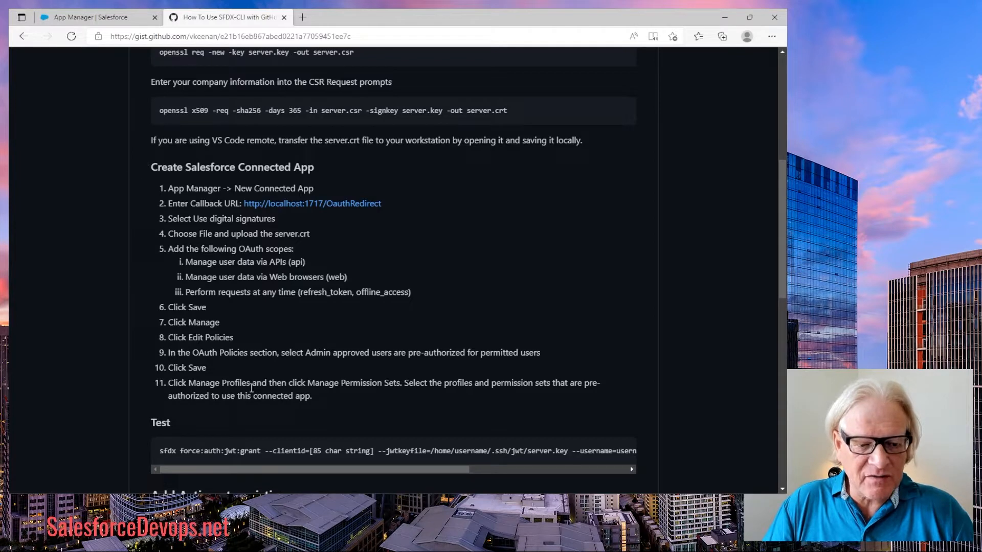
pyautogui.scroll(-3)
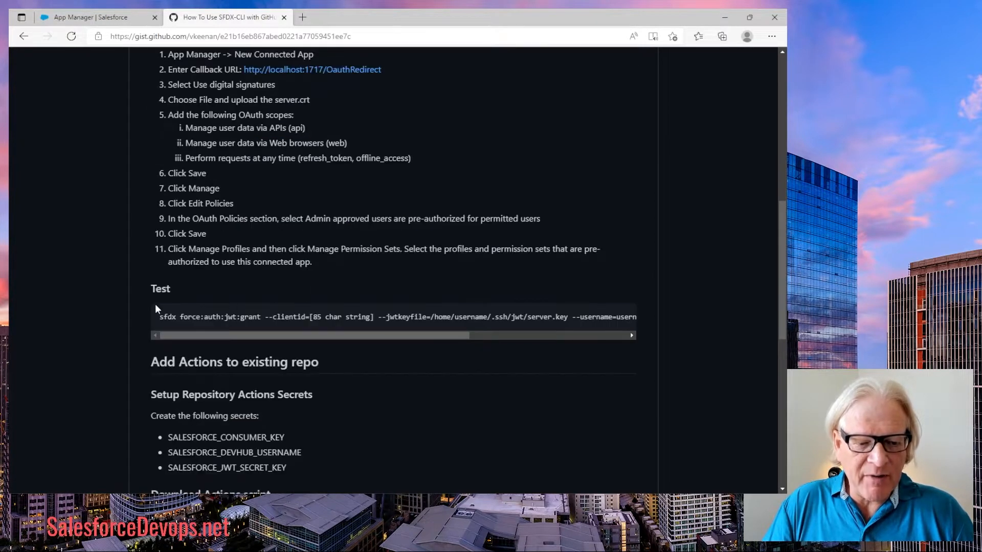
pyautogui.scroll(-3)
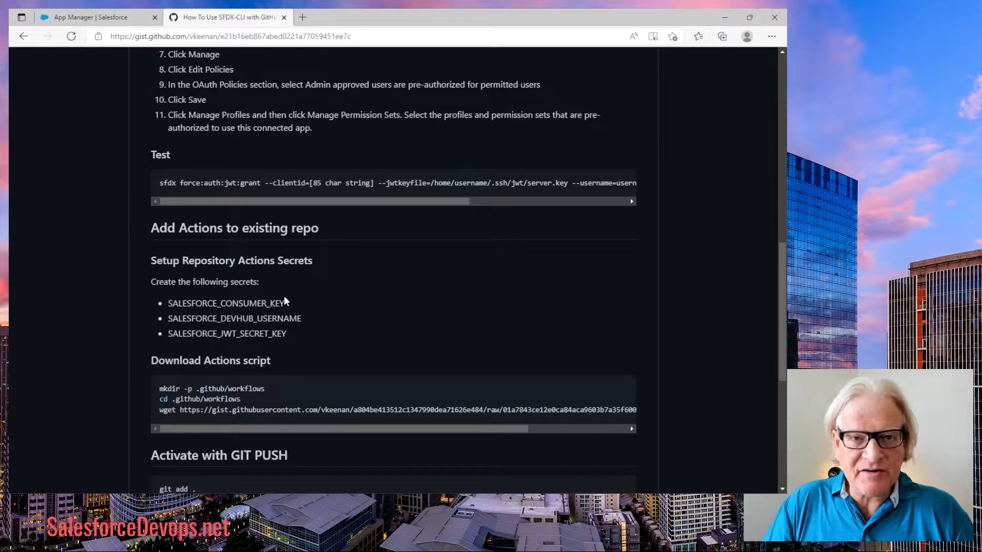
pyautogui.scroll(-3)
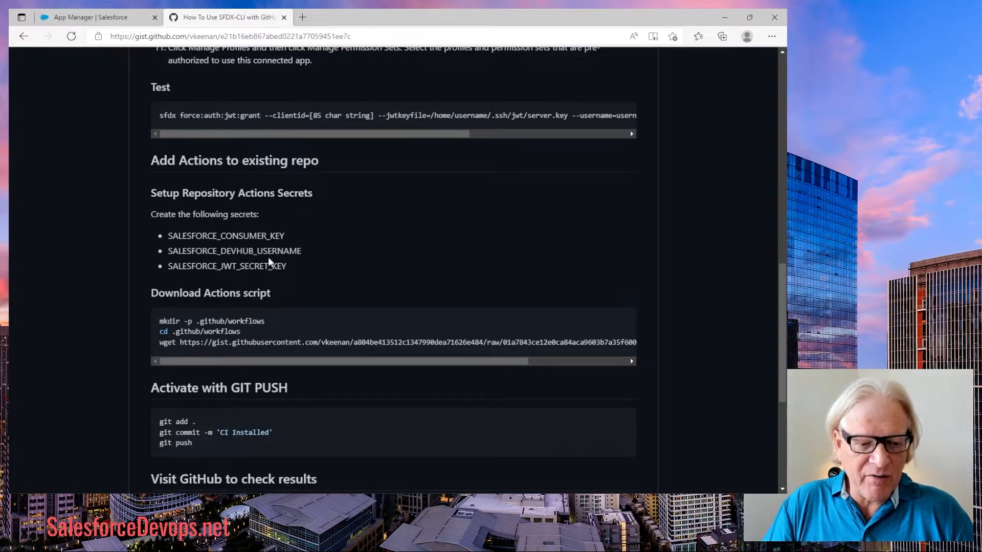
pyautogui.scroll(-3)
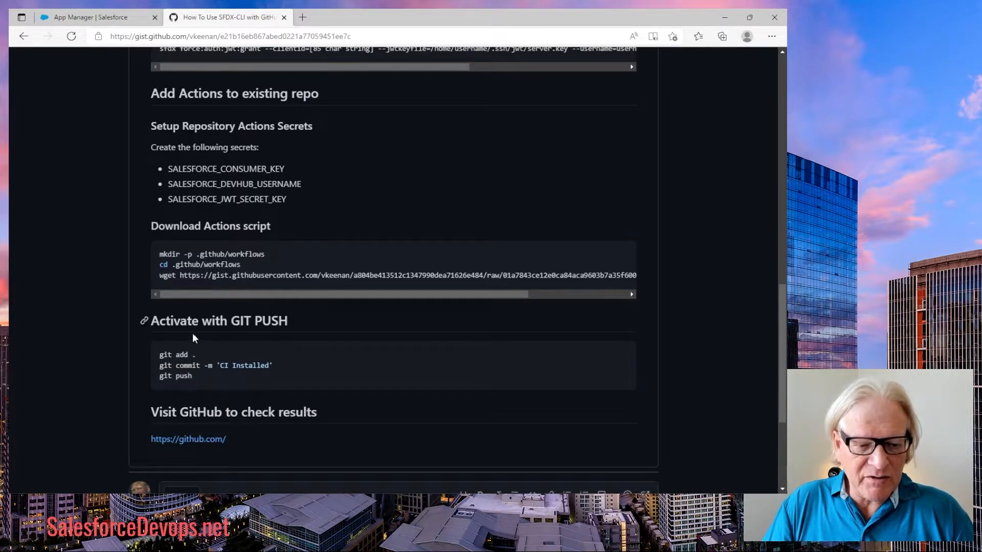
pyautogui.scroll(-3)
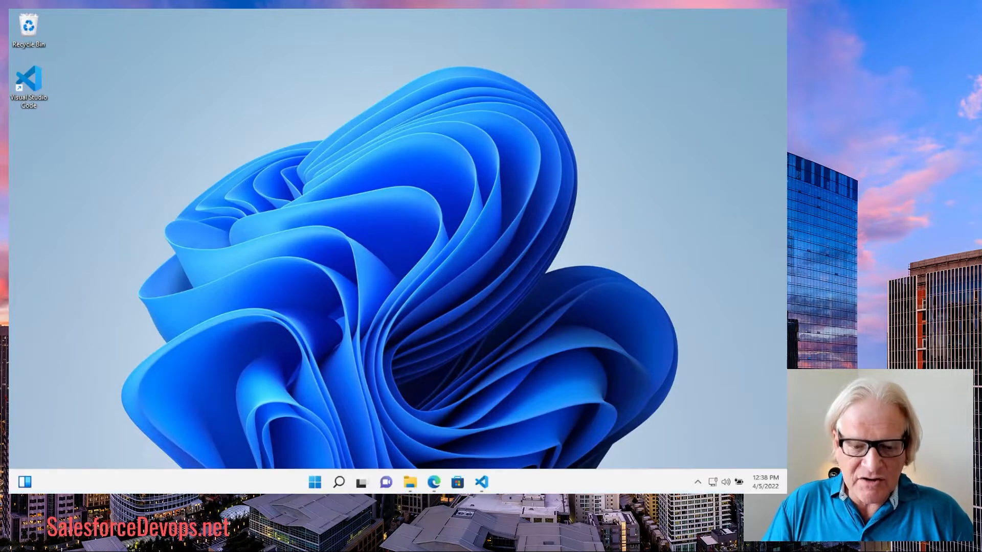
# Step: Browse manifest/package.xml and the force-app Apex classes in the spring2022 project, then close and collapse everything
pyautogui.click(480, 483)
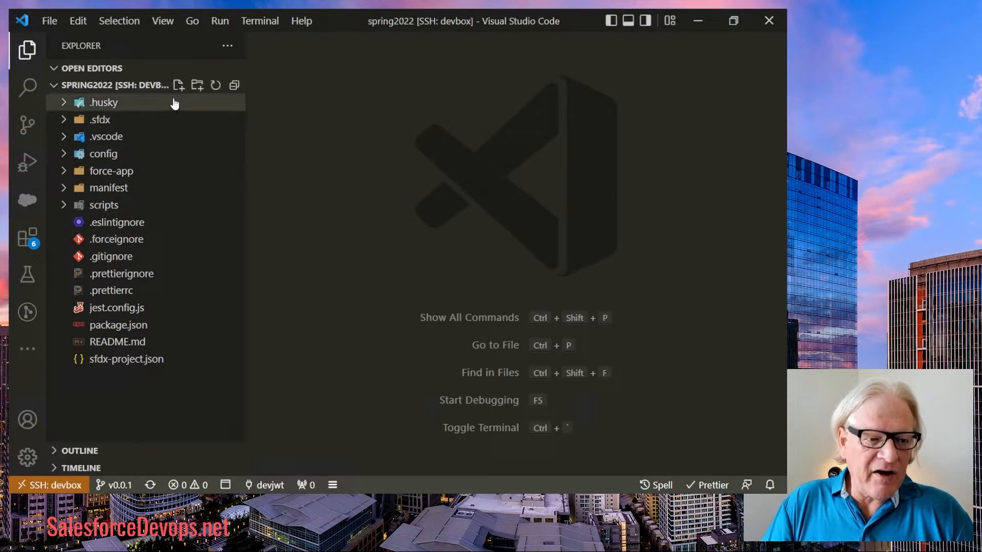
pyautogui.moveTo(168, 410)
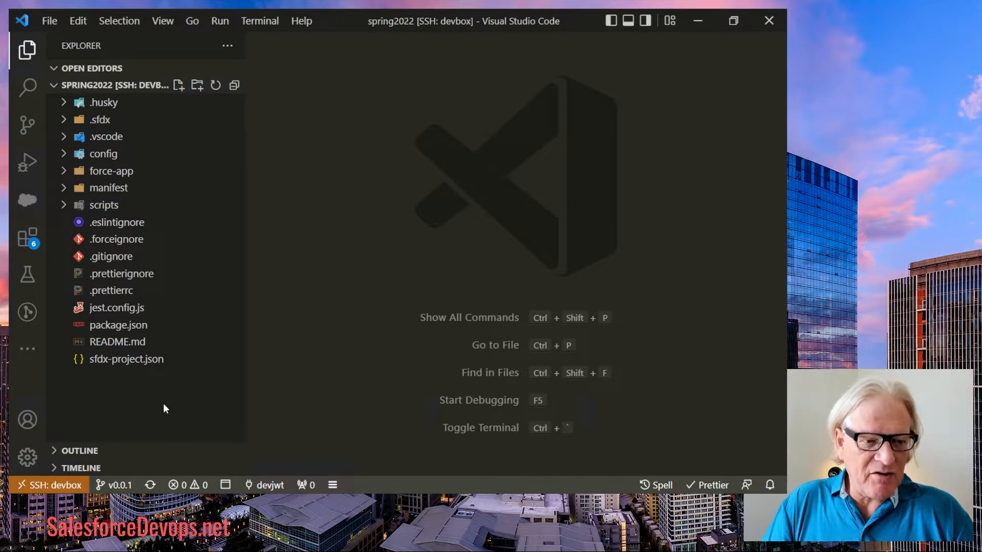
pyautogui.click(108, 189)
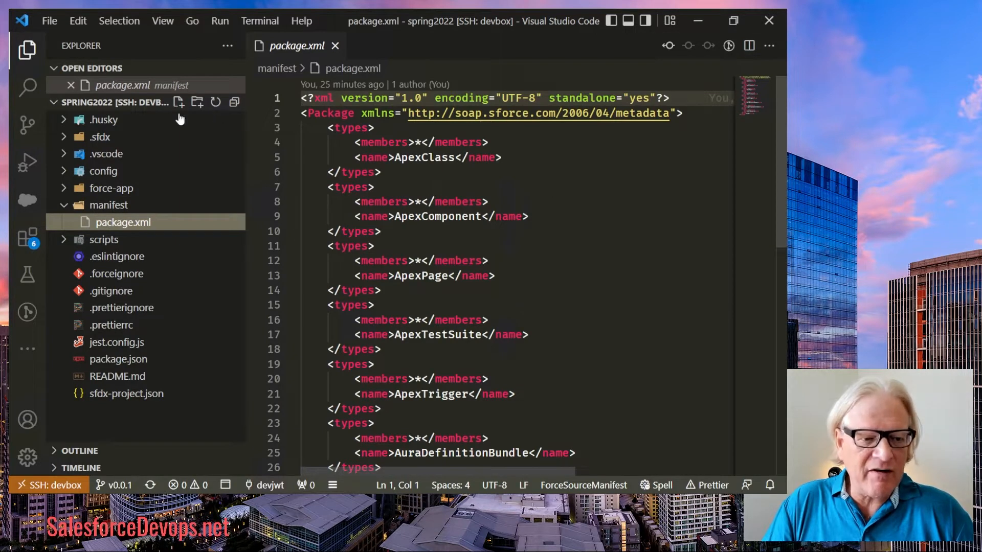
pyautogui.click(111, 188)
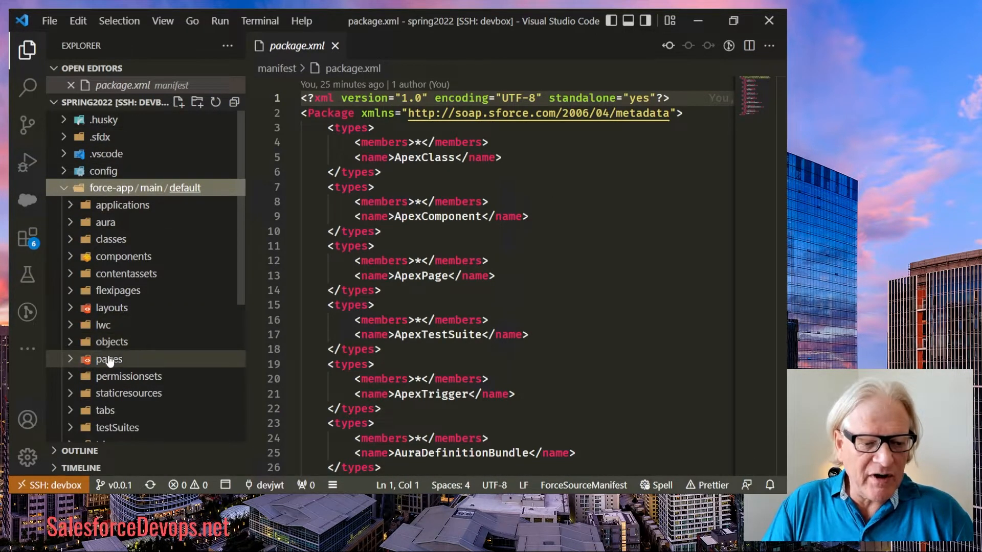
pyautogui.click(111, 239)
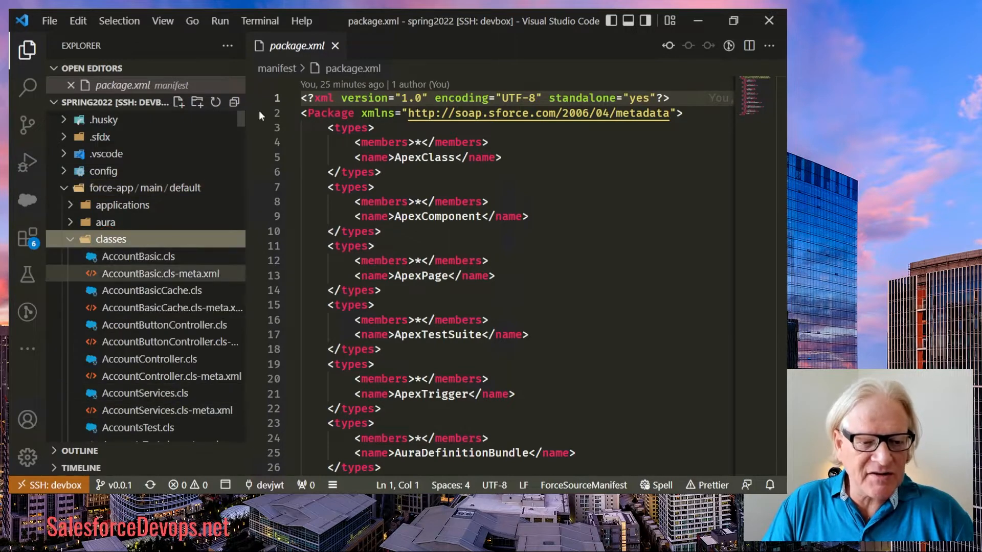
pyautogui.moveTo(335, 46)
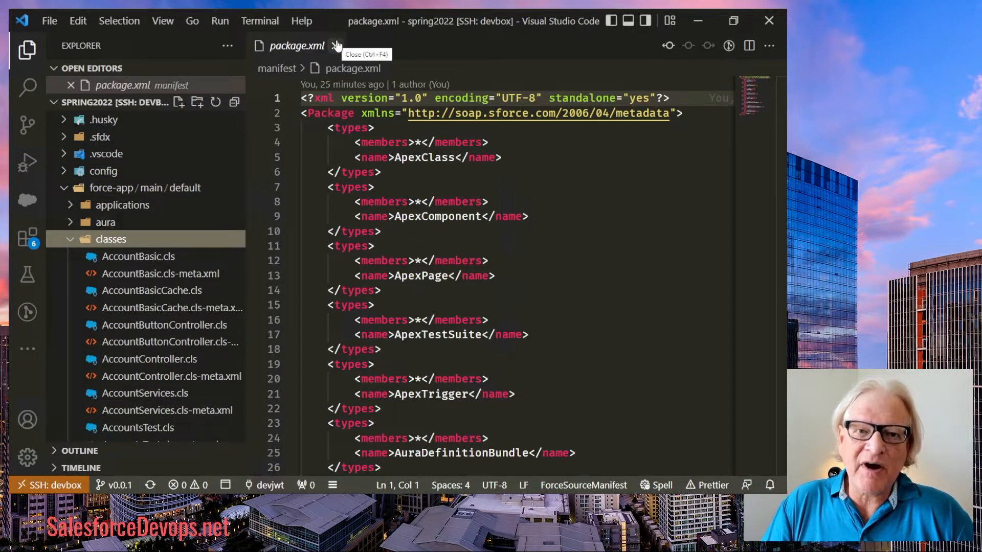
pyautogui.click(337, 46)
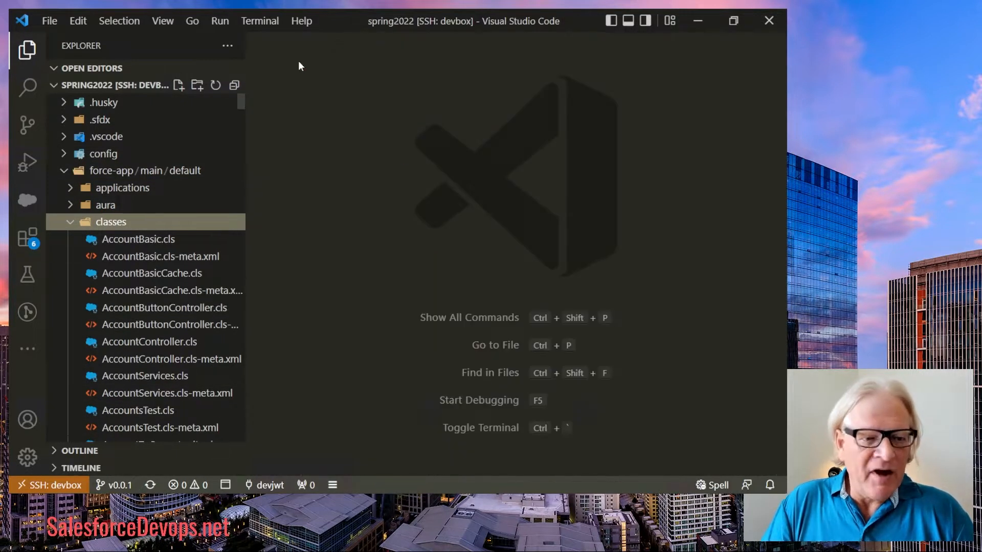
pyautogui.click(65, 171)
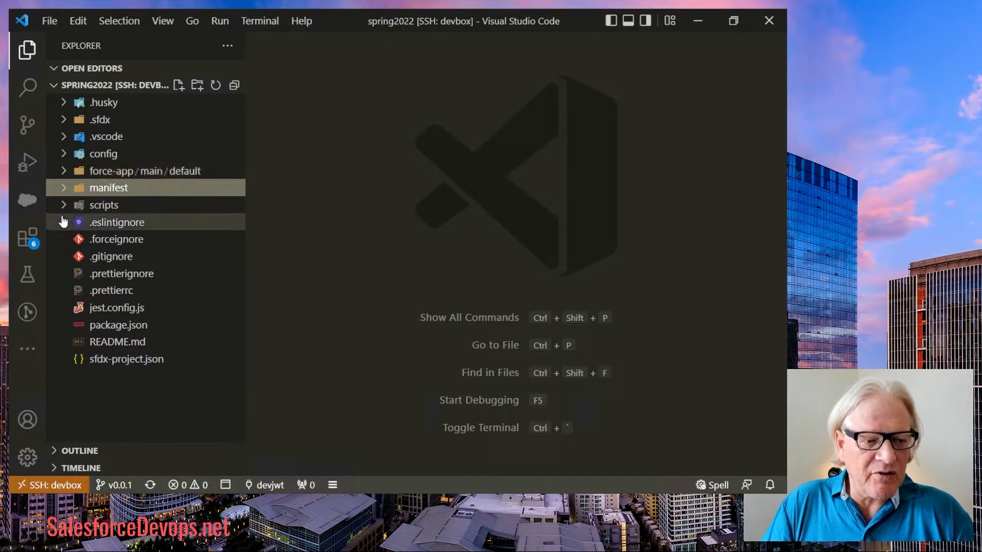
pyautogui.moveTo(456, 236)
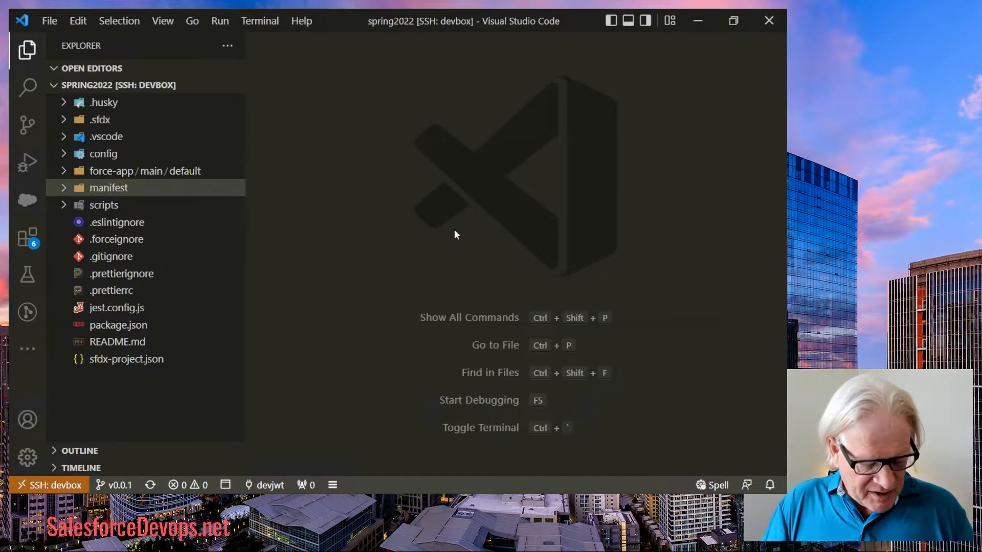
# Step: Bring up a full-height terminal and change directory to ~/.ssh/jwt
pyautogui.press('Ctrl+`')
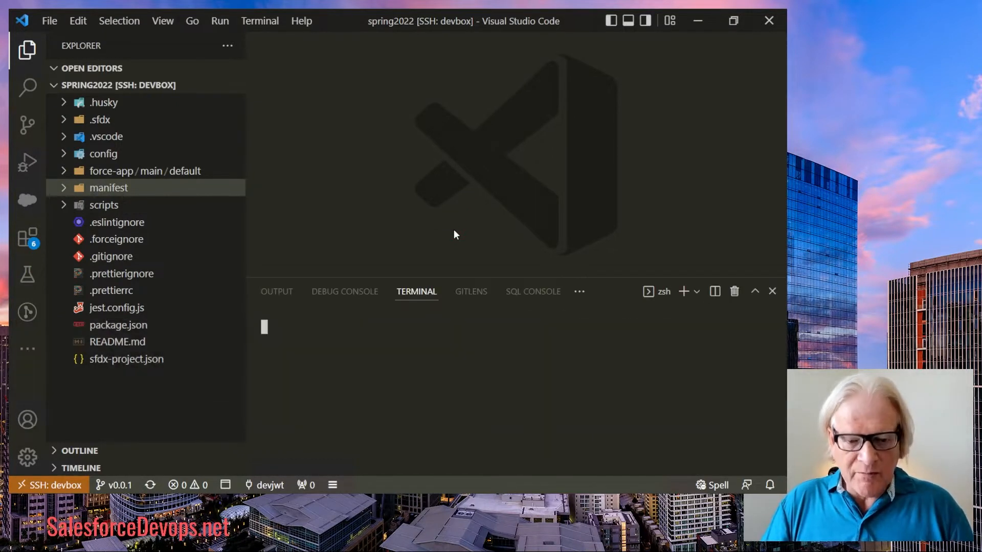
pyautogui.press('Ctrl')
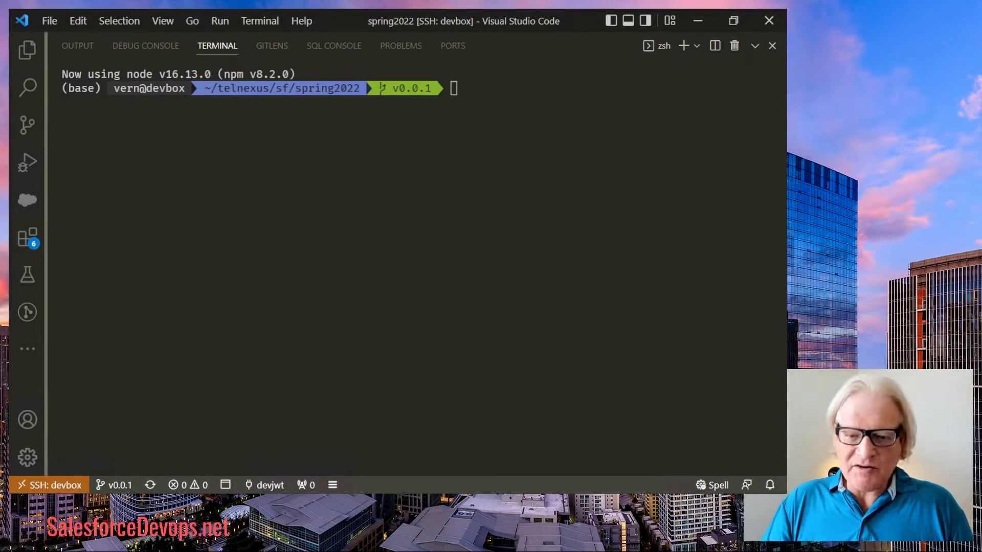
pyautogui.write('cd')
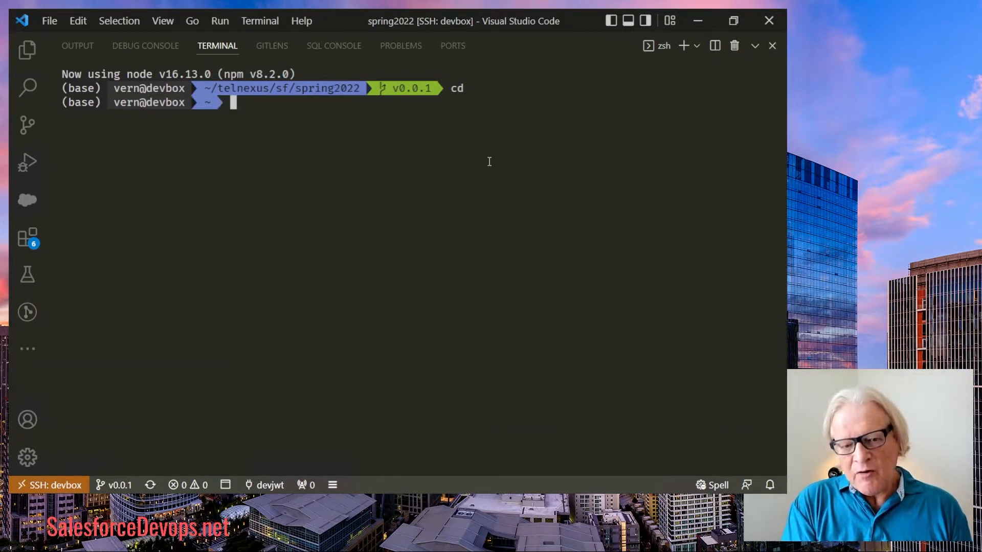
pyautogui.write('cd .ssh')
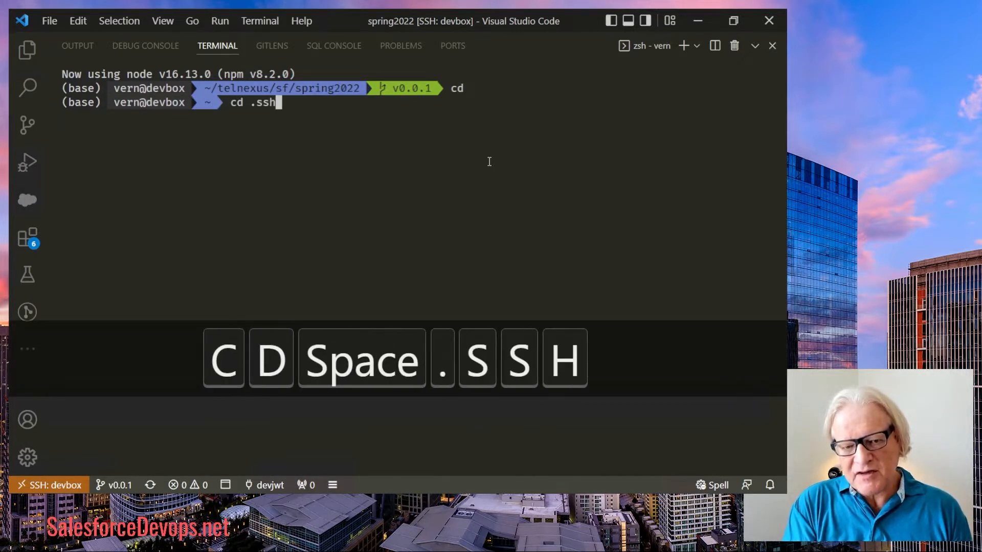
pyautogui.press('Enter')
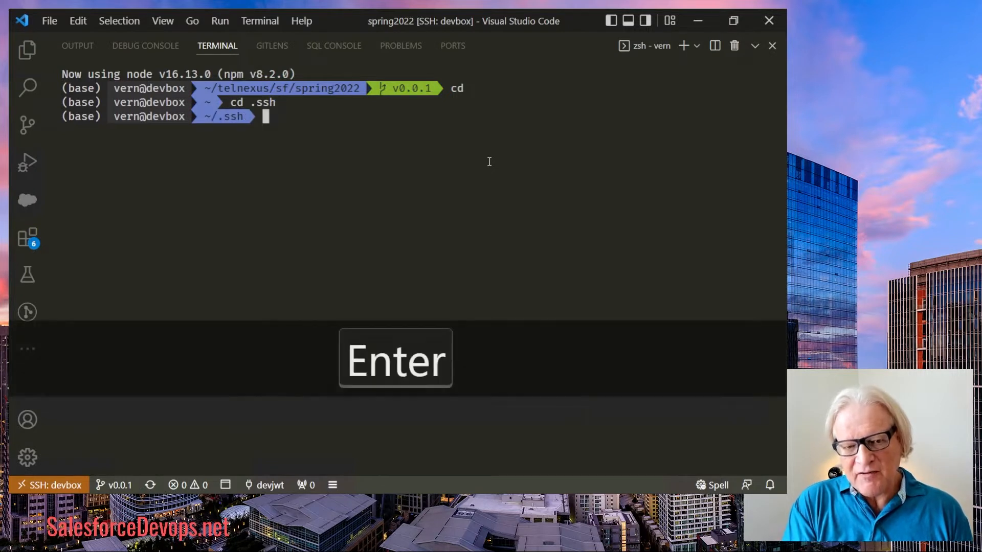
pyautogui.write('cd jwt')
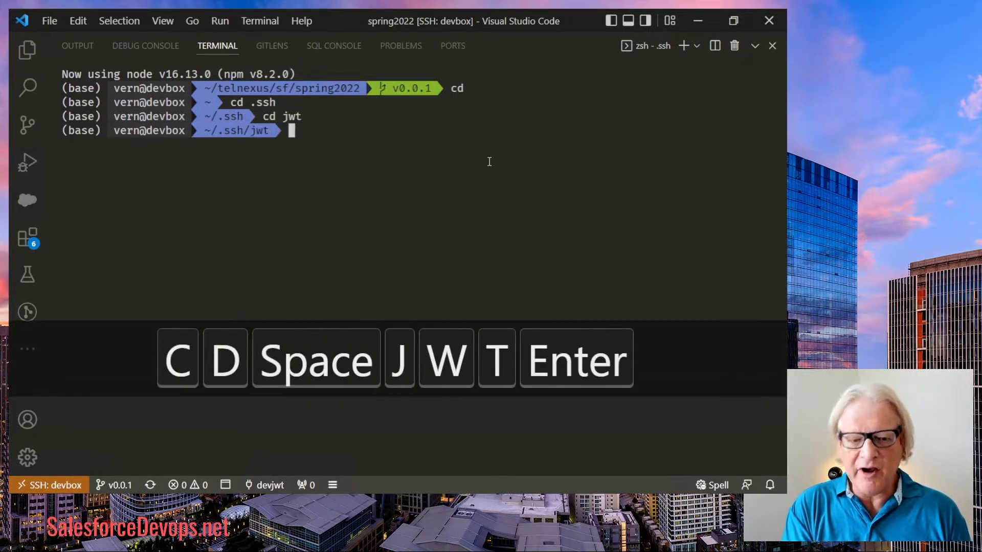
pyautogui.press('Enter')
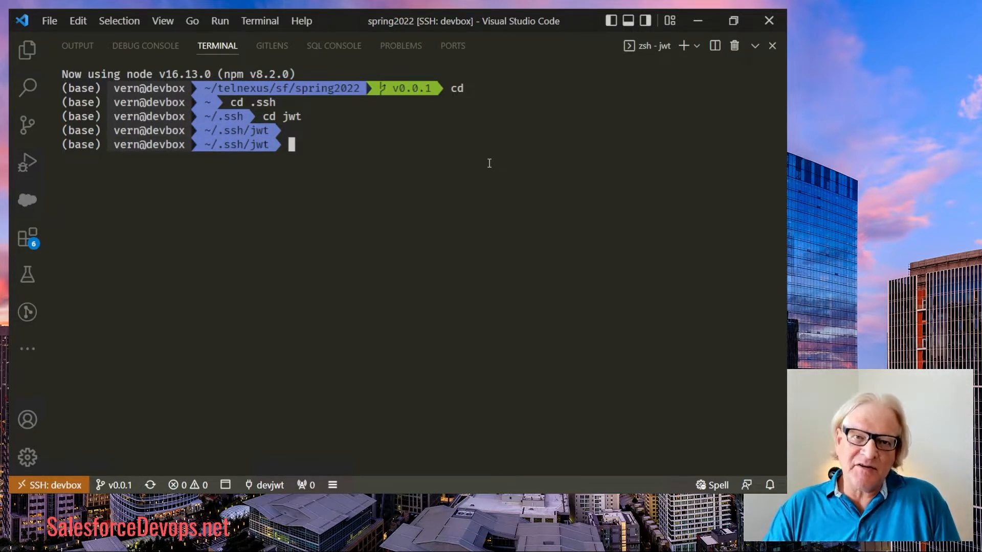
pyautogui.moveTo(25, 163)
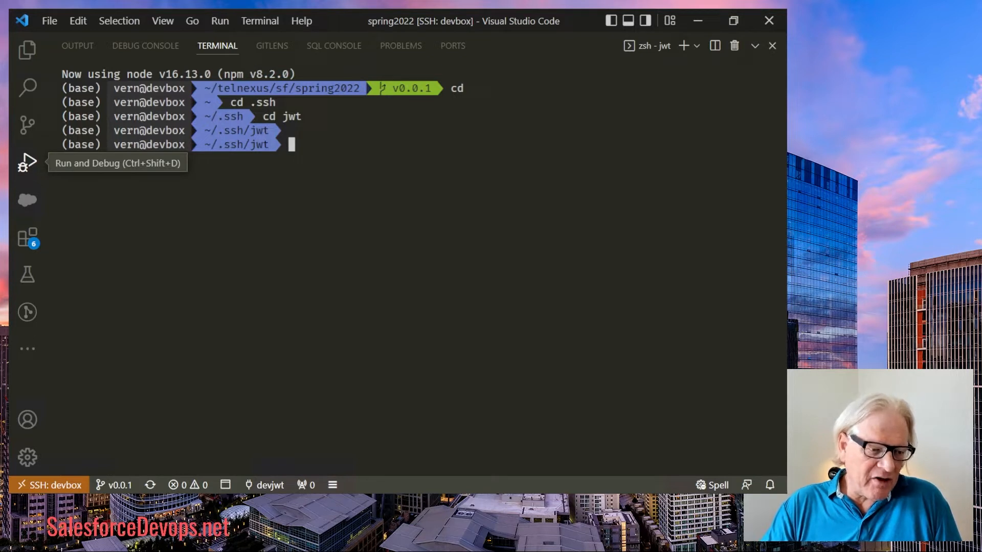
pyautogui.moveTo(348, 180)
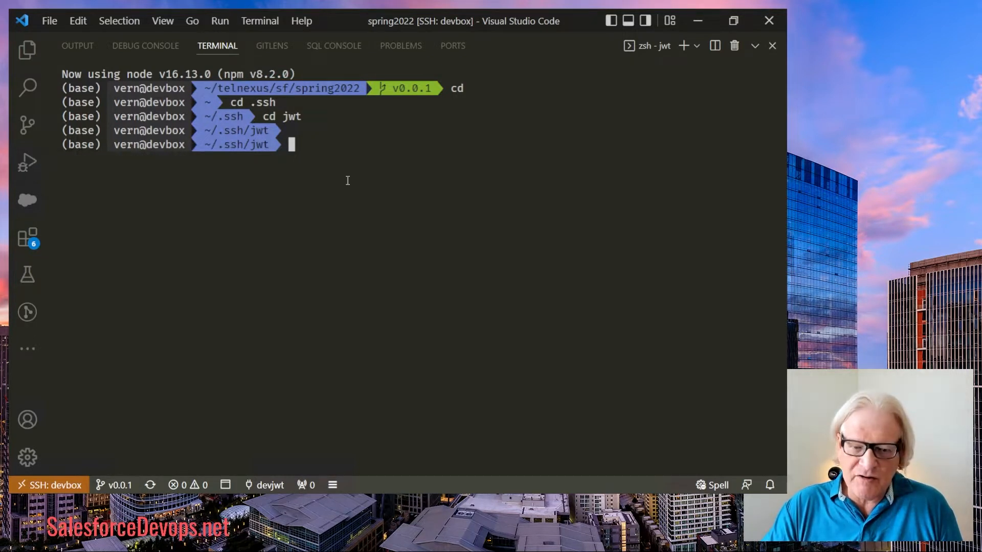
# Step: Cancel the stalled mkdir paste and run the pasted openssl genrsa, rsa and req commands
pyautogui.write('mkdir -p ~/.ssh/jwt')
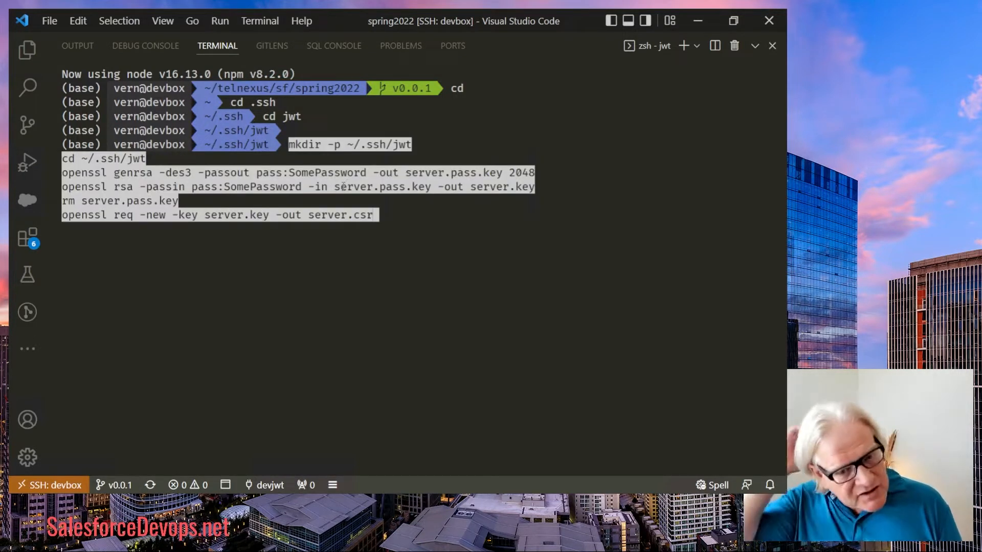
pyautogui.press('Ctrl')
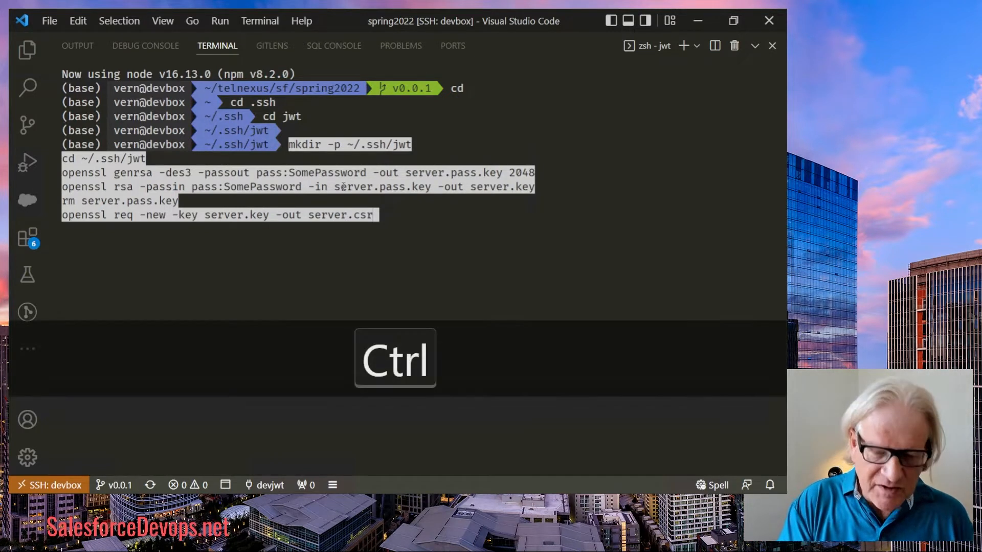
pyautogui.press('Ctrl+C')
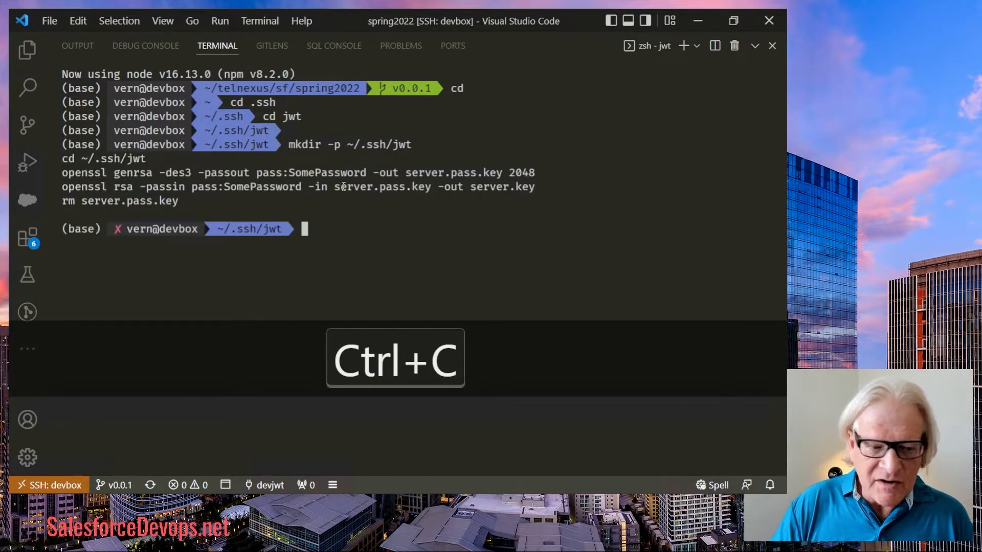
pyautogui.moveTo(27, 274)
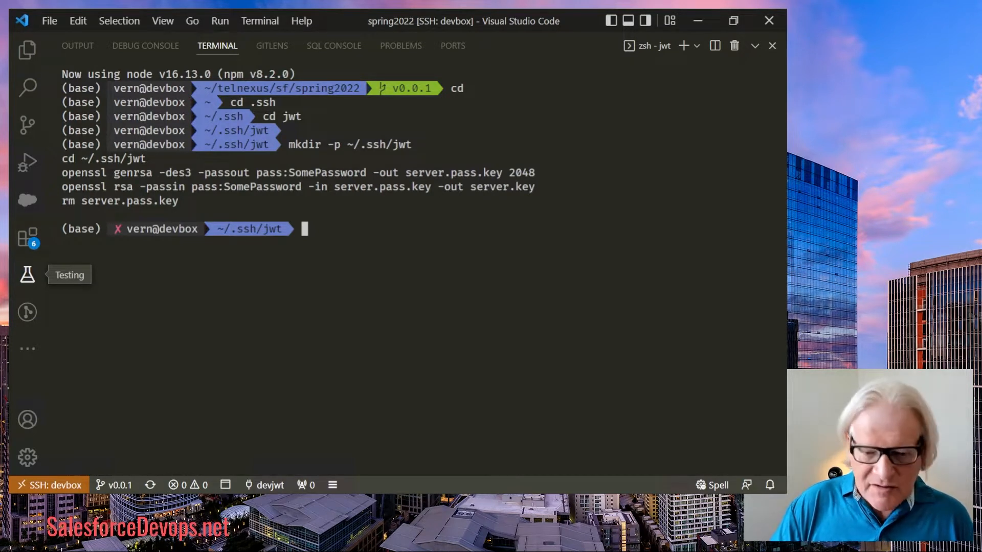
pyautogui.press('Ctrl+V')
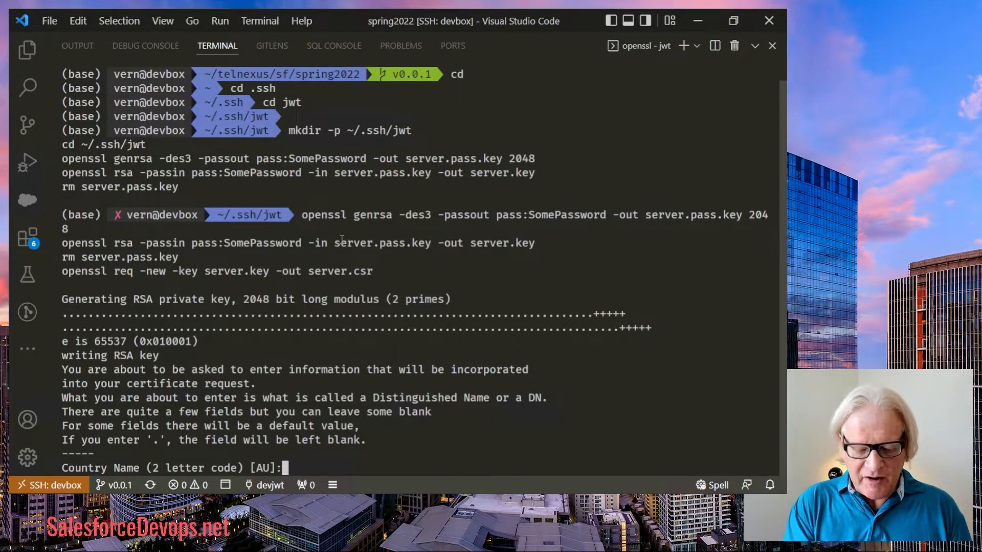
# Step: Answer the CSR prompts with US, California, Oakland and Keenan Vision as organization
pyautogui.press('Shift')
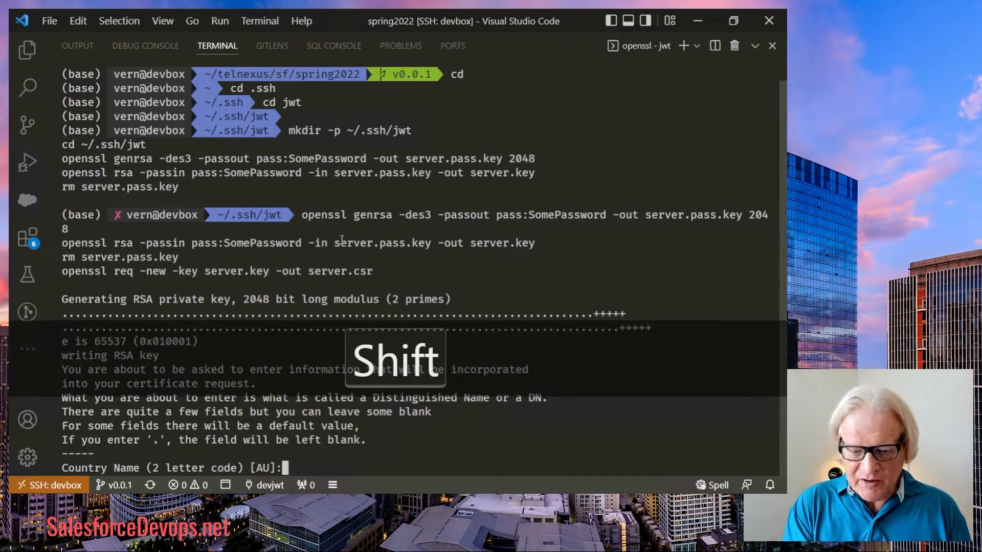
pyautogui.write('U')
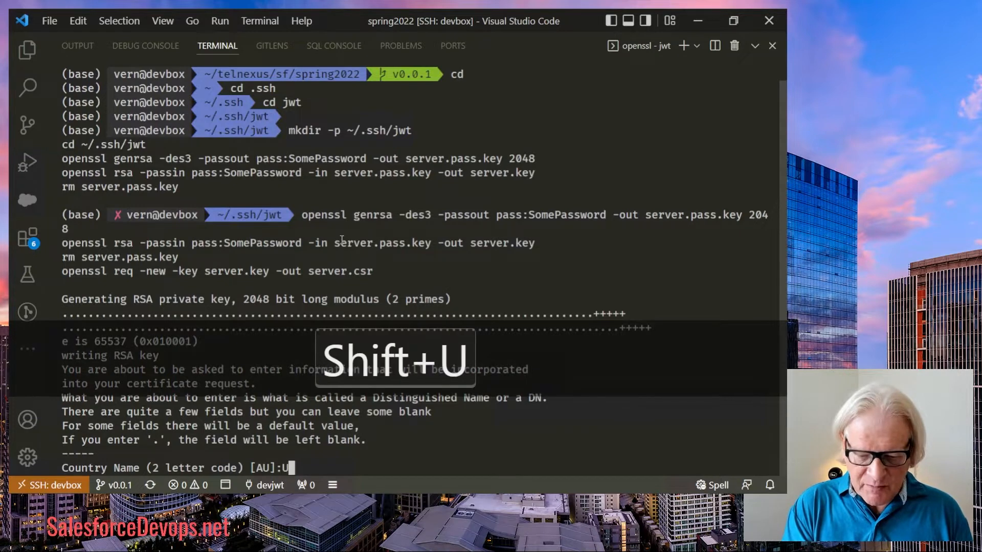
pyautogui.press('Enter')
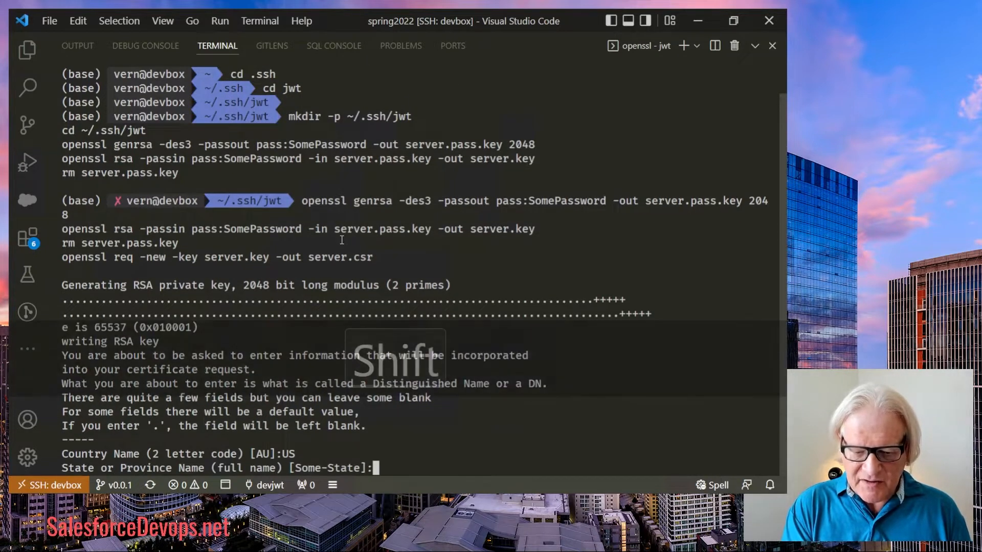
pyautogui.write('California')
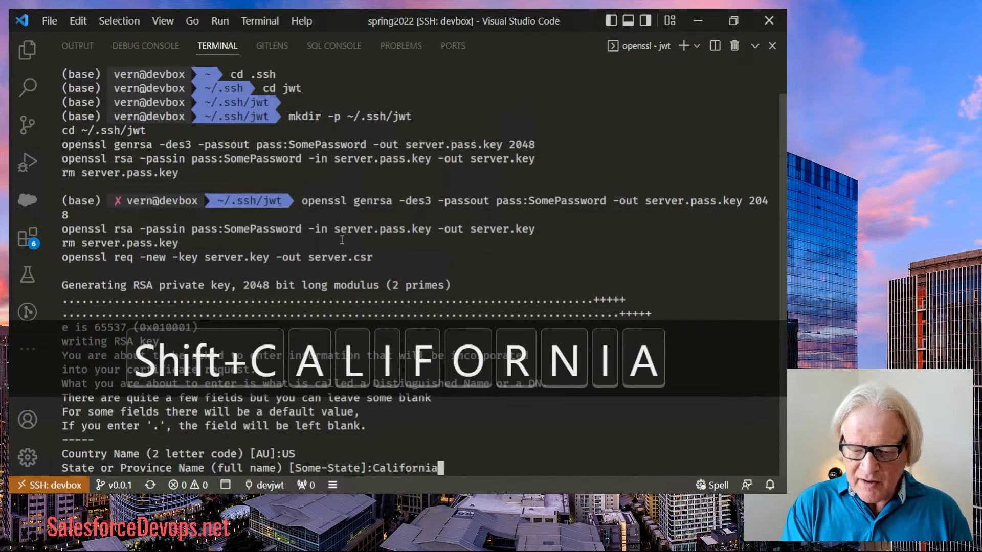
pyautogui.press('Enter')
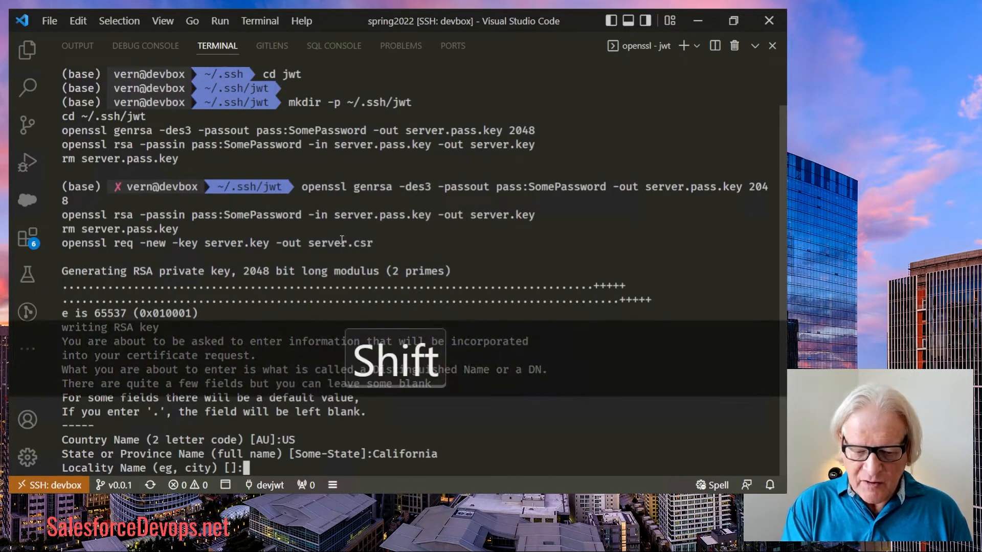
pyautogui.write('Oakland')
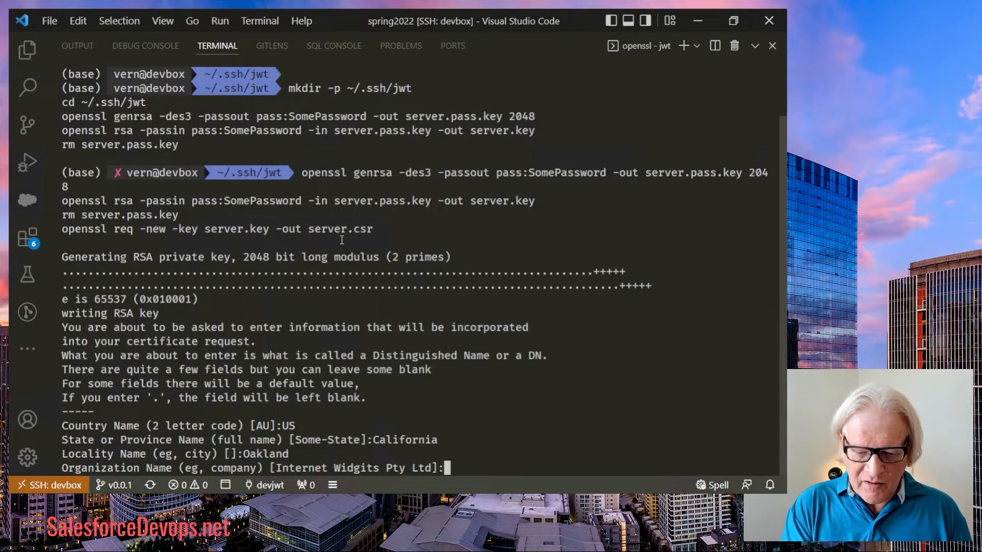
pyautogui.press('Shift')
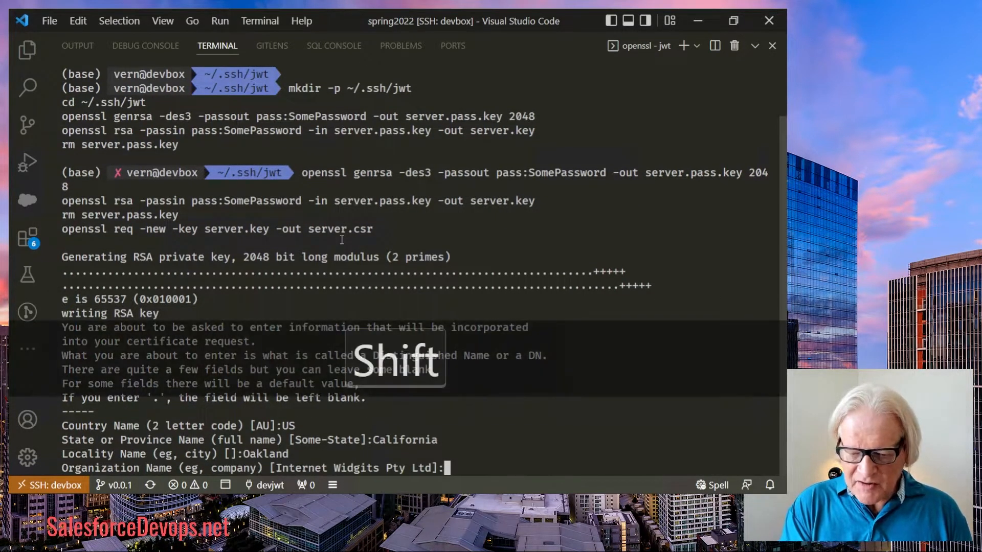
pyautogui.write('Keenan Vision')
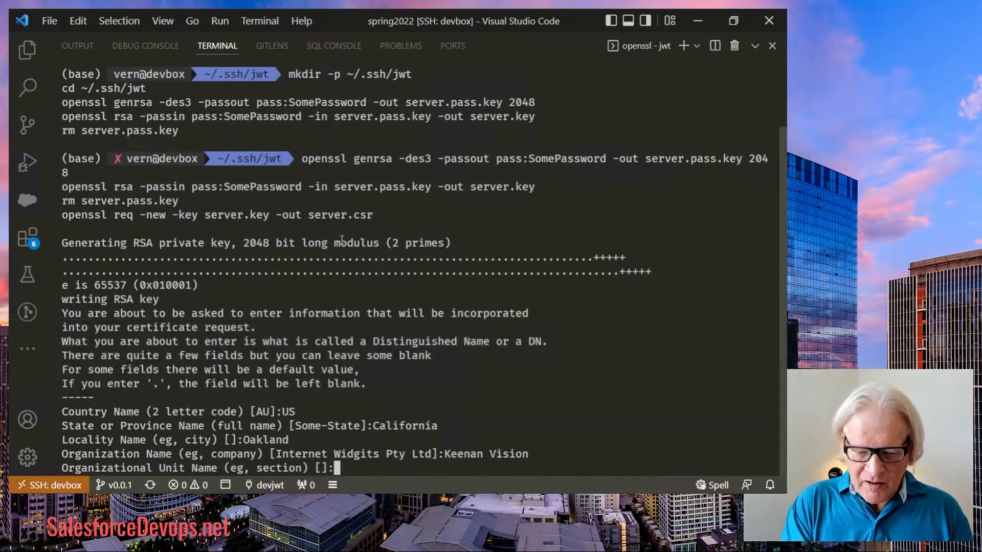
# Step: Finish the CSR with unit Consulting, common name noc.telnexus.com and email, then list server.key and server.csr
pyautogui.write('Consulting')
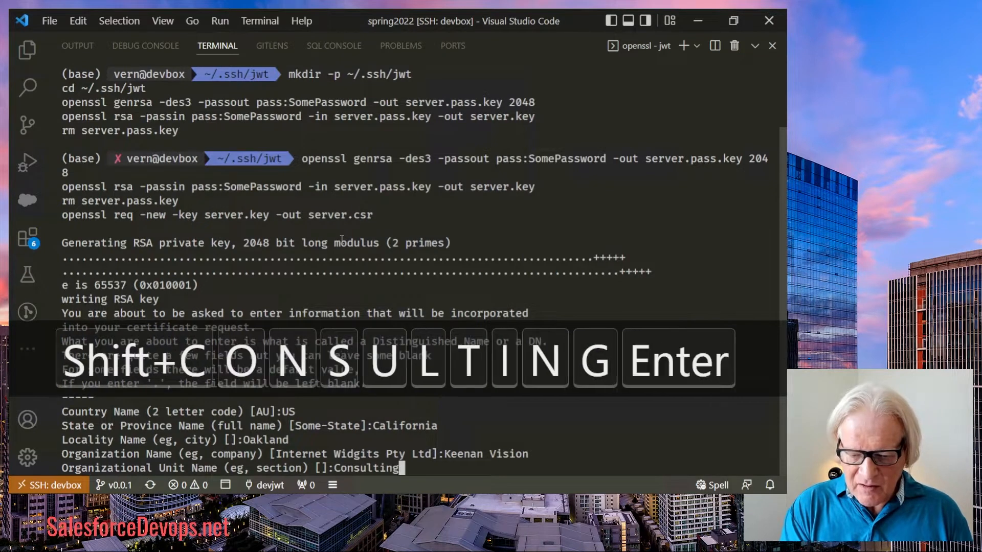
pyautogui.press('Enter')
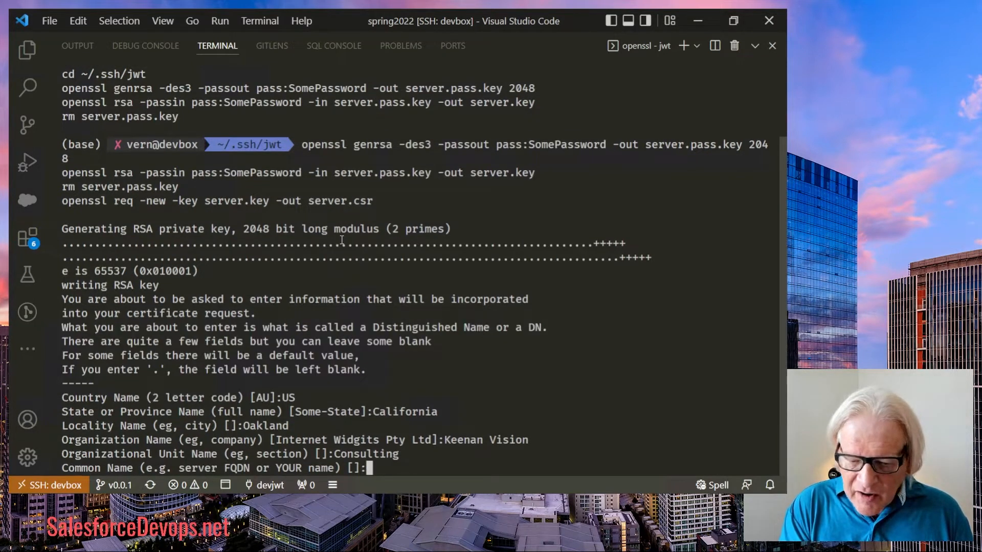
pyautogui.write('noc.teln')
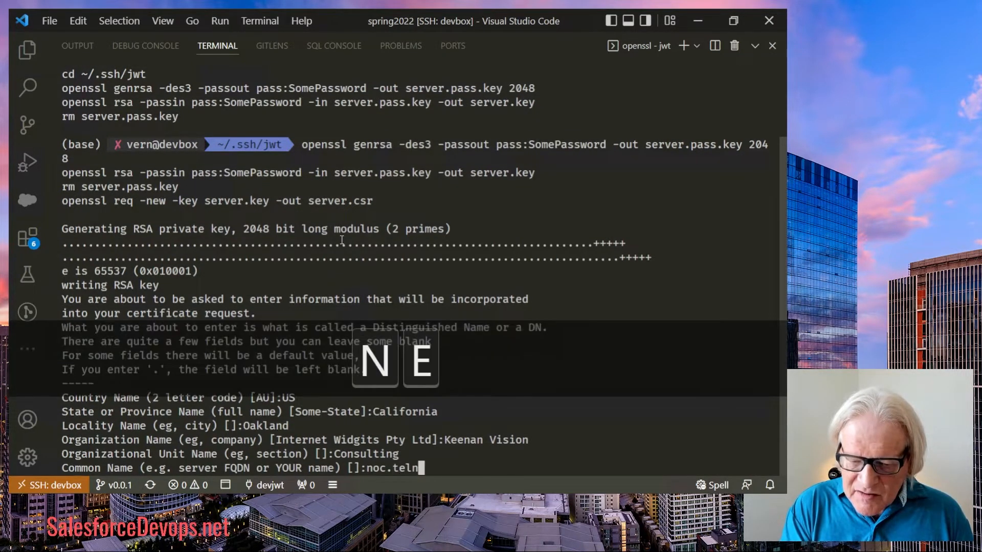
pyautogui.press('Enter')
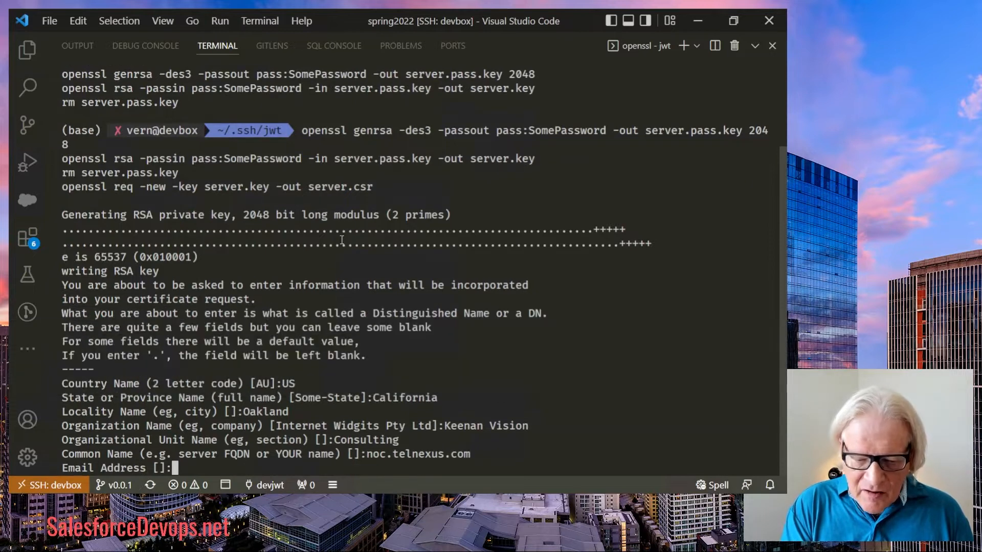
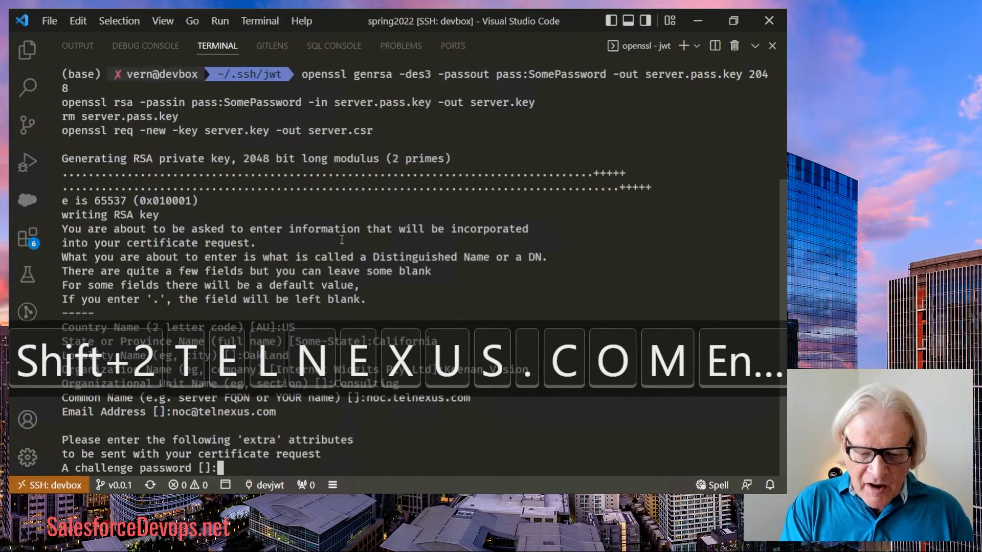
pyautogui.press('Enter')
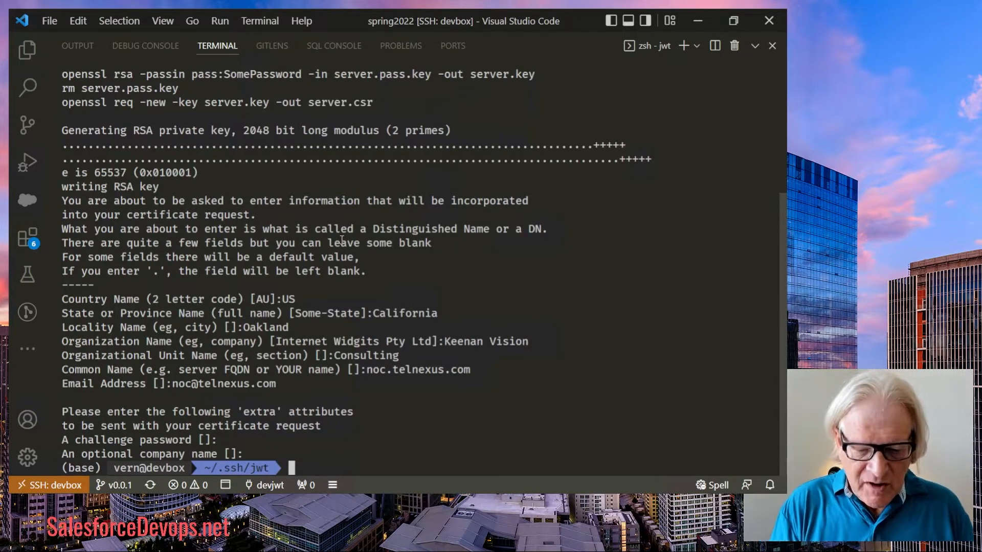
pyautogui.write('ls')
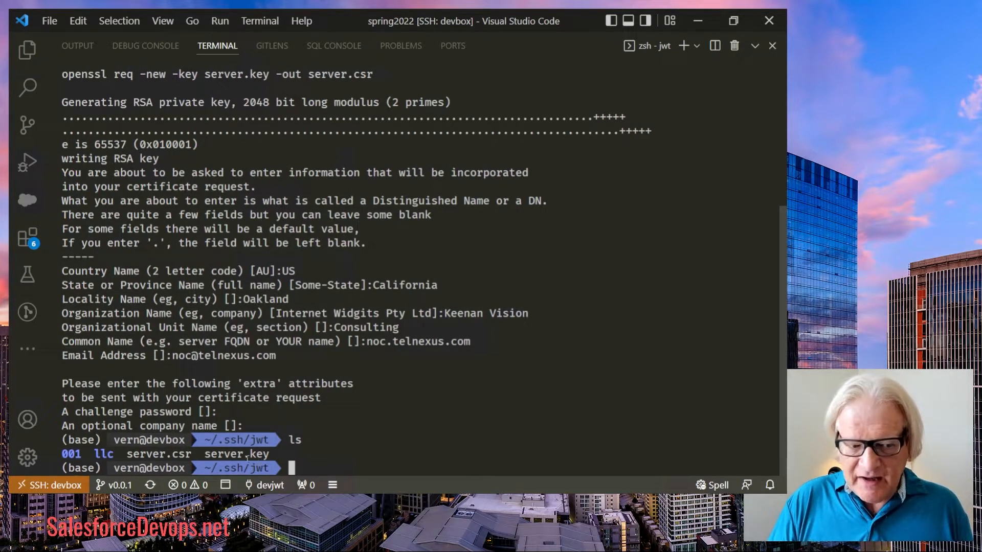
pyautogui.moveTo(26, 348)
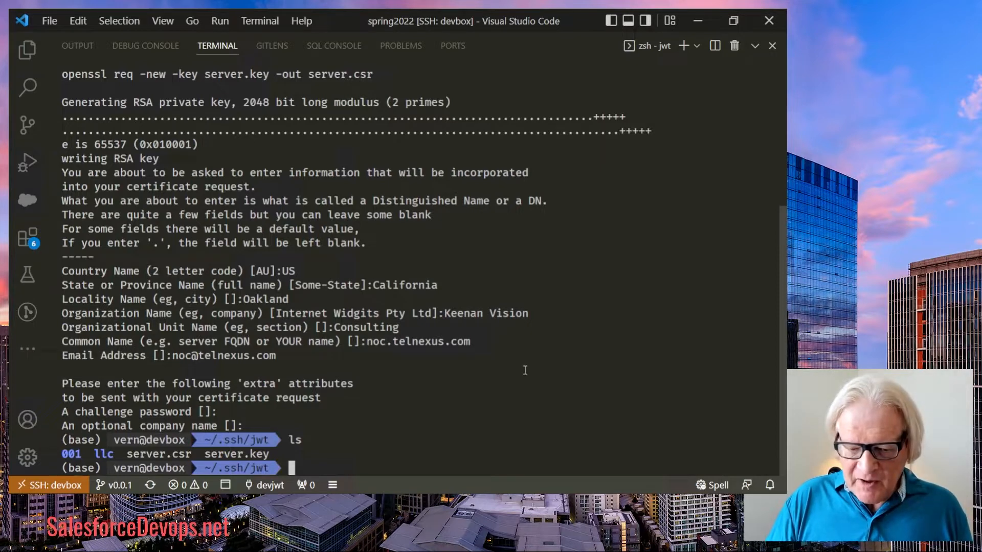
# Step: Sign server.csr with server.key into a 365-day server.crt and list the jwt folder
pyautogui.press('Enter')
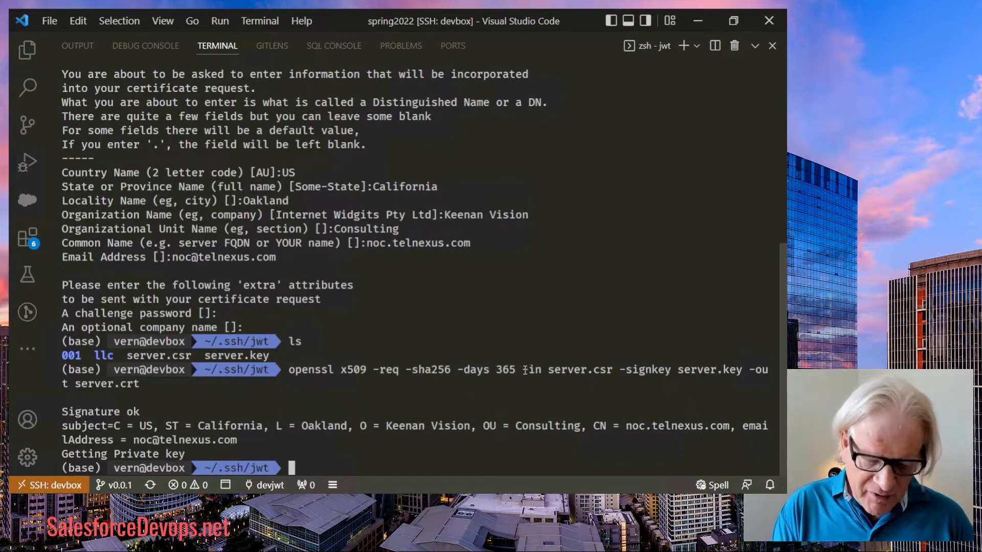
pyautogui.write('ls -la')
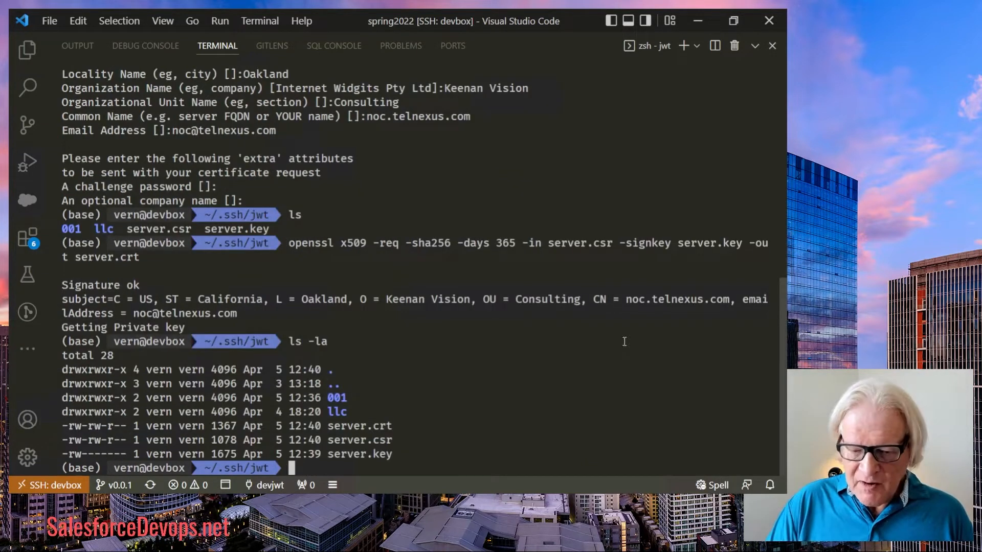
pyautogui.moveTo(376, 439)
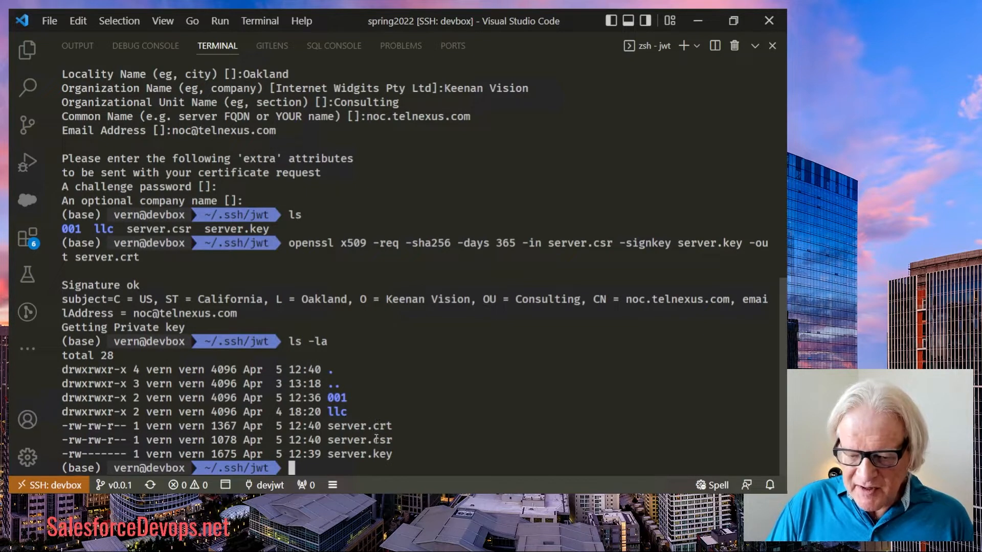
pyautogui.moveTo(405, 419)
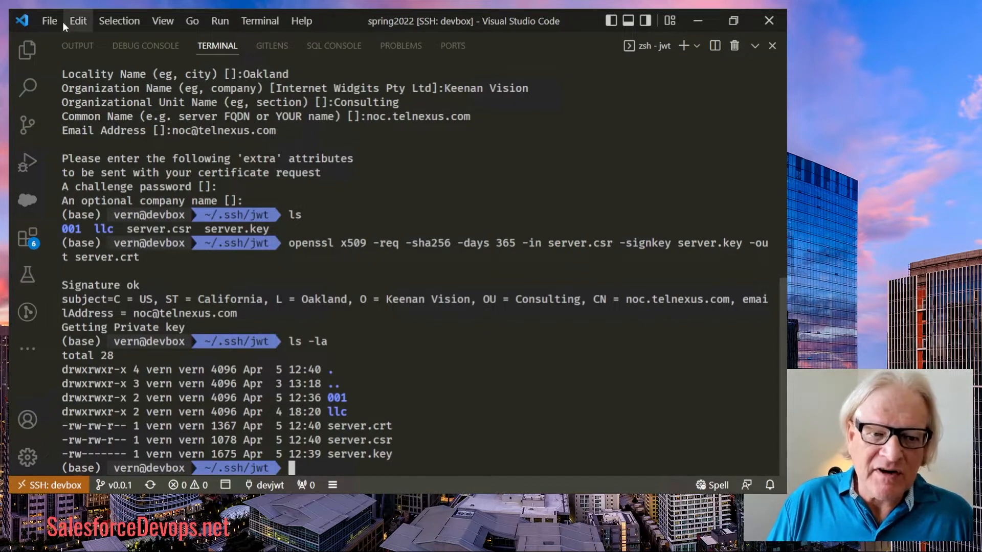
# Step: Load ~/.ssh/jwt/server.crt into the editor and scroll through the certificate text
pyautogui.click(49, 21)
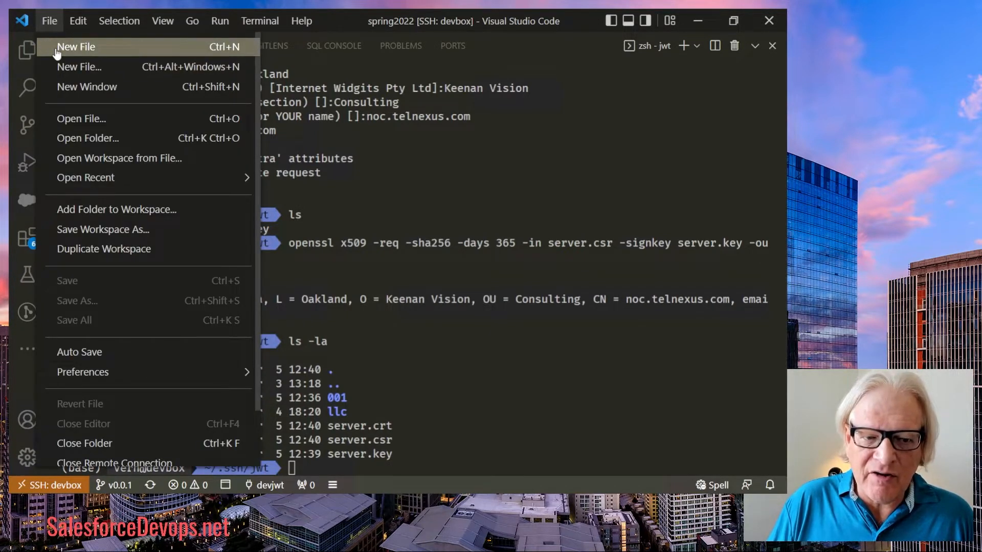
pyautogui.moveTo(81, 123)
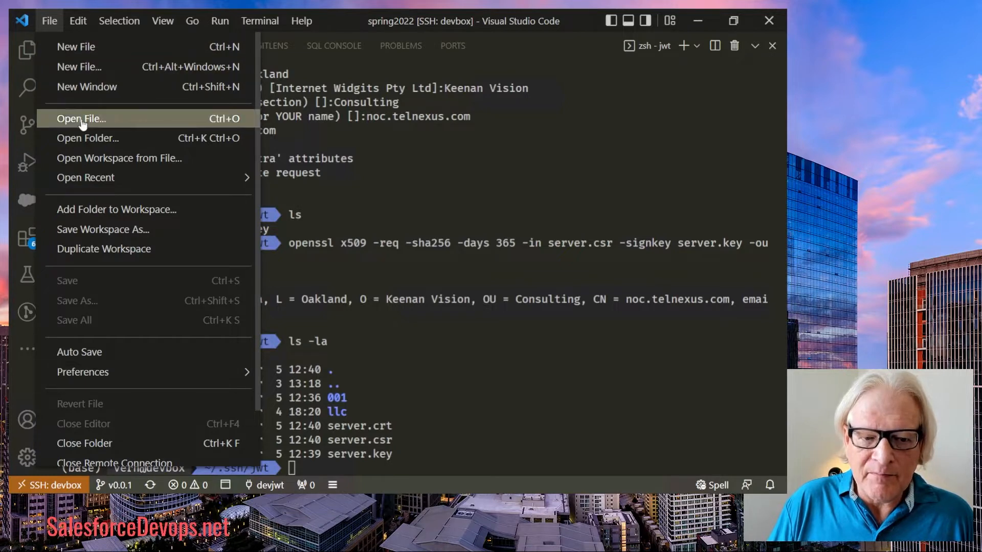
pyautogui.click(81, 118)
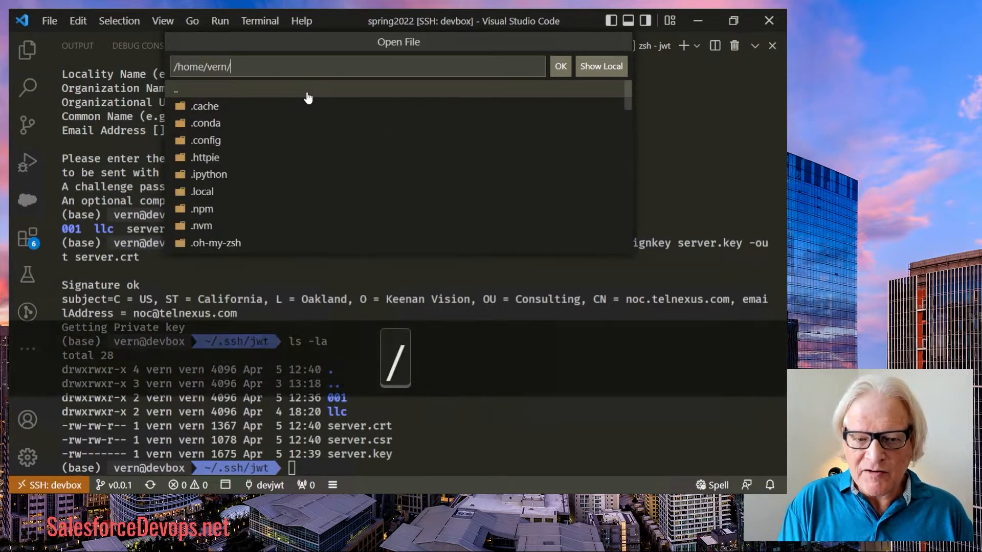
pyautogui.write('.ssh/')
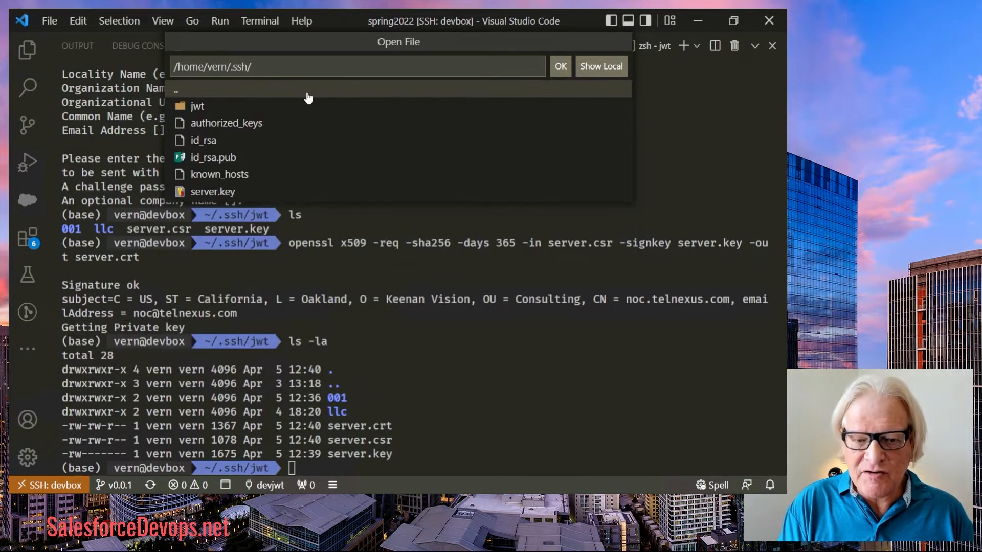
pyautogui.write('jwt/s')
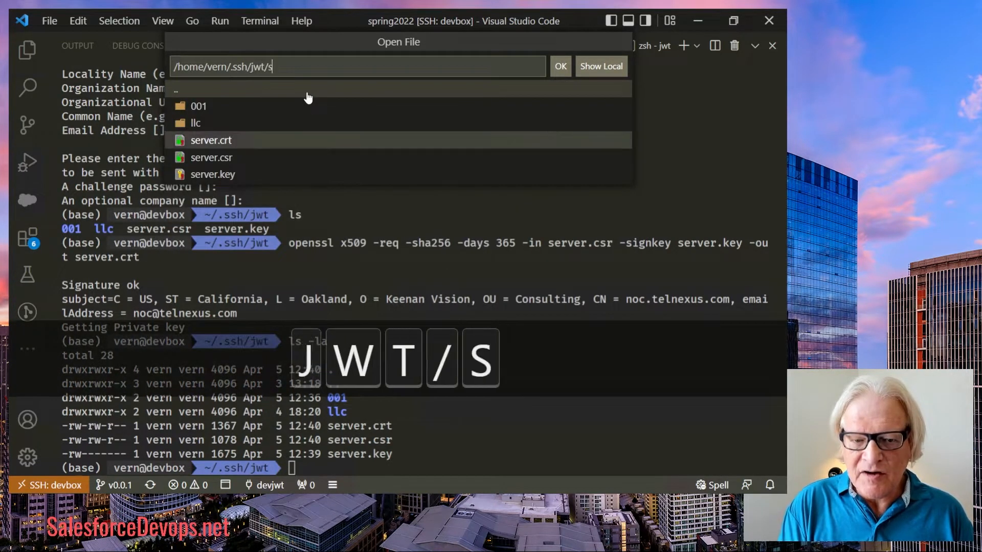
pyautogui.write('erv')
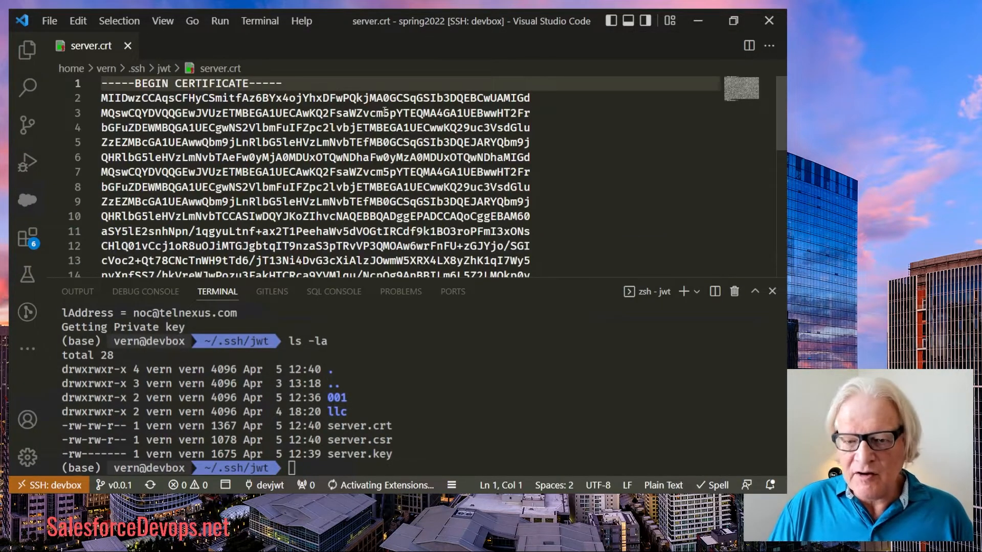
pyautogui.scroll(-3)
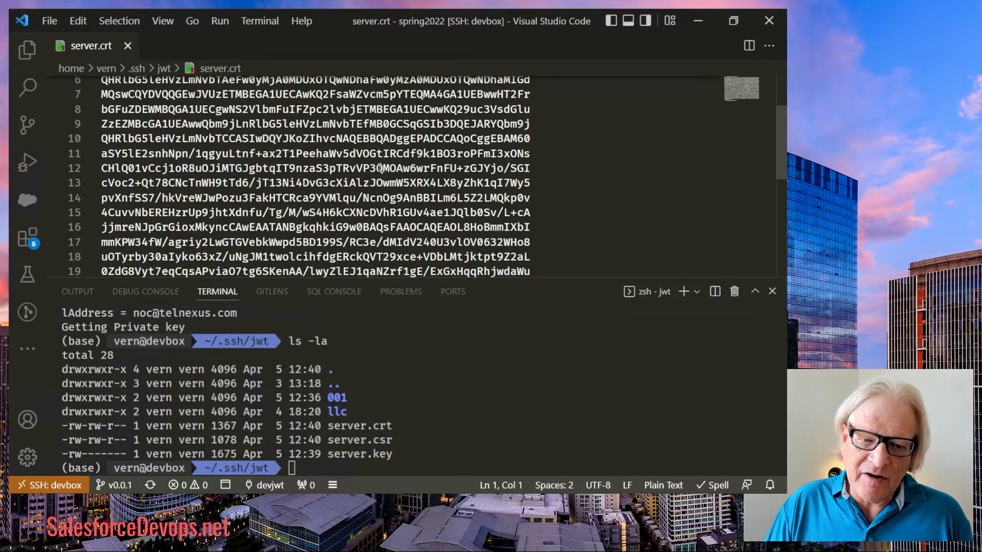
# Step: Save a local copy of server.crt into the Windows Downloads folder via Save As > Show Local
pyautogui.click(49, 20)
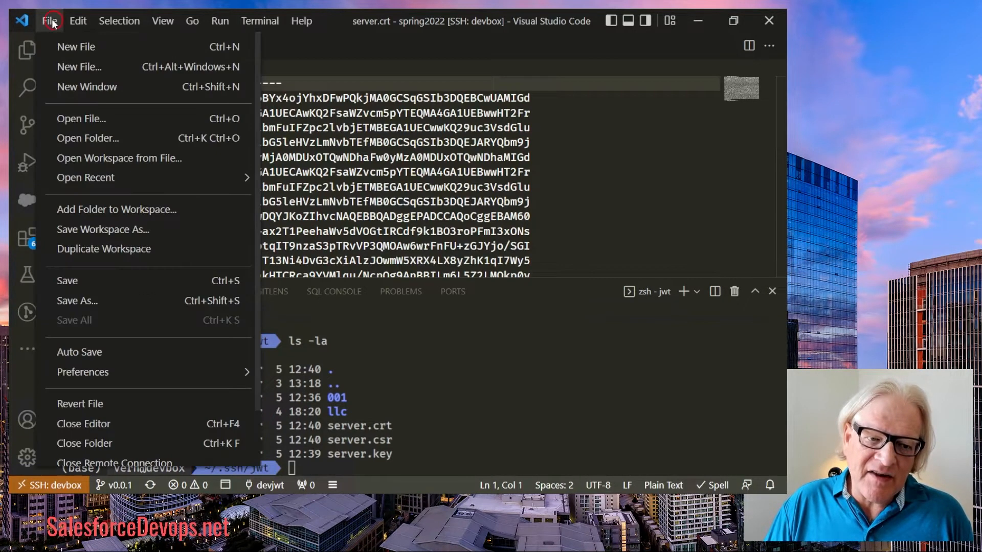
pyautogui.moveTo(79, 278)
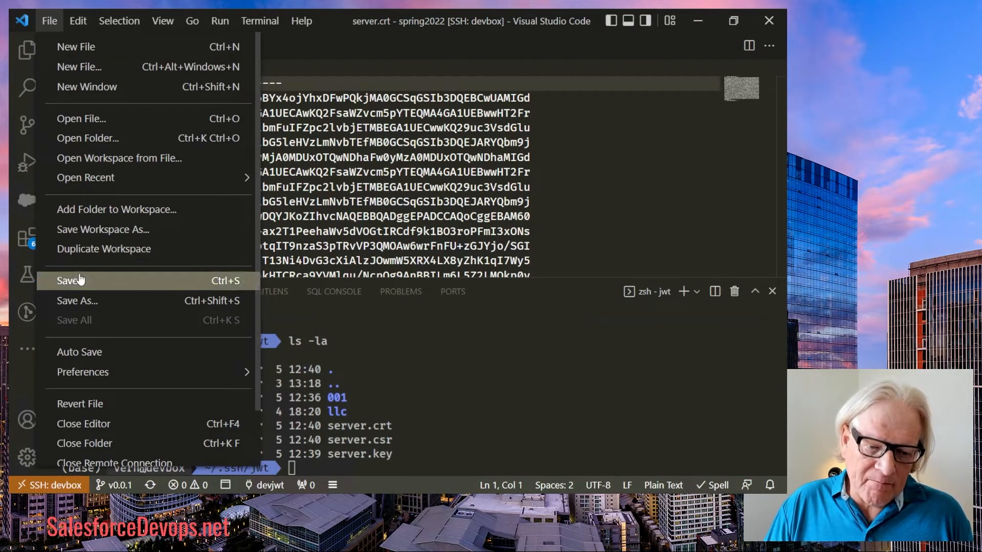
pyautogui.click(78, 300)
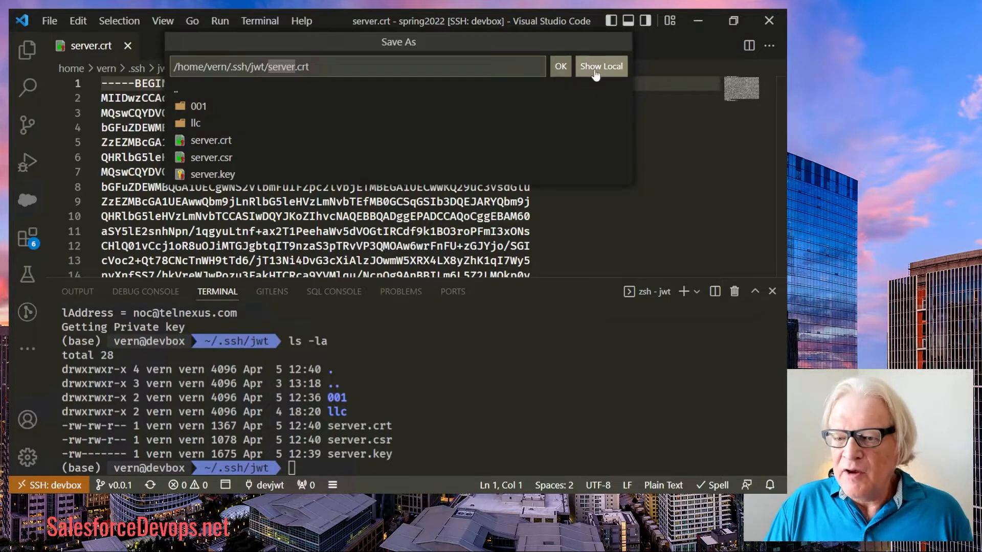
pyautogui.click(601, 67)
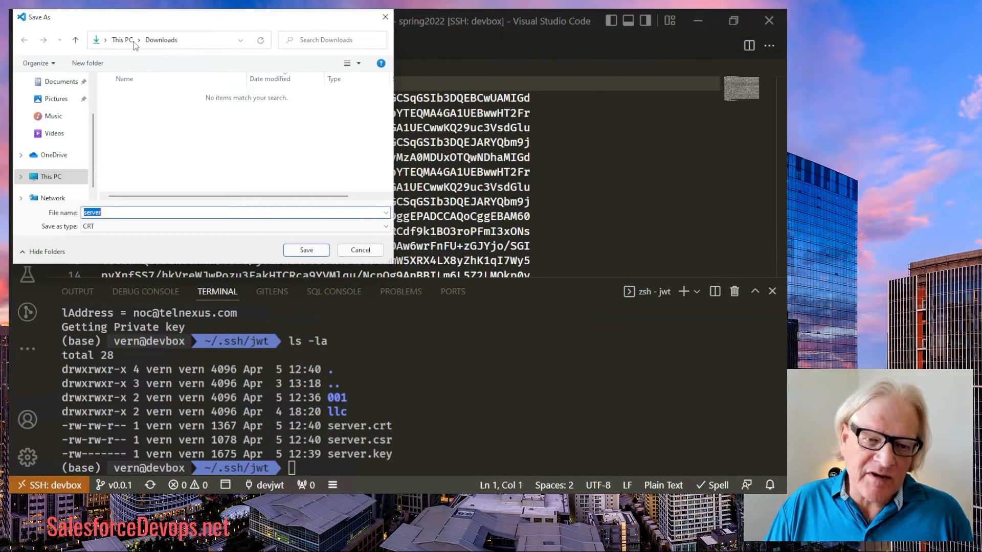
pyautogui.moveTo(291, 252)
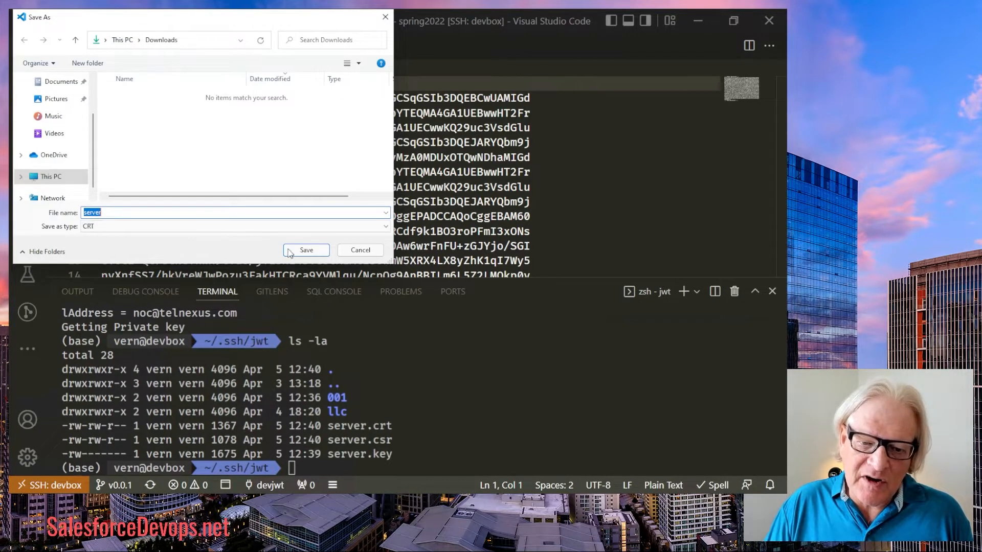
pyautogui.click(305, 250)
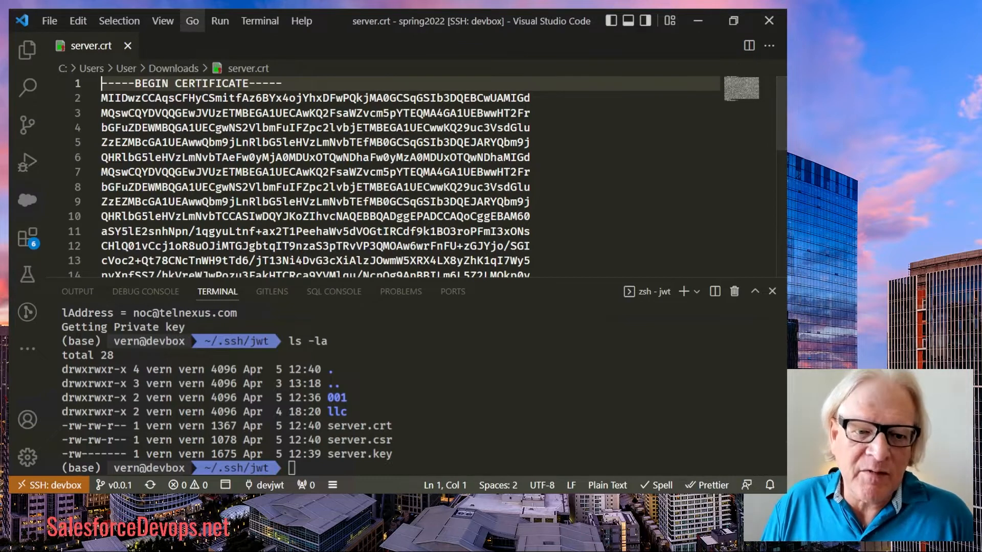
pyautogui.moveTo(211, 202)
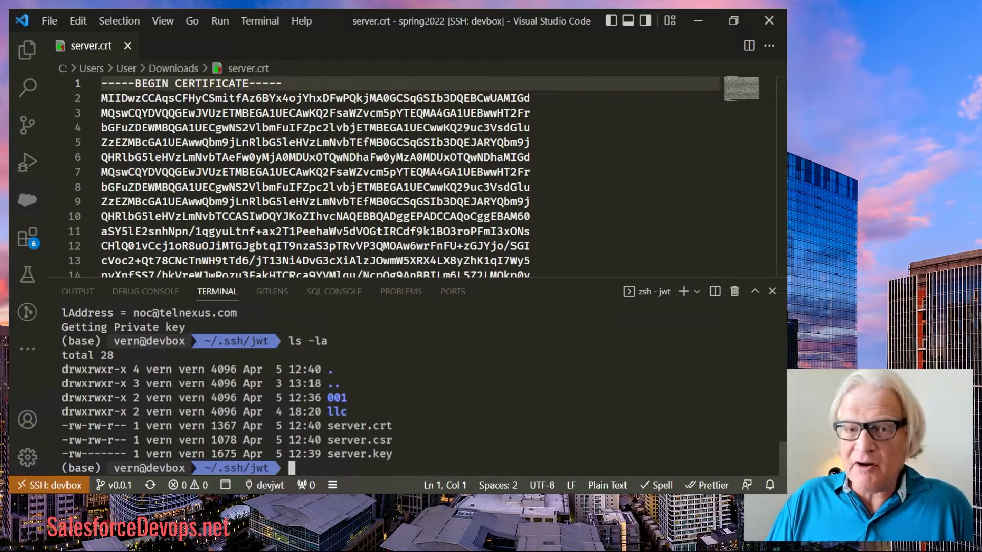
pyautogui.moveTo(707, 18)
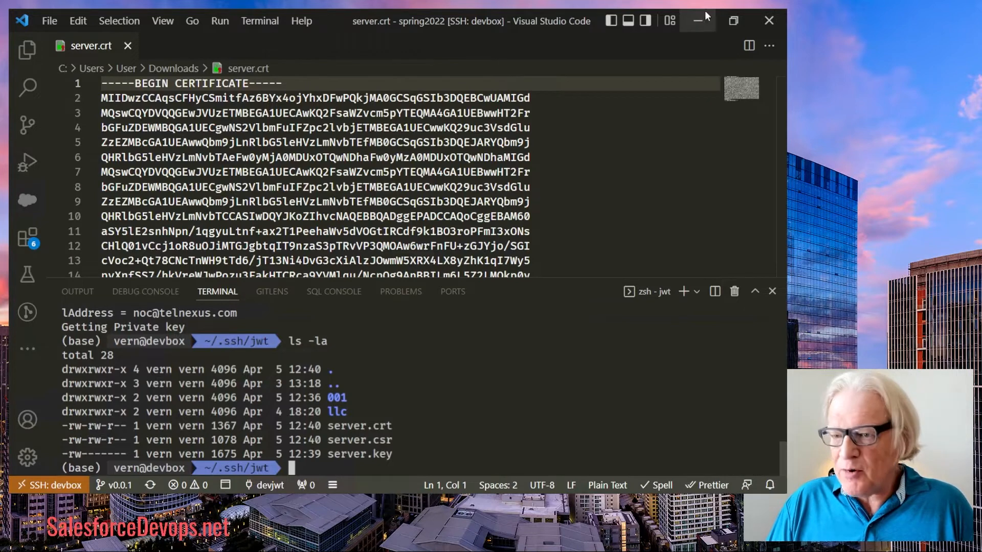
# Step: Switch to the Salesforce Setup browser tab and start a New Connected App from App Manager
pyautogui.click(699, 19)
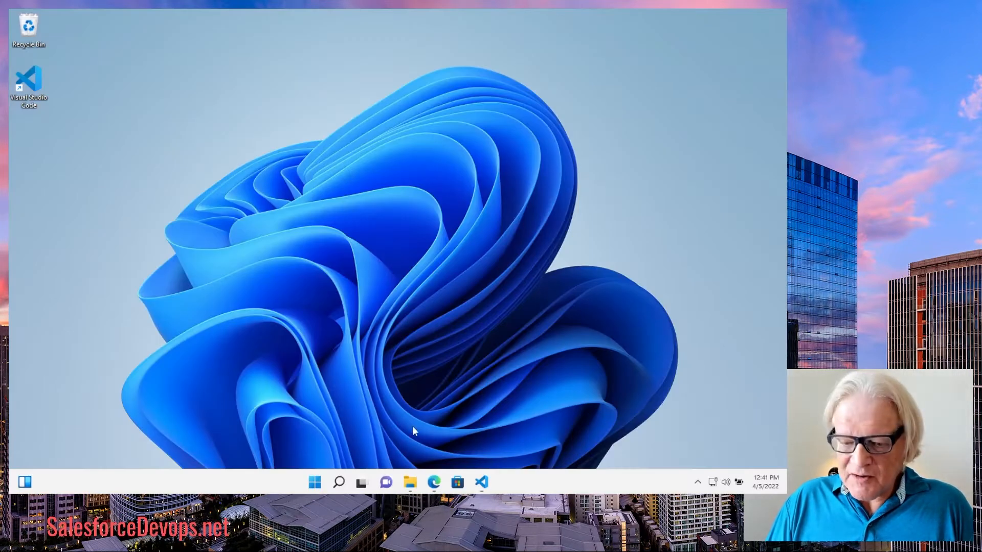
pyautogui.click(434, 483)
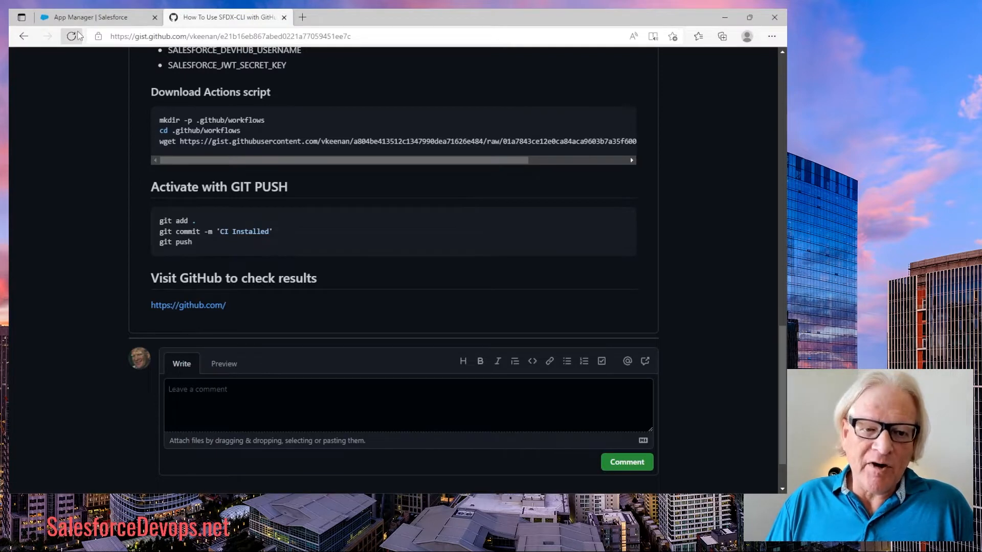
pyautogui.click(84, 16)
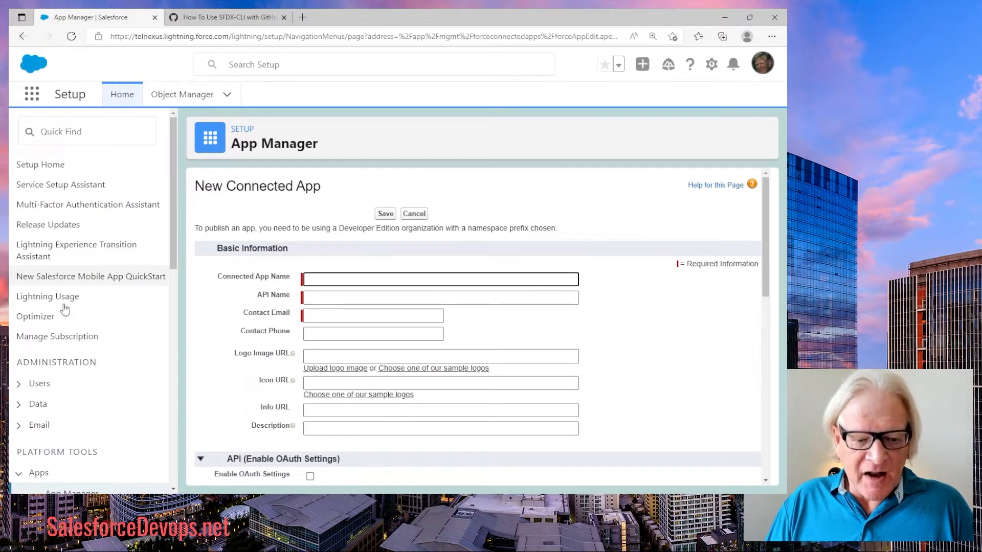
pyautogui.moveTo(98, 395)
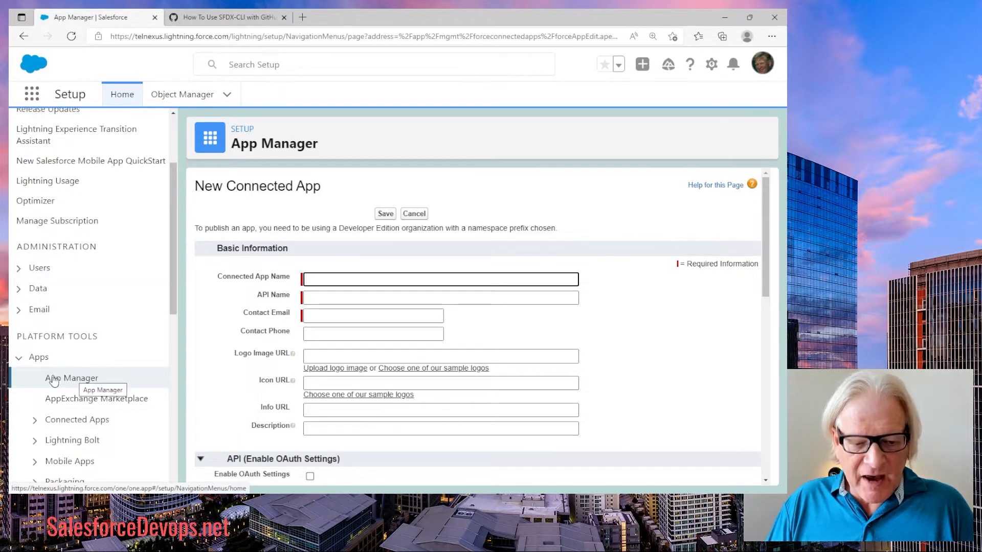
pyautogui.click(71, 378)
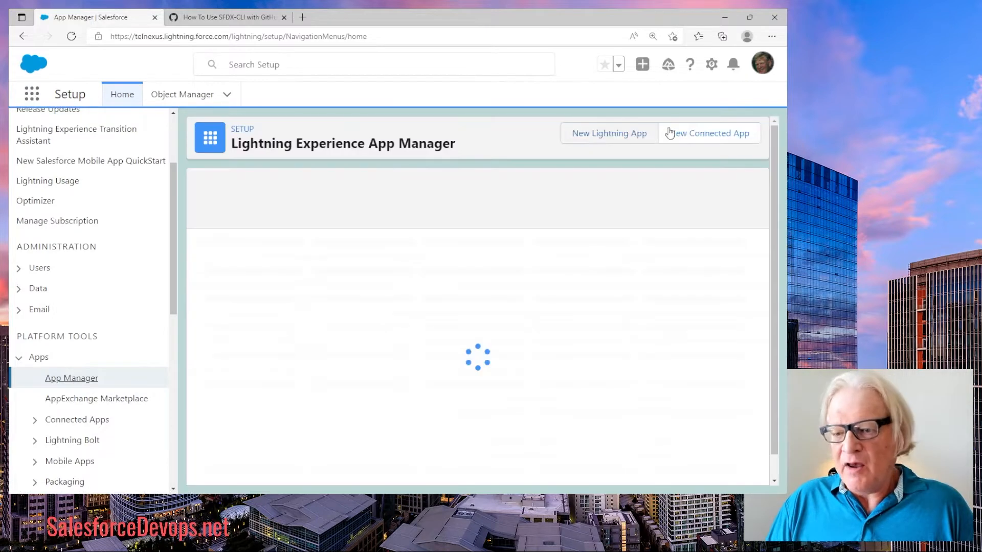
pyautogui.click(709, 133)
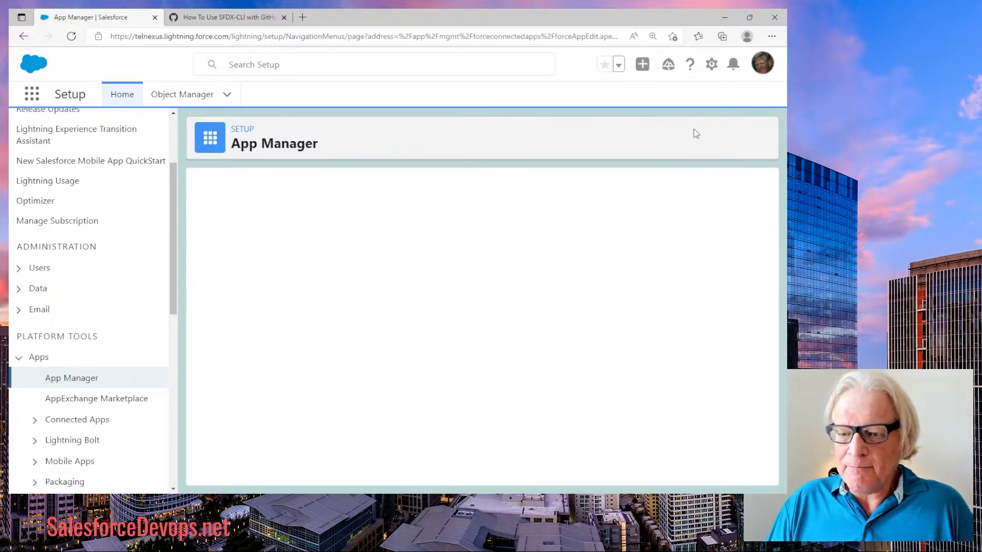
pyautogui.moveTo(423, 190)
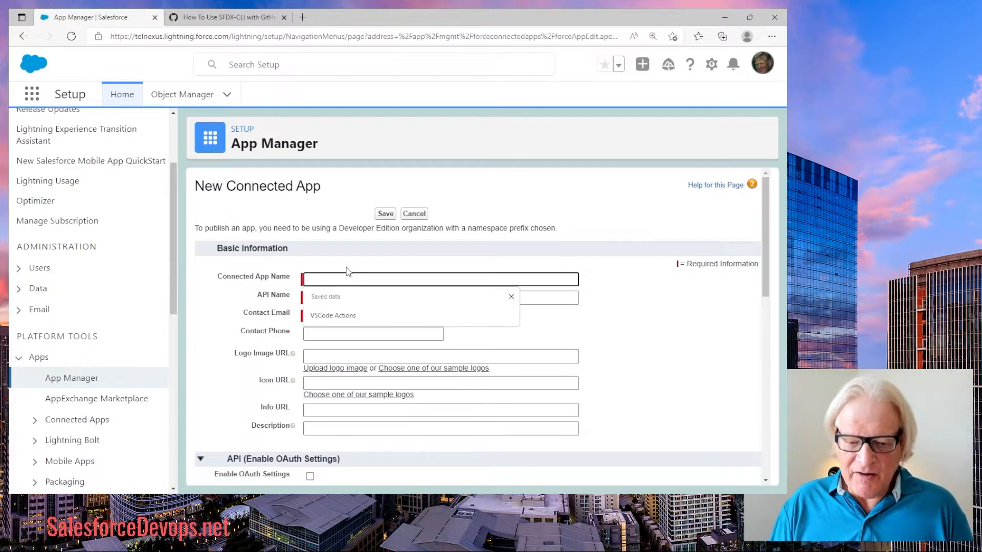
# Step: Name the connected app VS Code Actions 001 and enter the noc@ contact email
pyautogui.write('VS C')
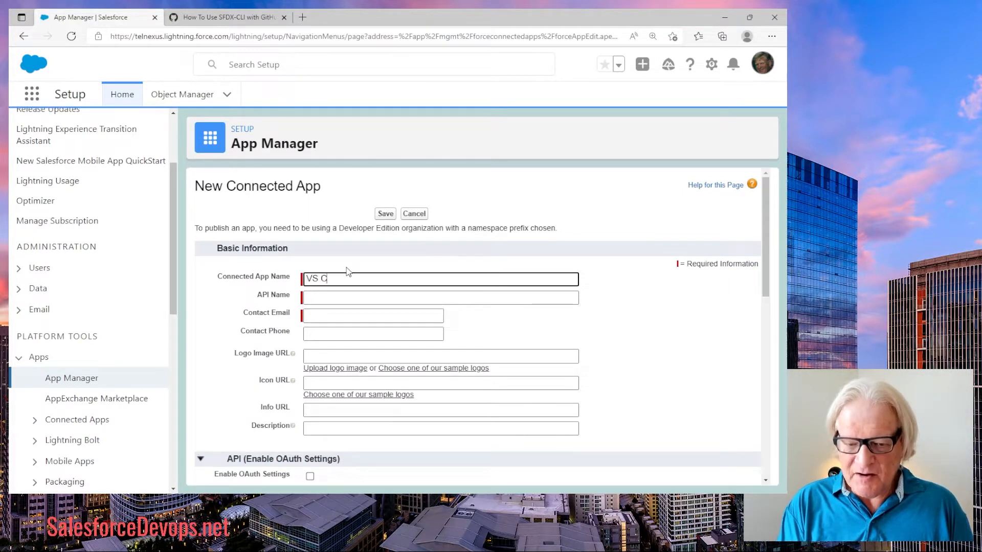
pyautogui.write('ode')
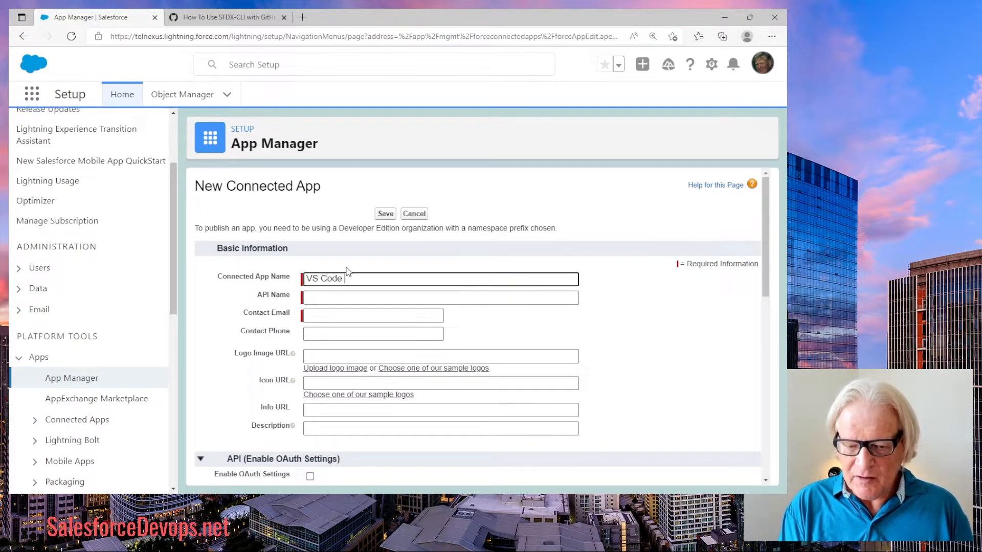
pyautogui.write('Actions')
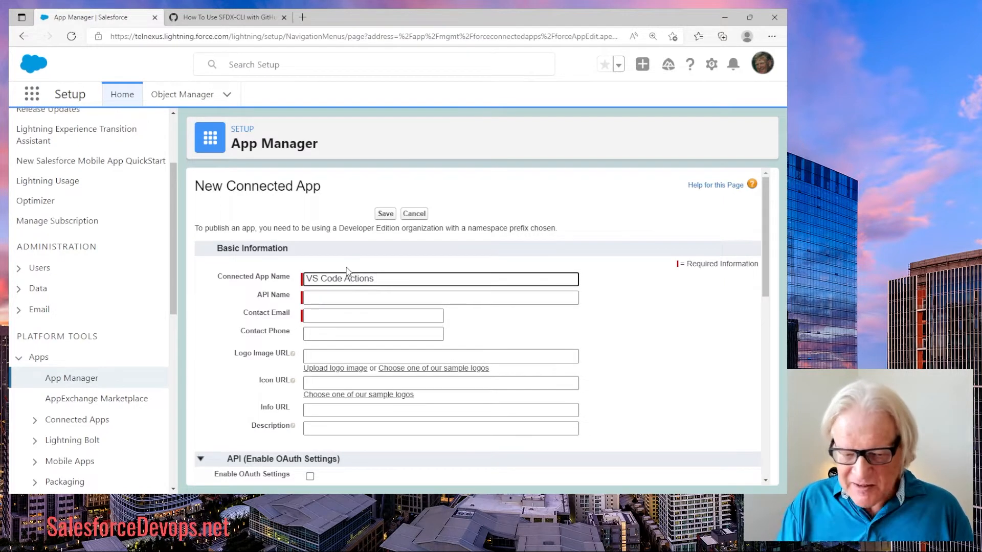
pyautogui.write('001')
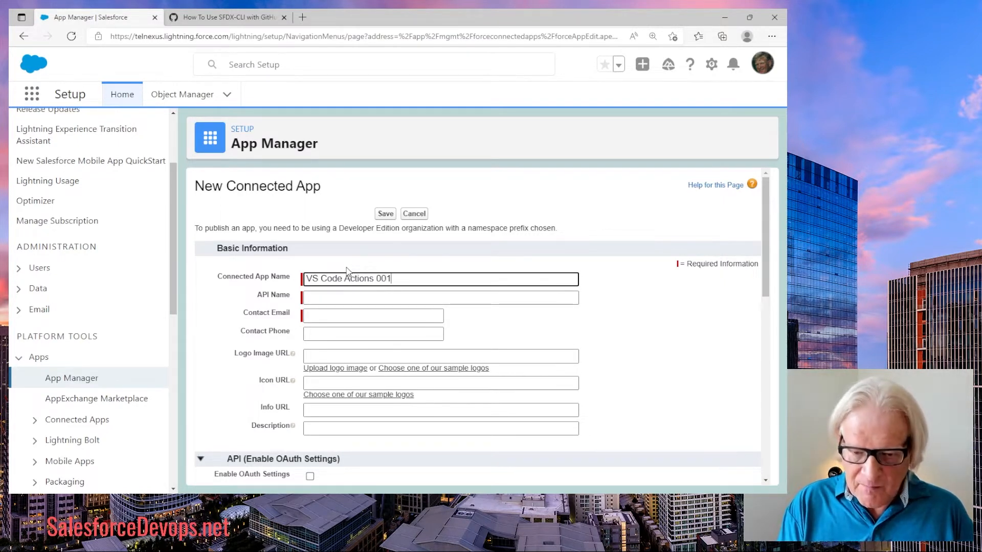
pyautogui.click(373, 315)
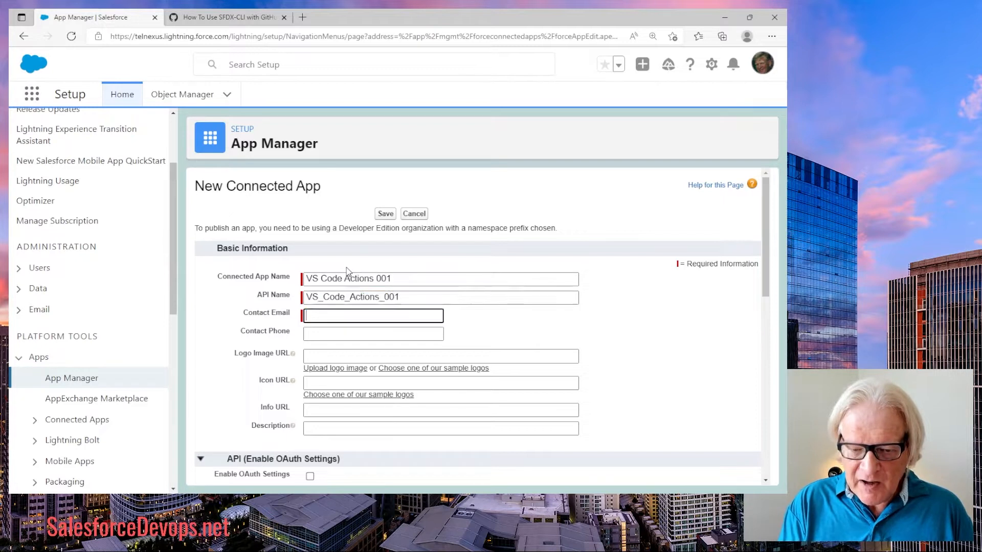
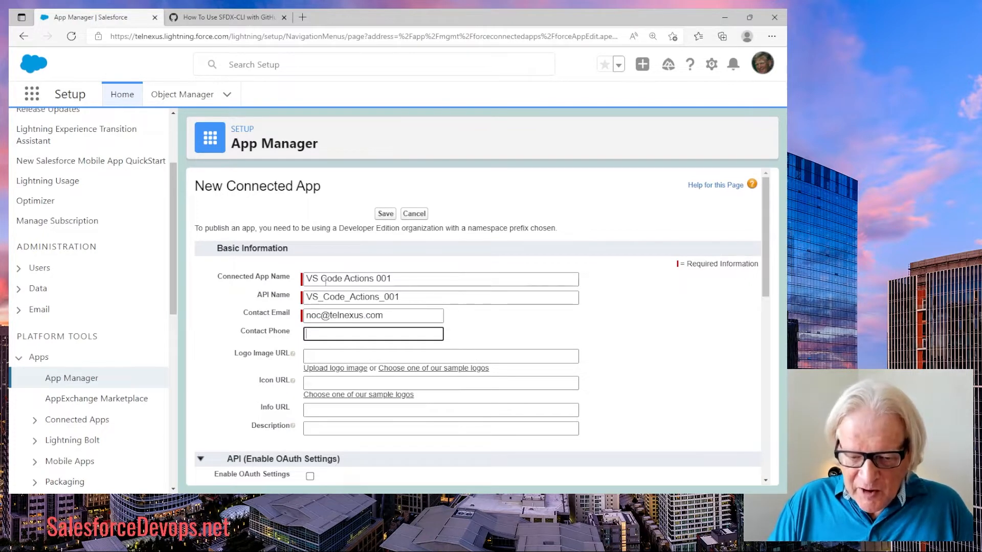
pyautogui.scroll(-3)
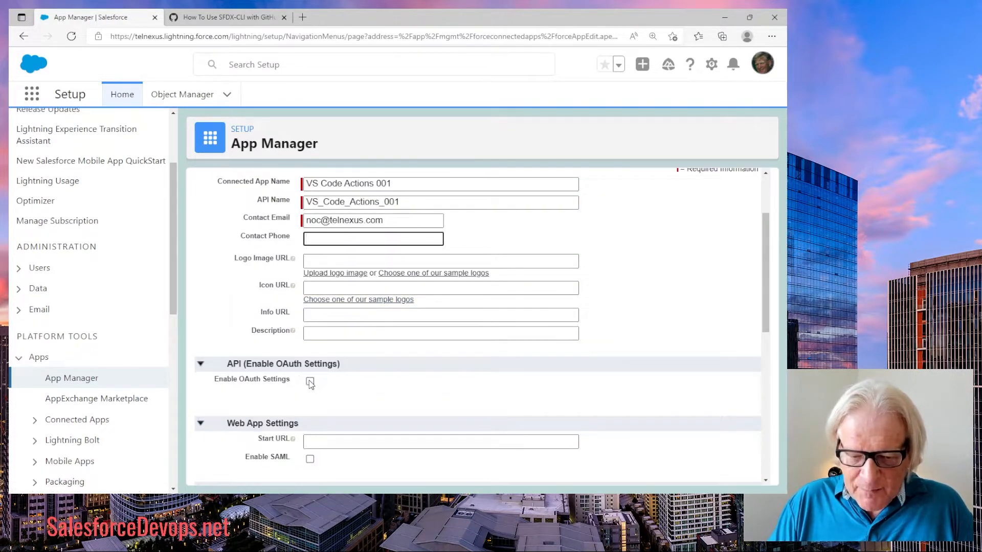
# Step: Enable OAuth with the localhost:1717/OauthRedirect callback and digital signatures using the uploaded server.crt
pyautogui.click(310, 381)
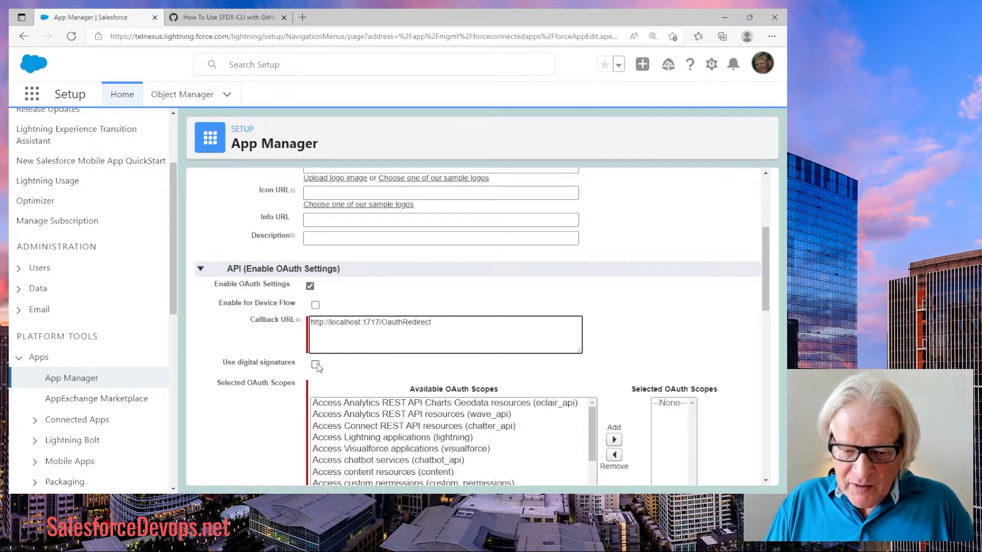
pyautogui.click(315, 364)
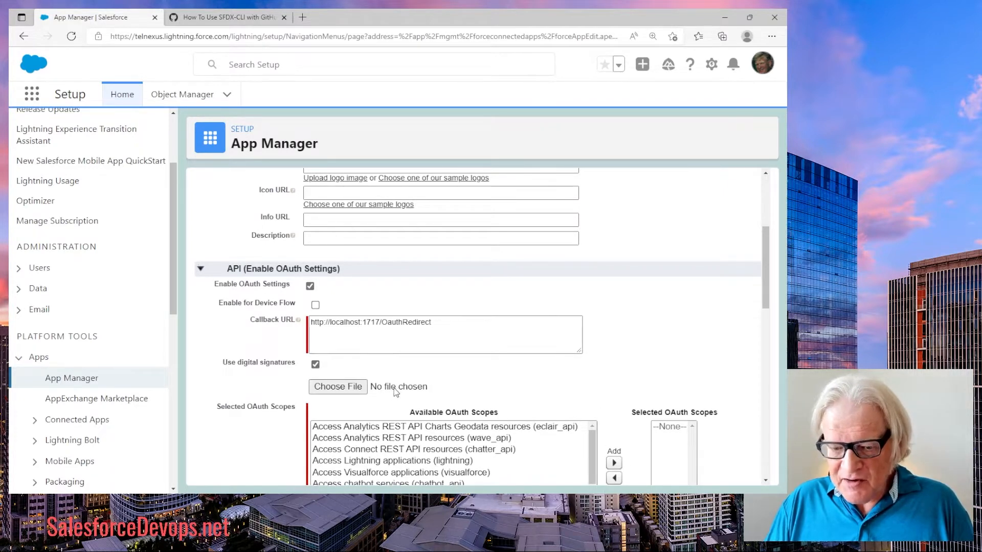
pyautogui.click(338, 386)
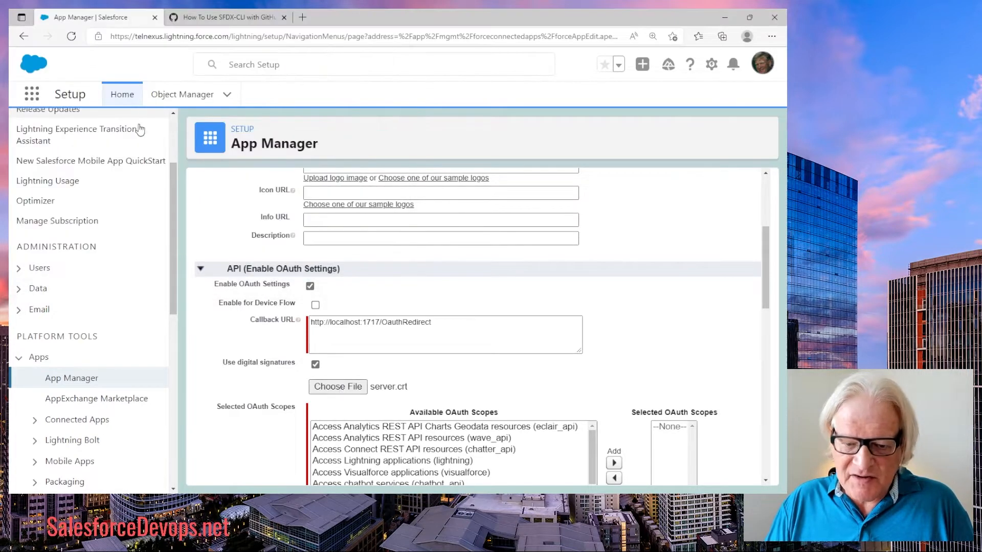
pyautogui.scroll(-3)
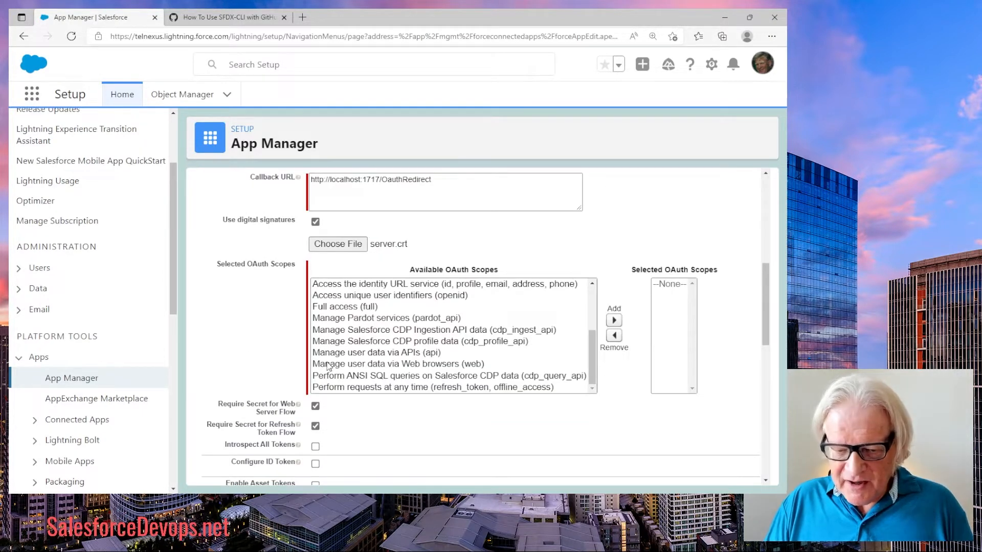
# Step: Add the api, web and refresh_token/offline_access scopes to the connected app's selected OAuth scopes
pyautogui.scroll(-3)
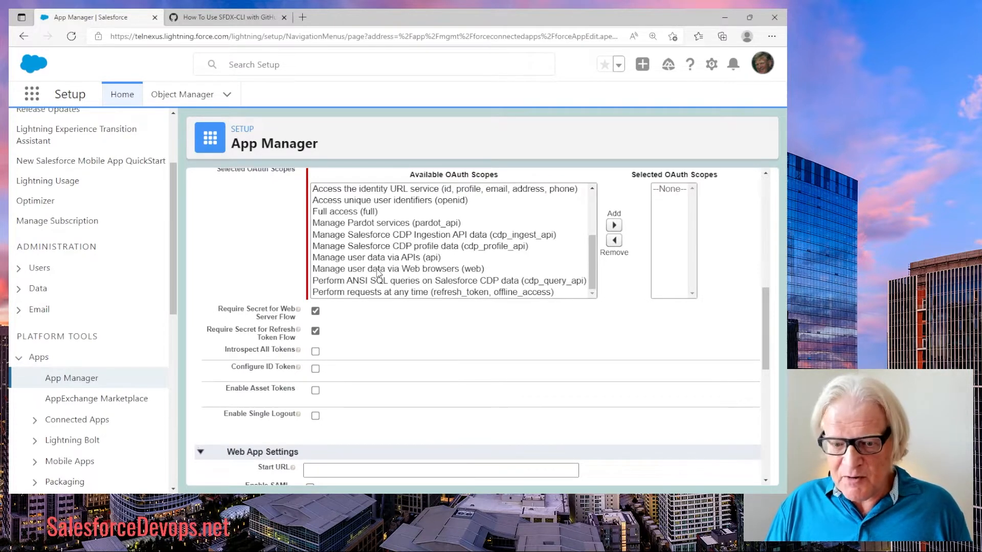
pyautogui.moveTo(430, 285)
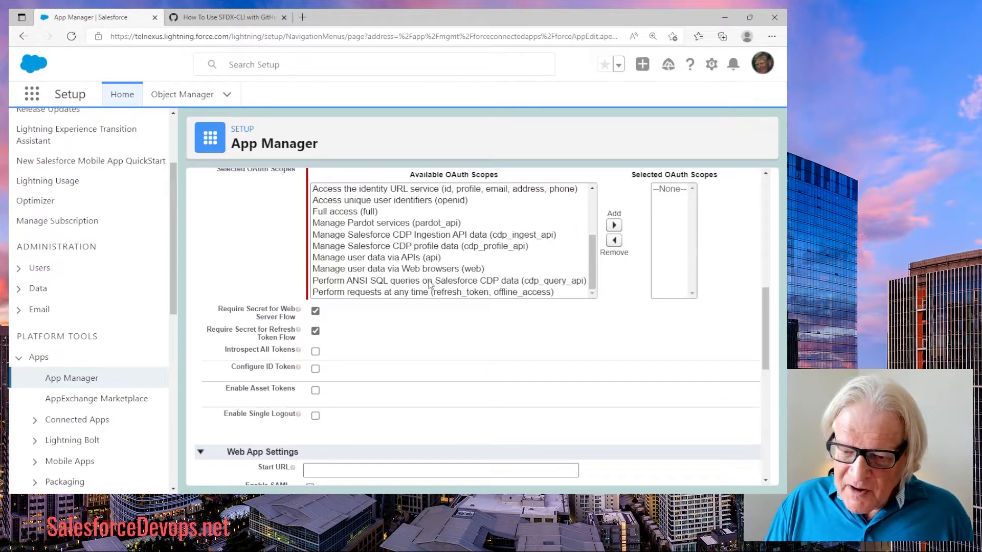
pyautogui.moveTo(432, 240)
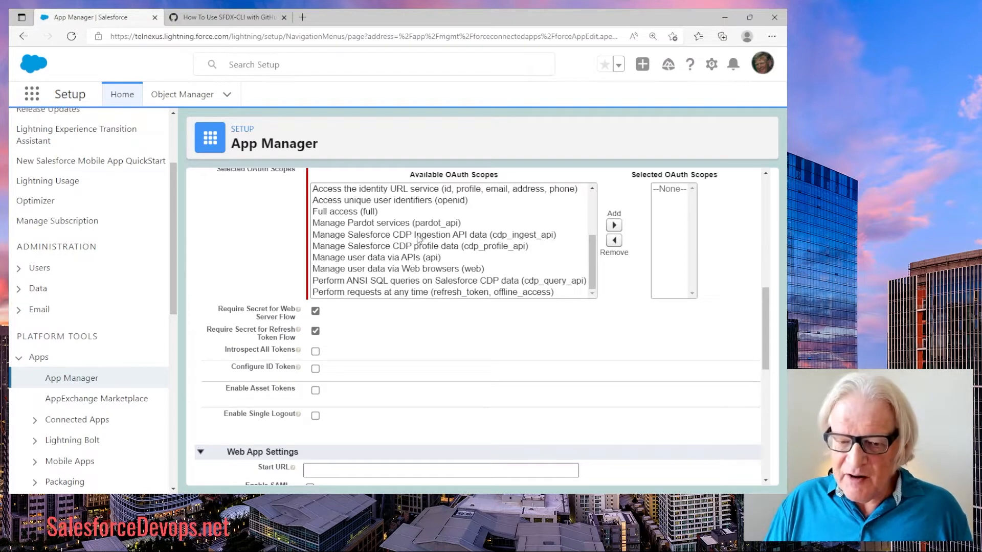
pyautogui.click(396, 257)
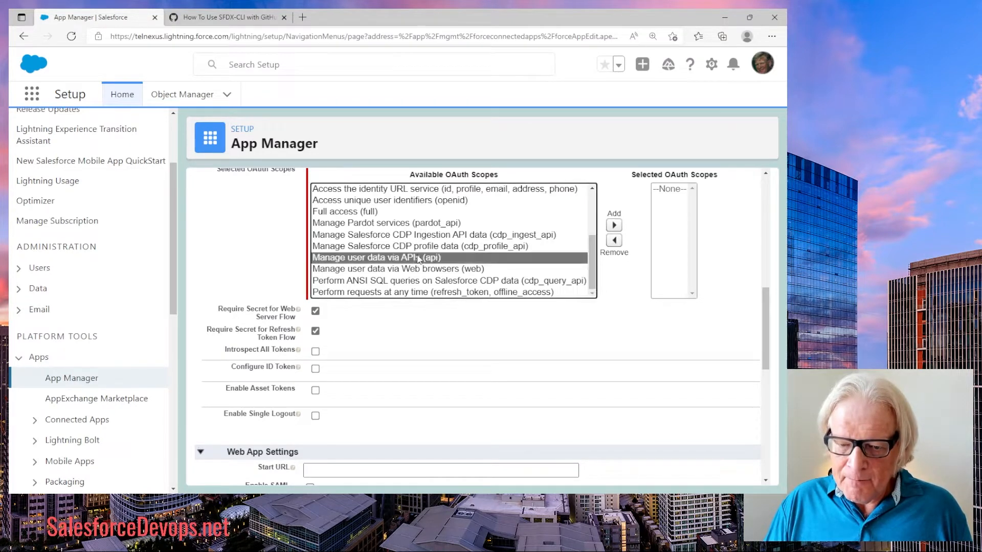
pyautogui.click(418, 268)
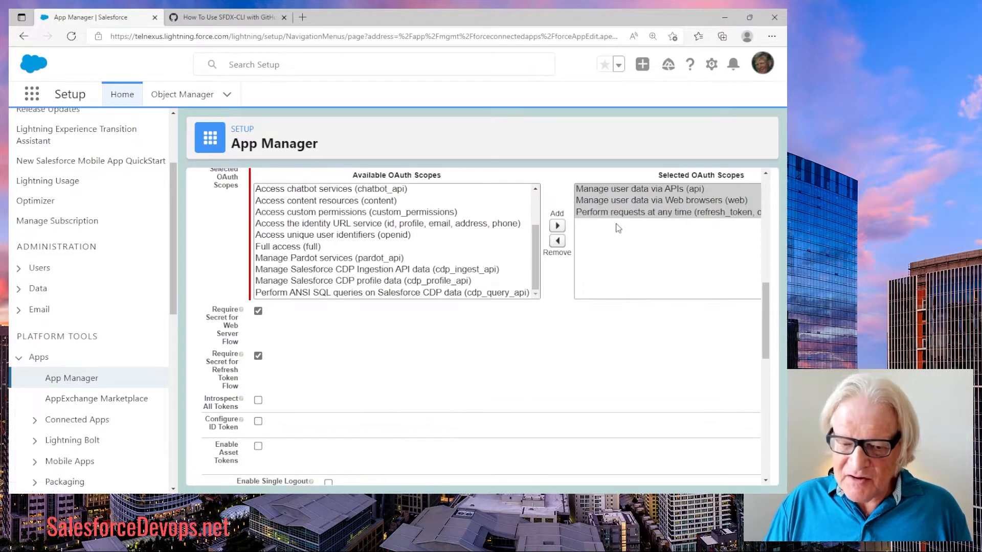
pyautogui.scroll(-3)
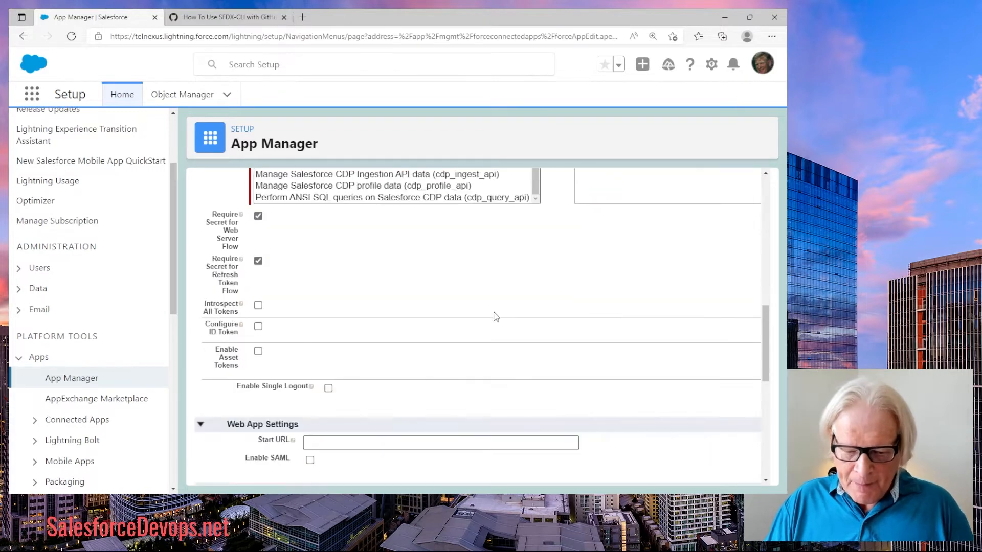
pyautogui.scroll(-3)
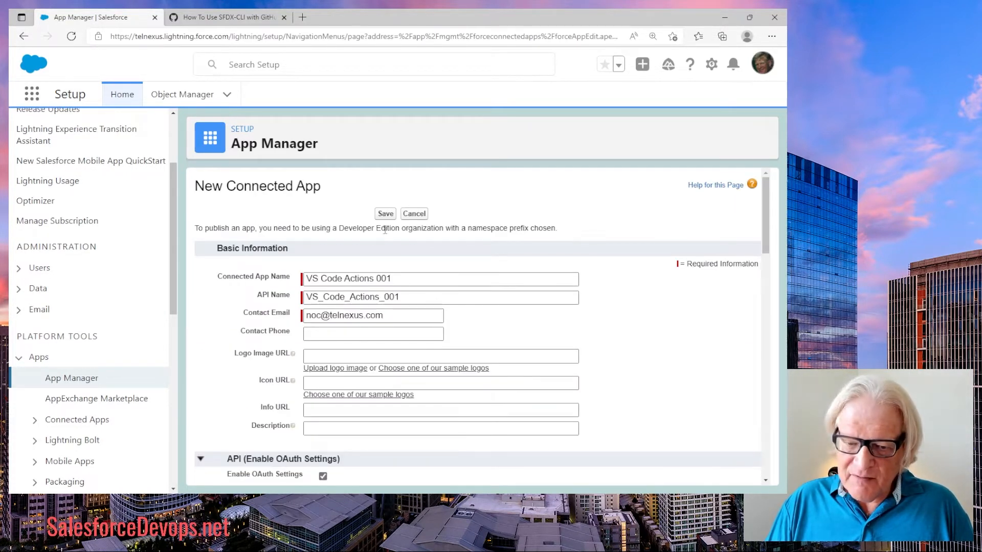
# Step: Save the VS Code Actions 001 connected app and select its digital certificate details text
pyautogui.click(385, 213)
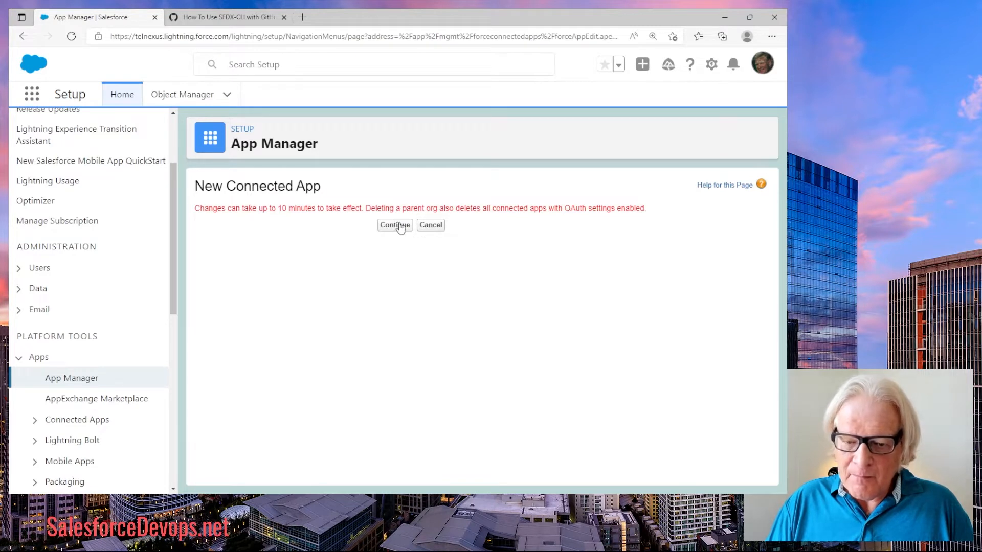
pyautogui.moveTo(419, 302)
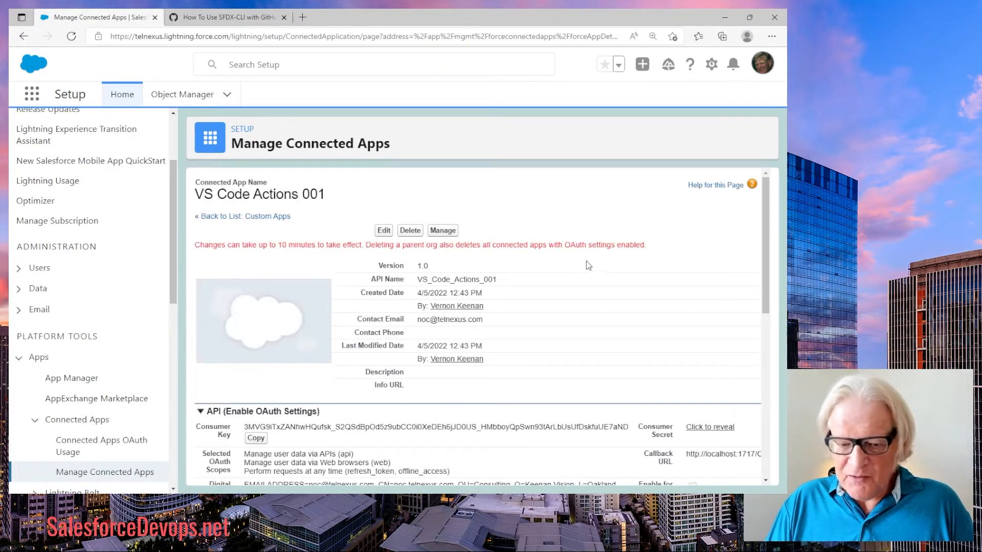
pyautogui.scroll(-3)
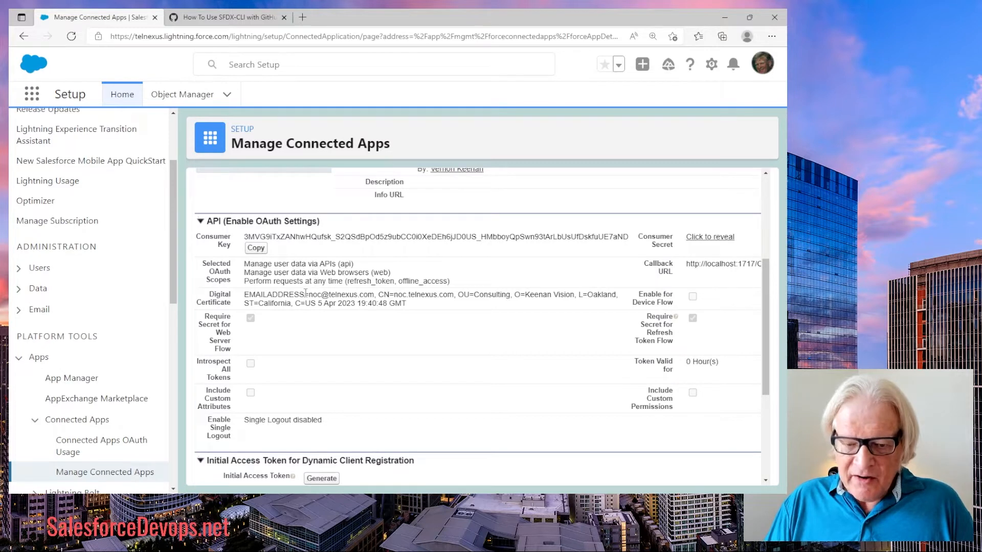
pyautogui.moveTo(307, 295); pyautogui.dragTo(342, 302)
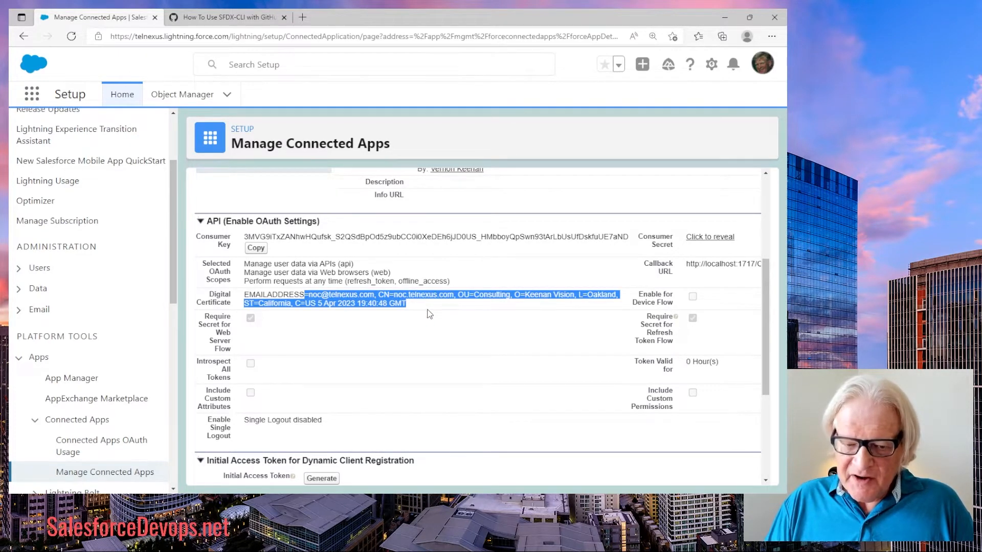
pyautogui.scroll(-3)
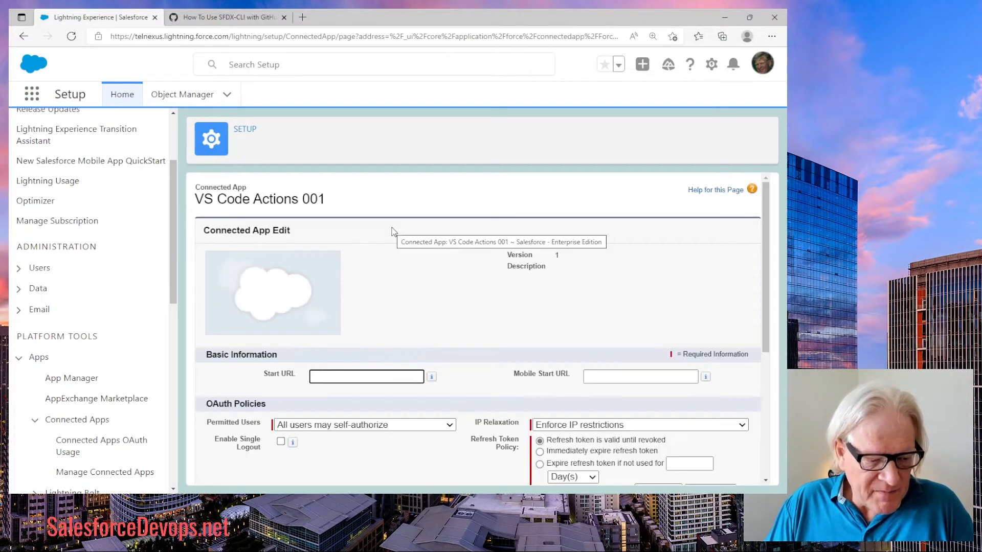
pyautogui.moveTo(425, 424)
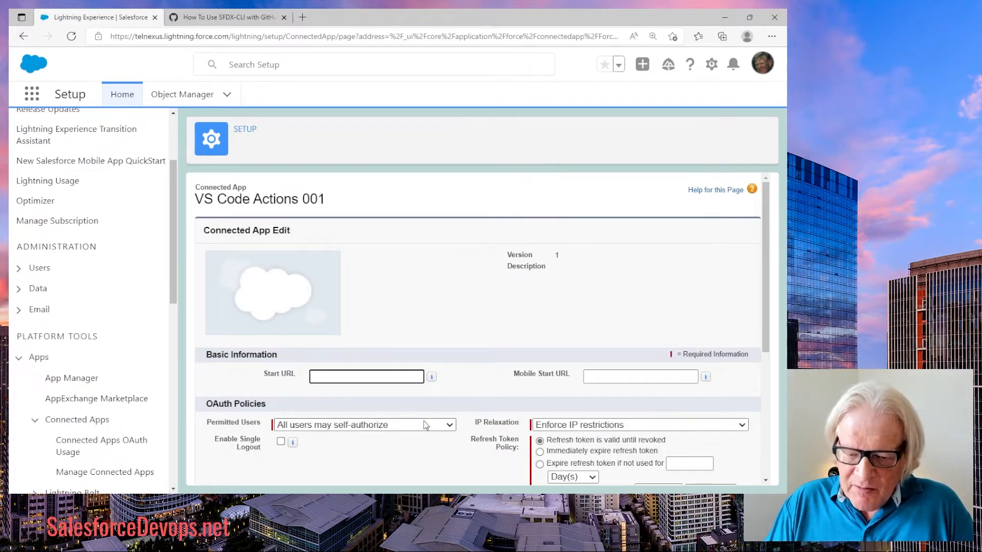
# Step: Set Permitted Users to 'Admin approved users are pre-authorized' and confirm the access-change warning
pyautogui.scroll(-3)
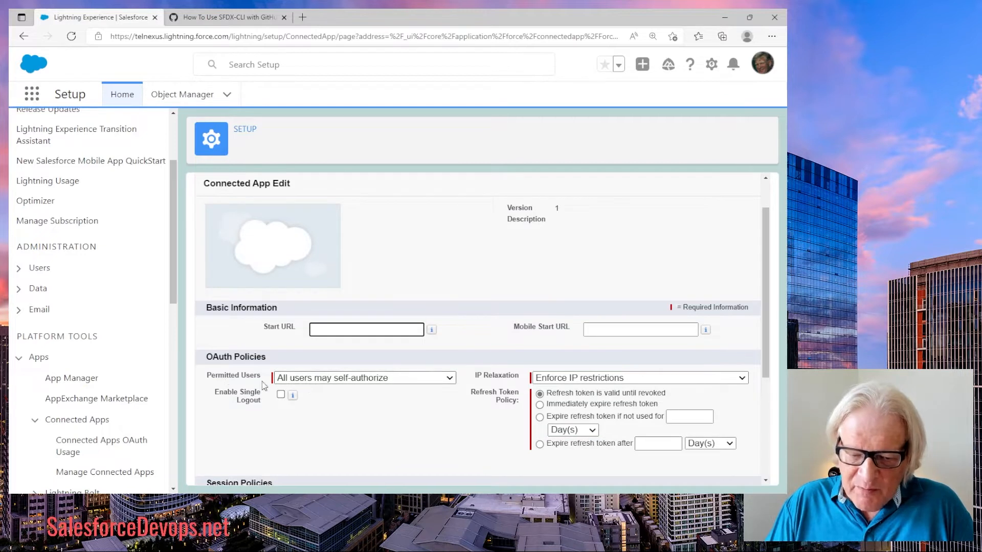
pyautogui.click(364, 378)
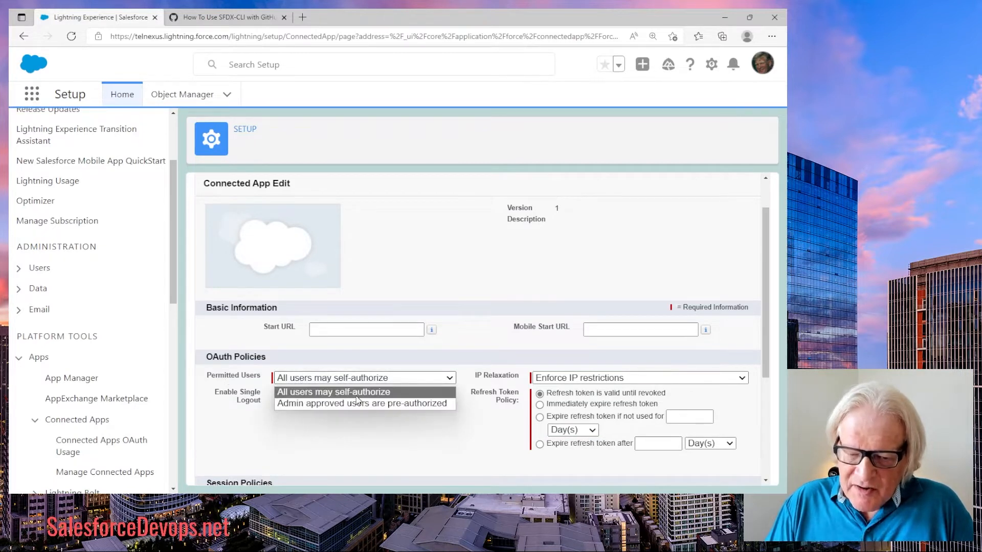
pyautogui.click(364, 404)
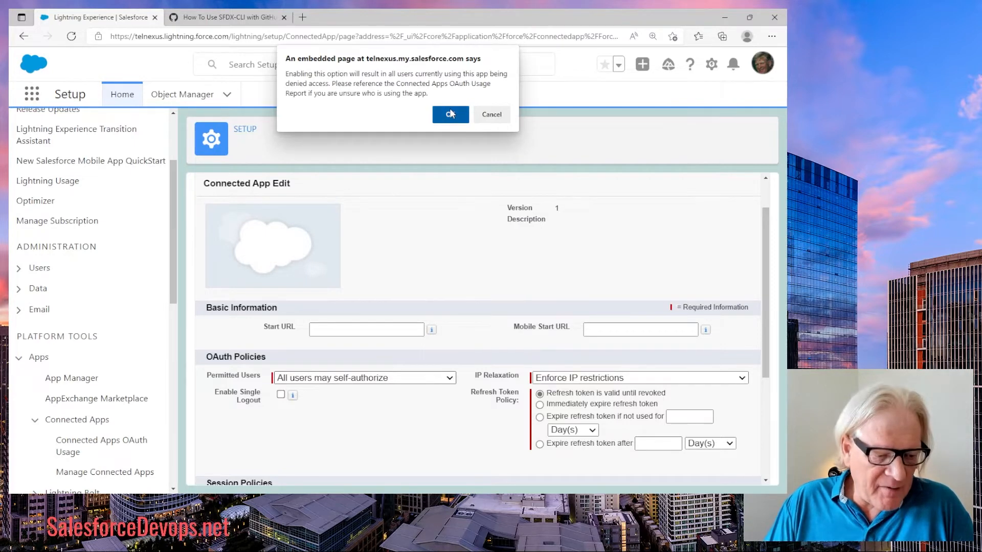
pyautogui.click(450, 114)
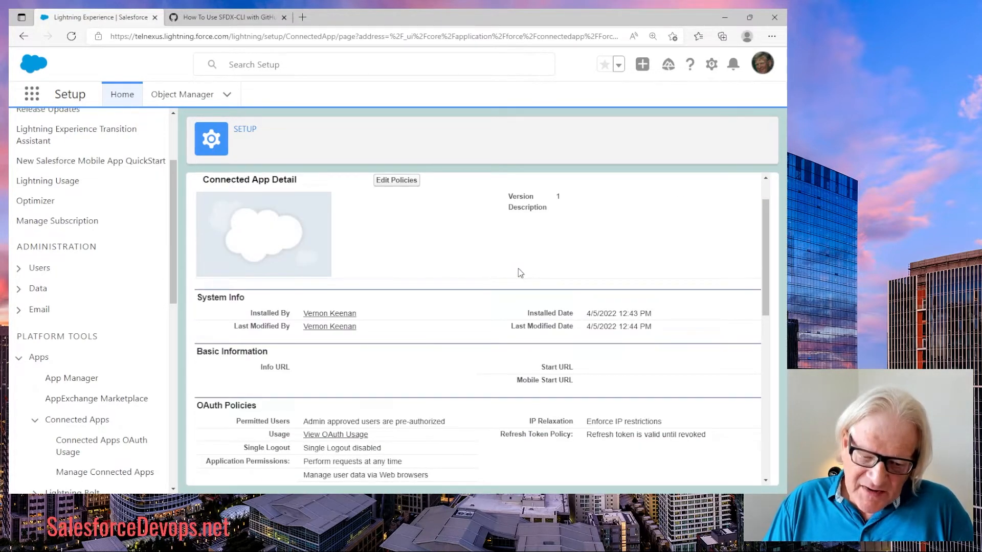
pyautogui.scroll(-3)
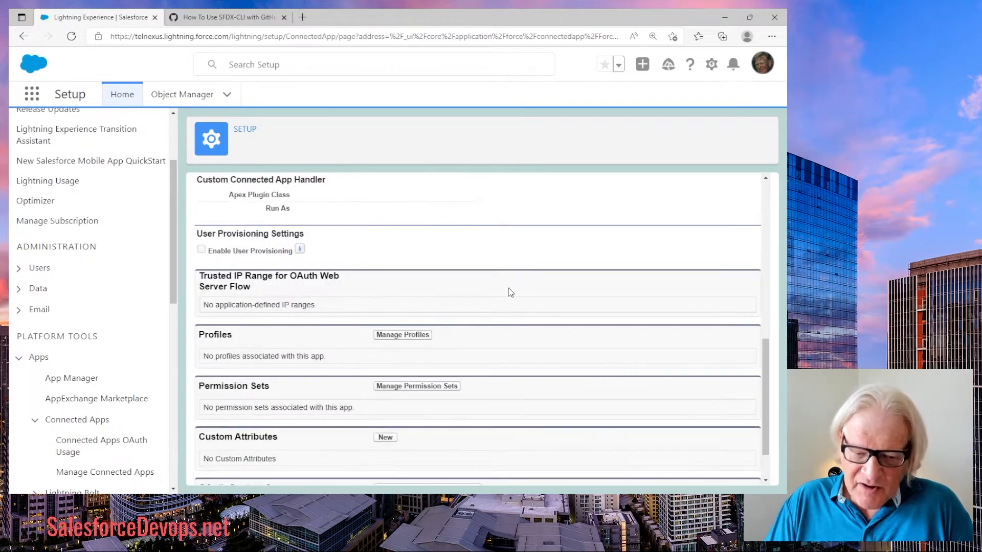
pyautogui.moveTo(408, 336)
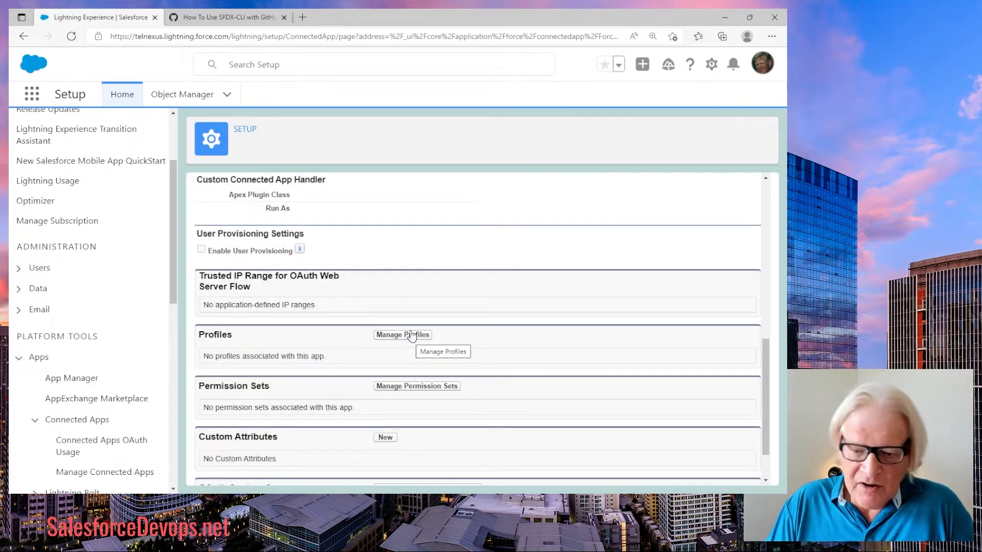
pyautogui.moveTo(389, 327)
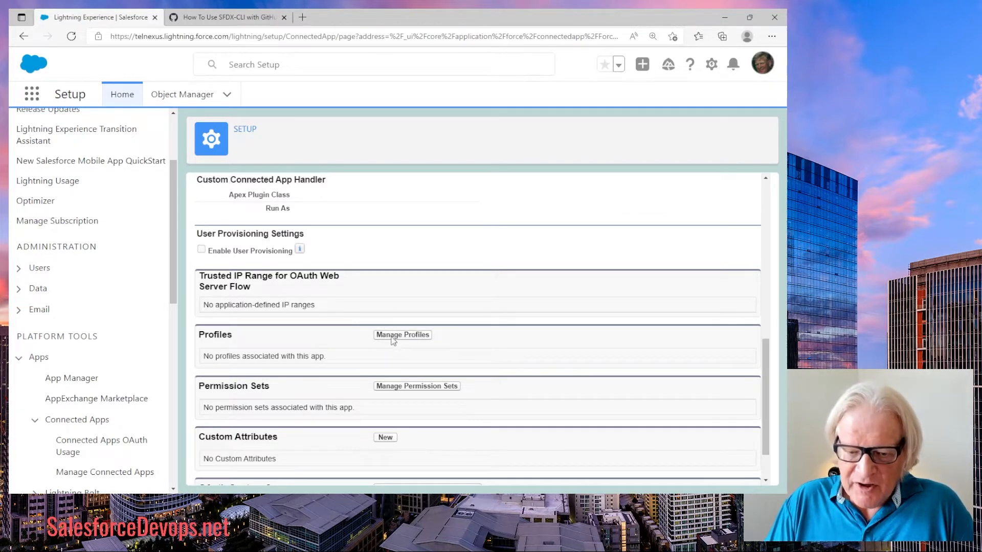
# Step: Assign the System Administrator profile to VS Code Actions 001 via Manage Profiles and verify the Profiles list
pyautogui.click(402, 335)
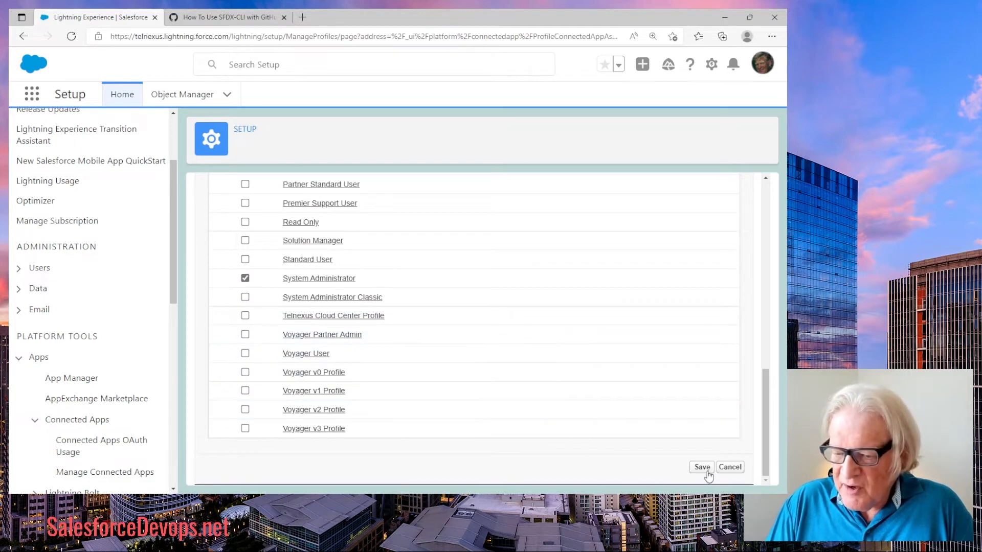
pyautogui.moveTo(318, 300)
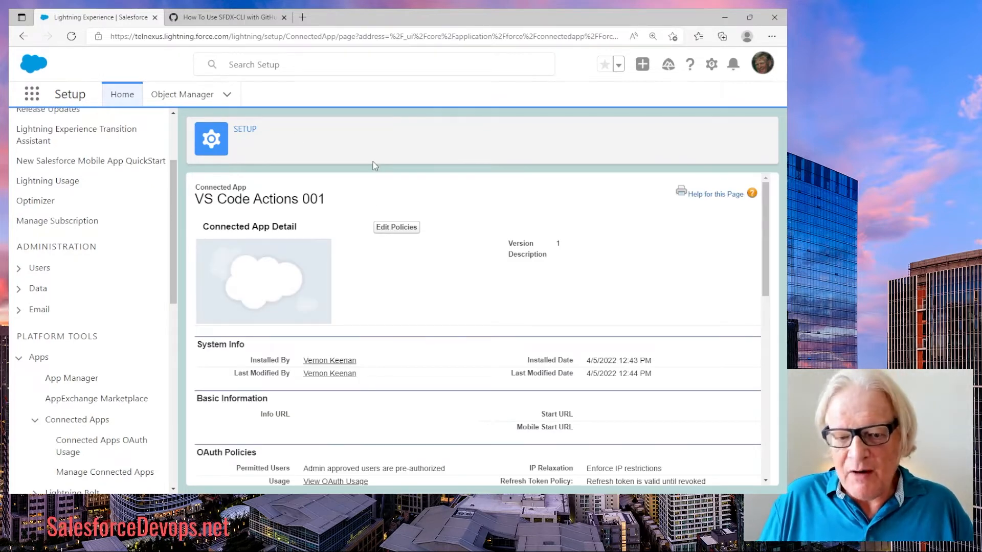
pyautogui.moveTo(703, 242)
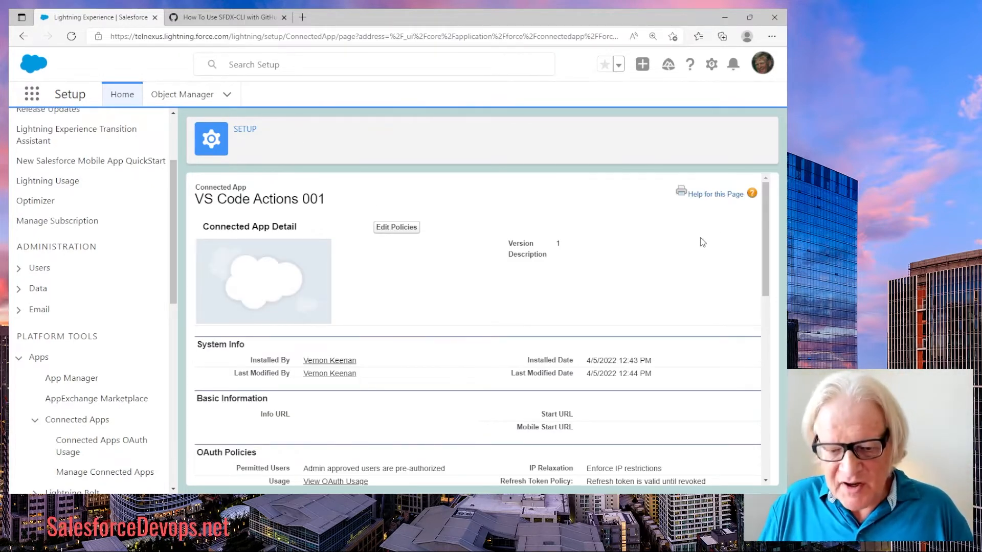
pyautogui.scroll(-3)
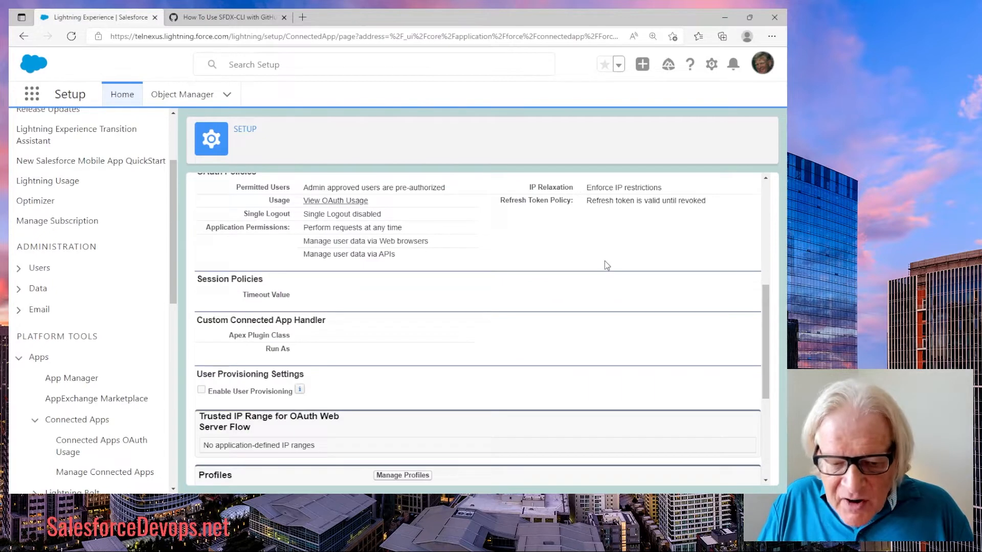
pyautogui.scroll(-3)
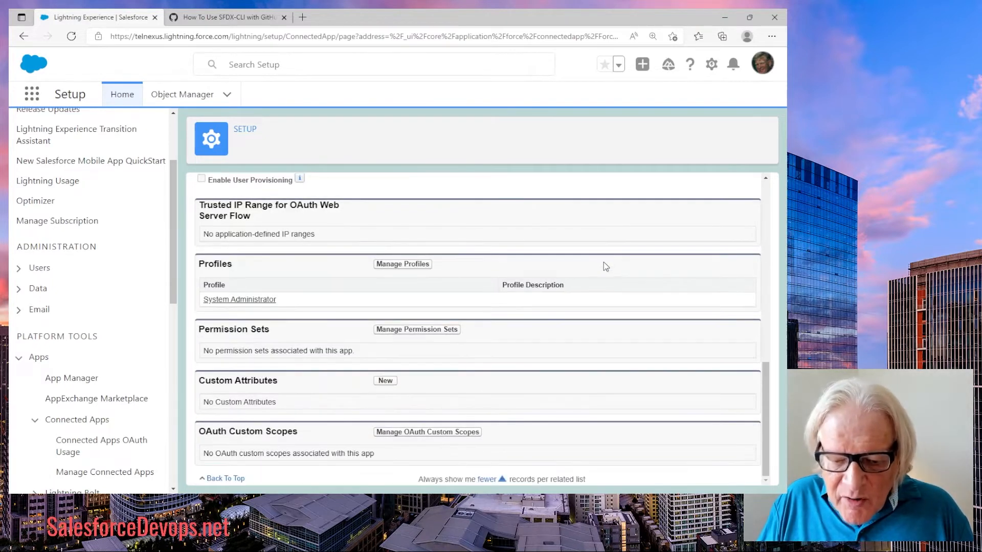
pyautogui.scroll(3)
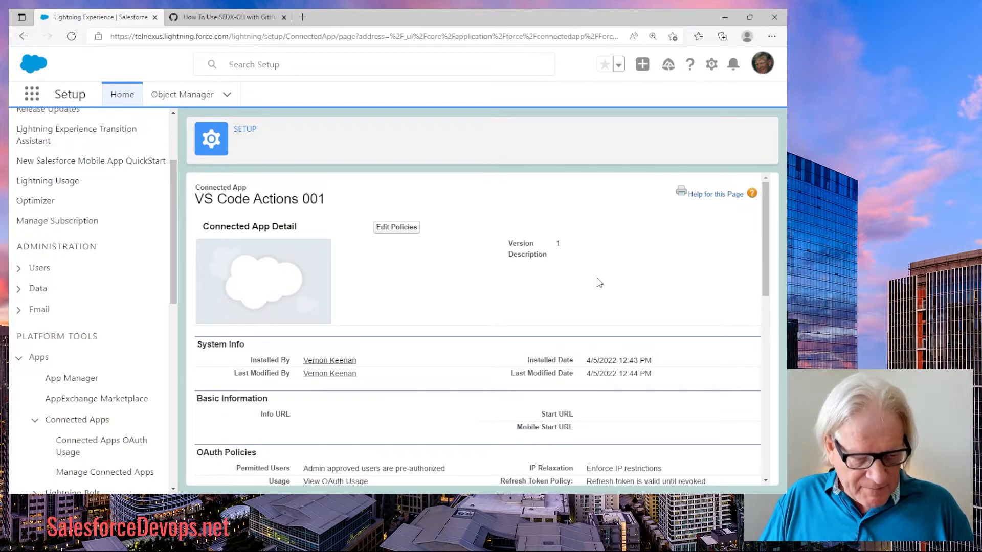
pyautogui.moveTo(744, 20)
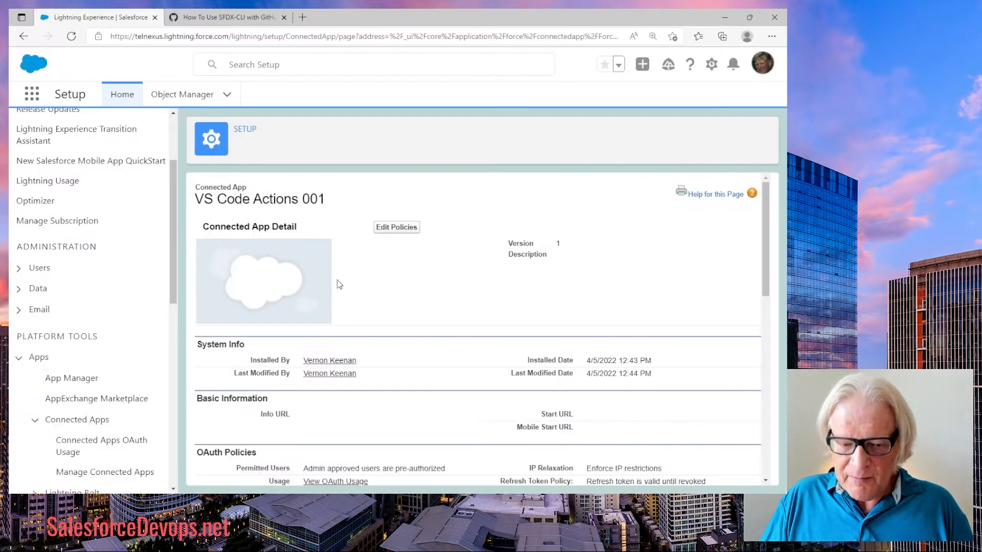
pyautogui.moveTo(91, 383)
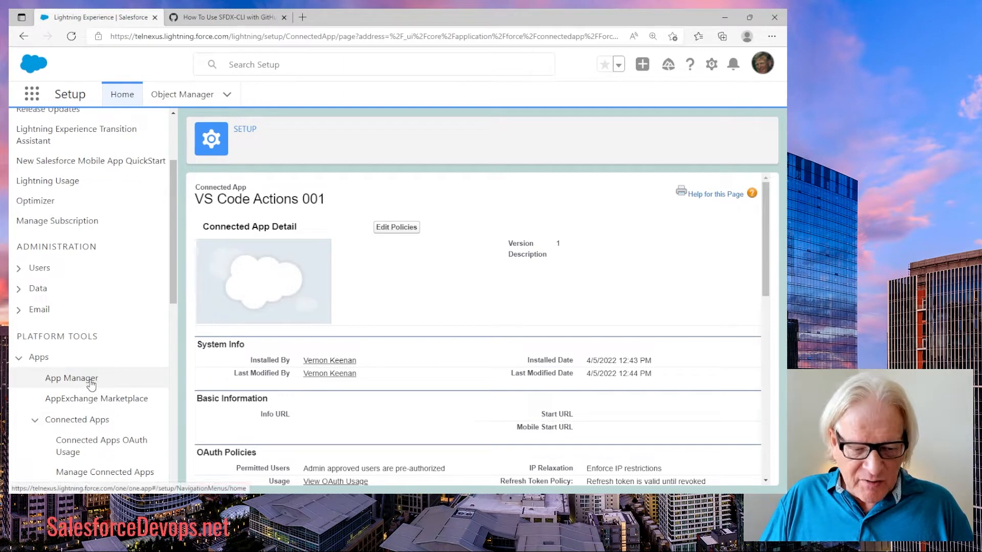
# Step: Return to Manage Connected Apps, view VS Code Actions 001 and copy its consumer key
pyautogui.click(72, 378)
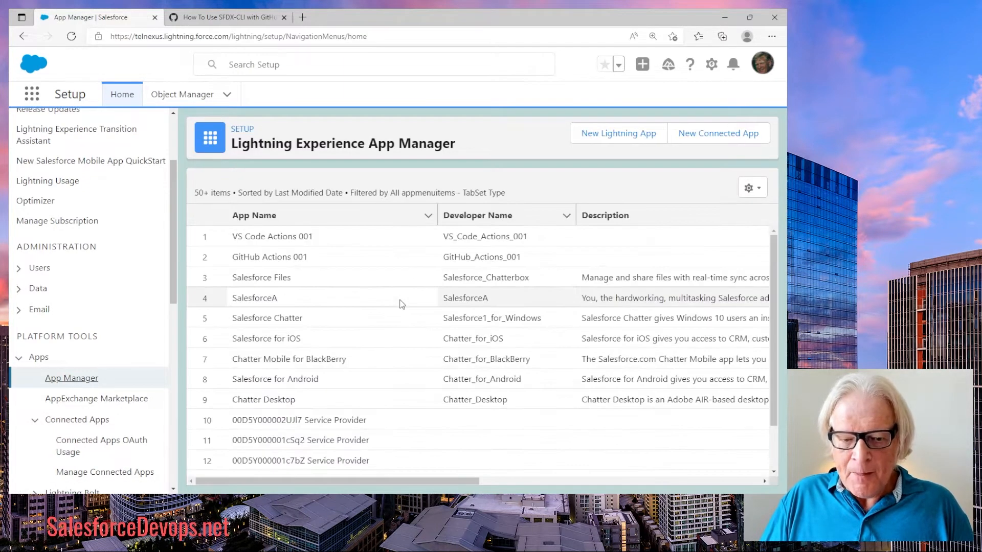
pyautogui.moveTo(284, 238)
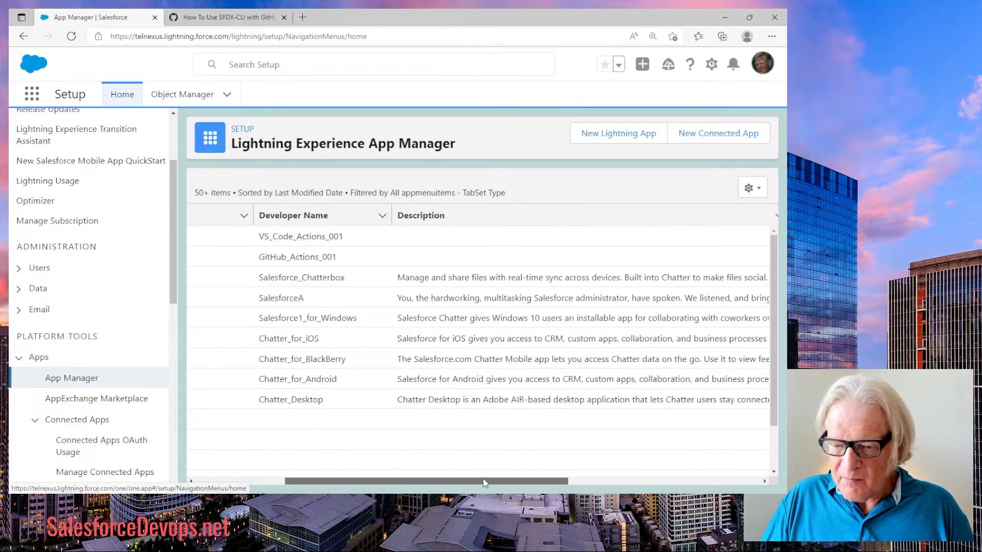
pyautogui.hscroll(3)
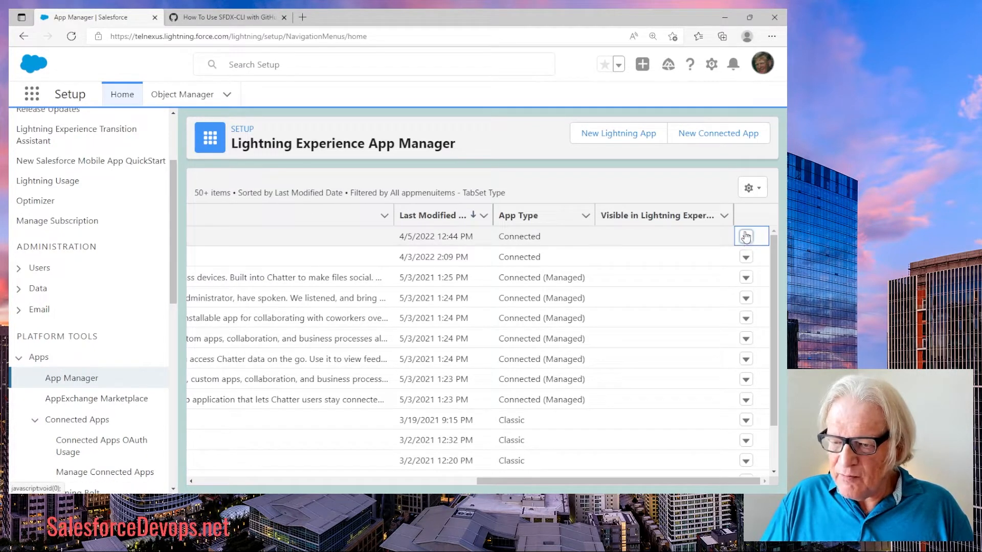
pyautogui.click(745, 235)
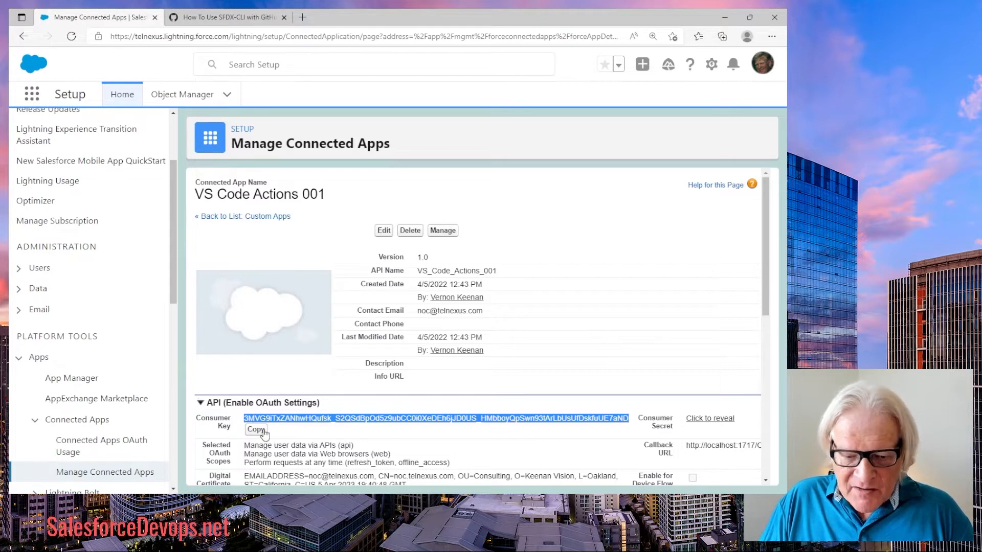
pyautogui.click(256, 429)
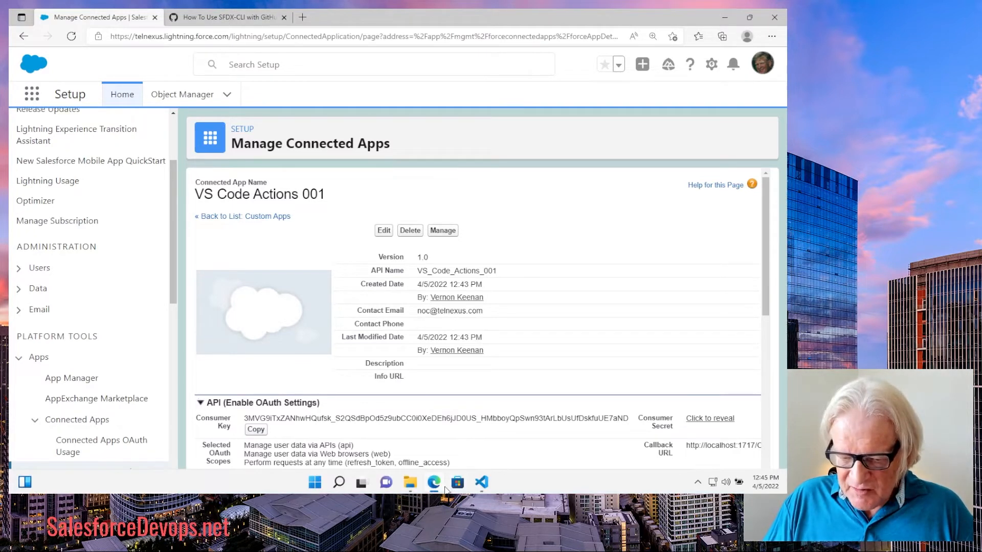
# Step: Close server.crt and enter the sfdx force:auth:jwt:grant command in the terminal, deleting its client id placeholder
pyautogui.click(480, 482)
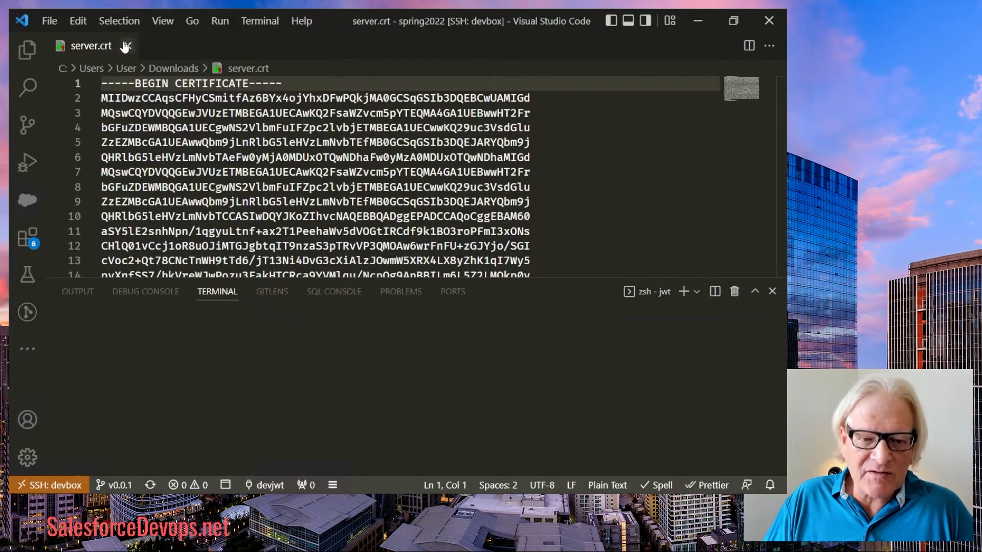
pyautogui.click(126, 46)
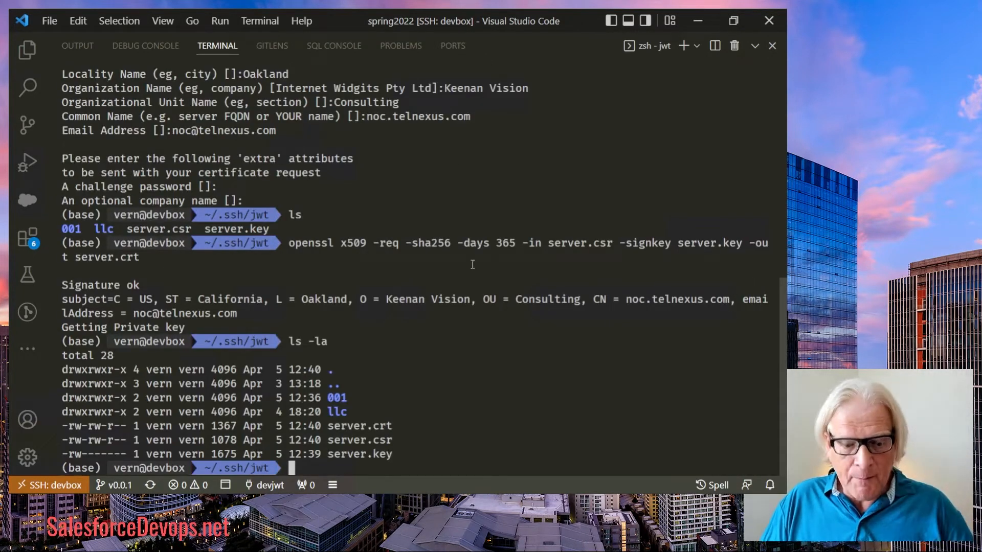
pyautogui.moveTo(617, 366)
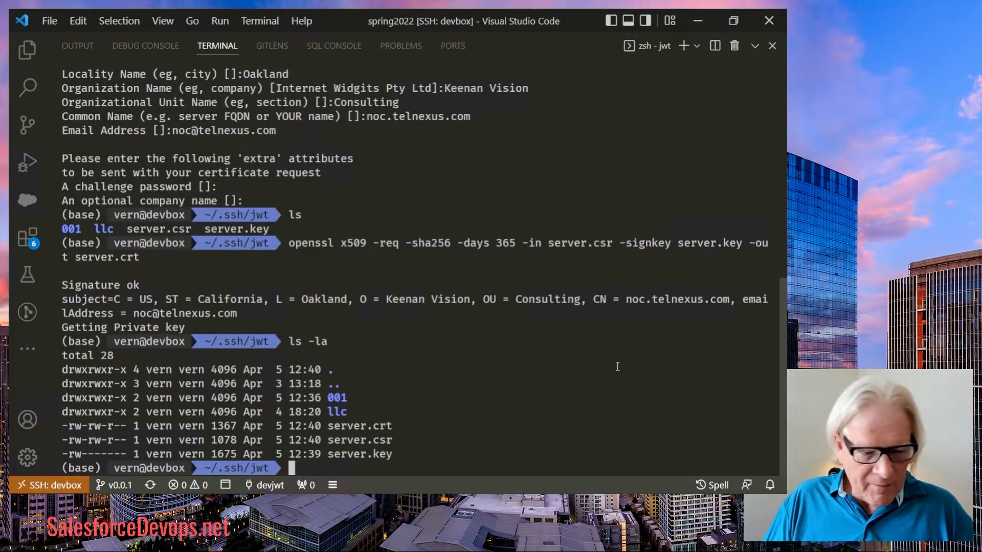
pyautogui.moveTo(28, 419)
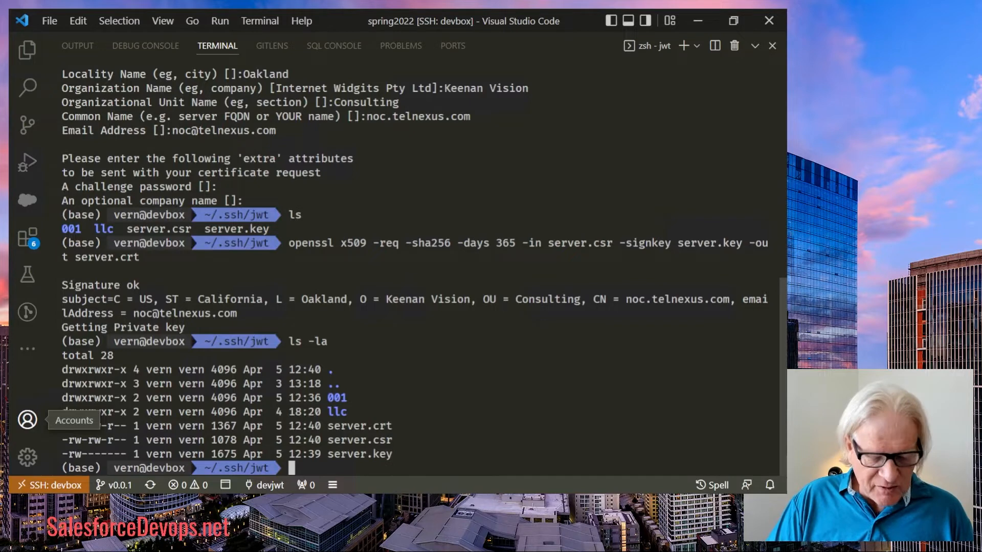
pyautogui.moveTo(440, 373)
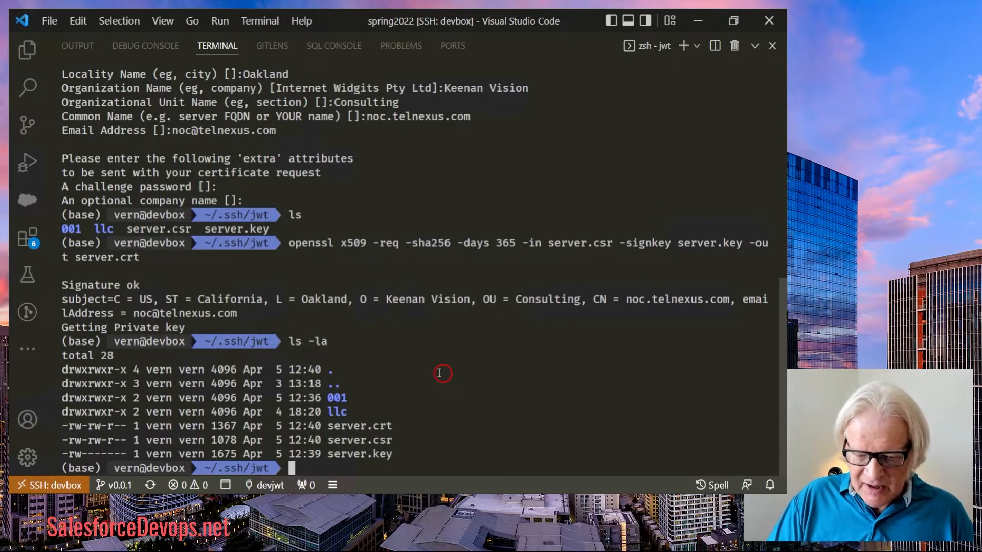
pyautogui.write('sfdx force:auth:jwt:grant --clientid=[85 char string] --jwtkeyfile=/home/username/.ssh/jwt/server.key --username=username@domain.com --setdefaultdevhubusername --setalias devjwt')
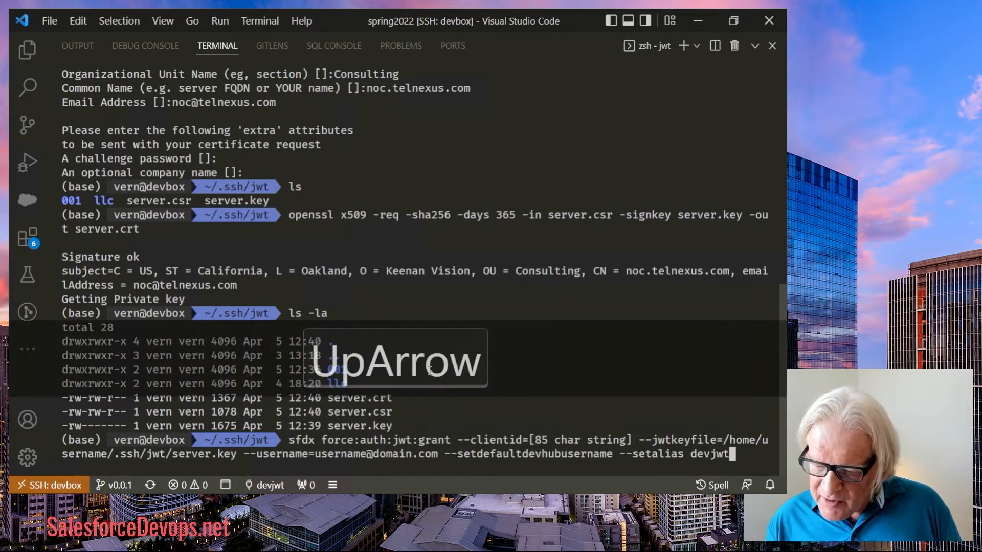
pyautogui.press('Ctrl')
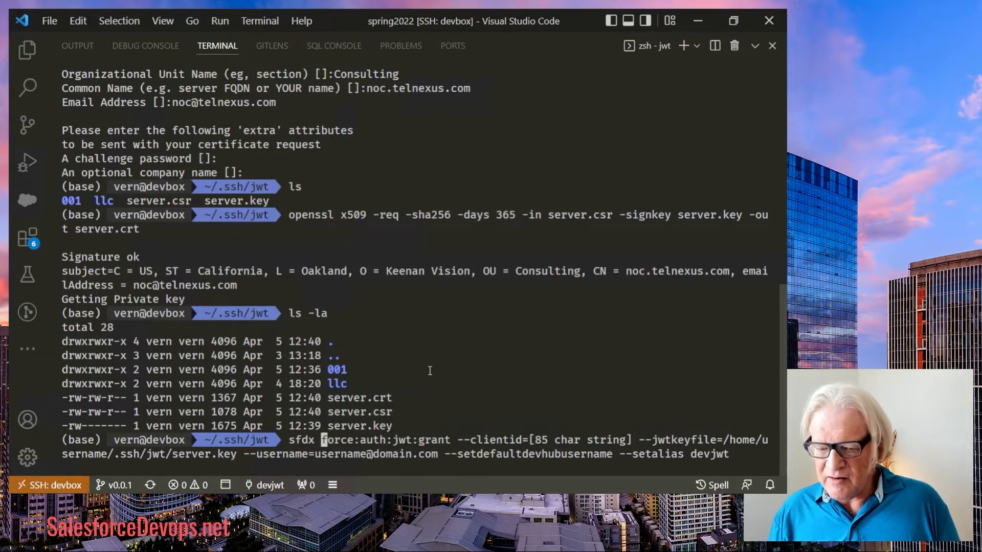
pyautogui.press('Ctrl+Right')
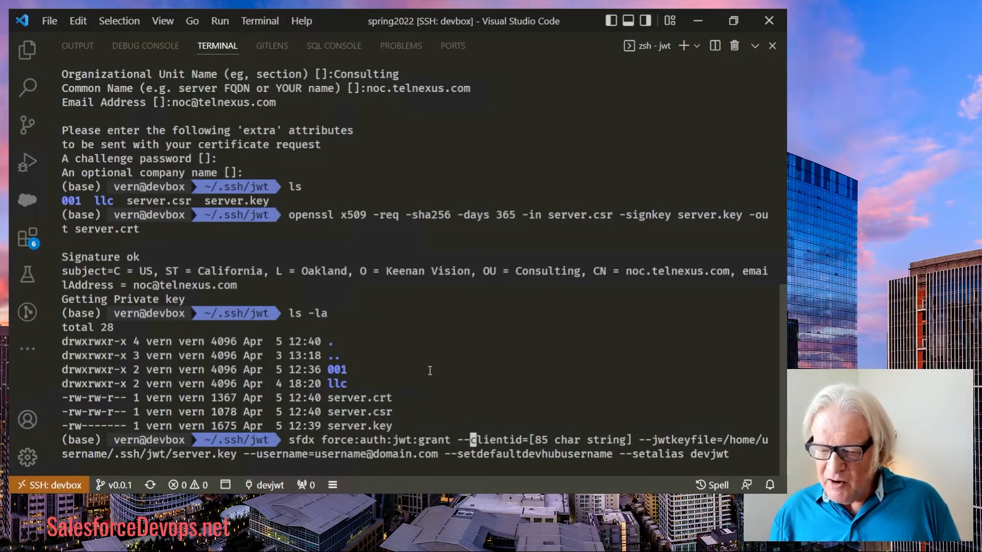
pyautogui.press('LeftArrow')
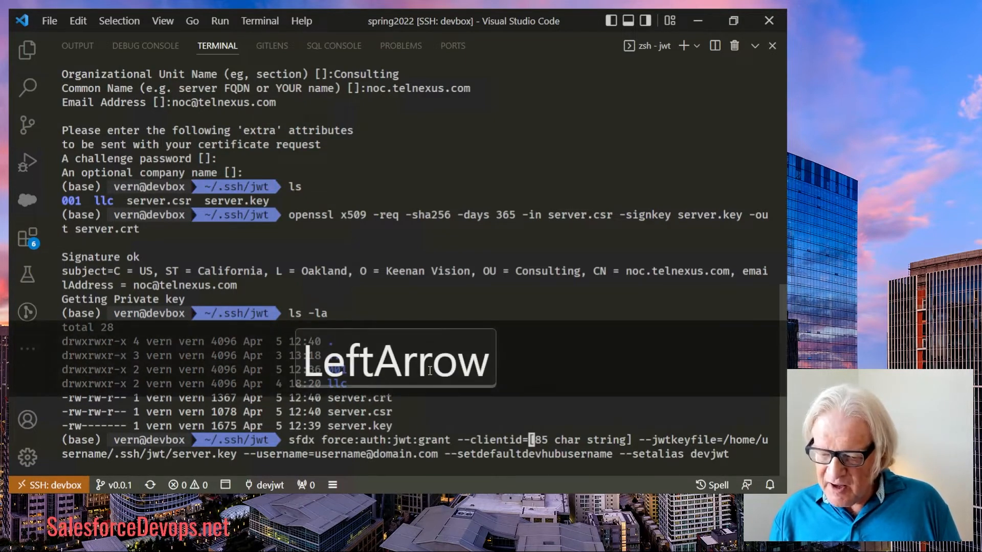
pyautogui.press('Delete')
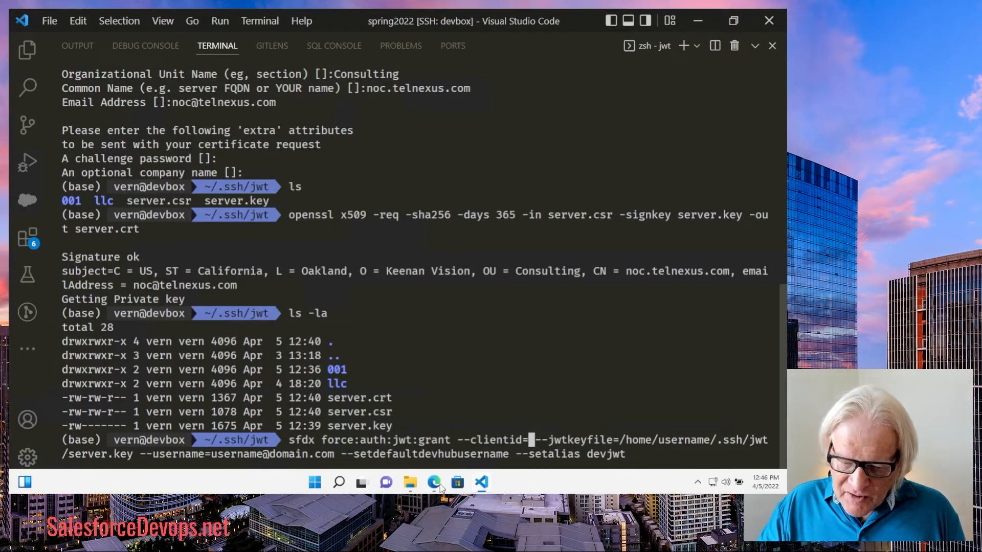
# Step: Replace the placeholder username with 'vern' in the JWT key file path and the --username value
pyautogui.click(433, 482)
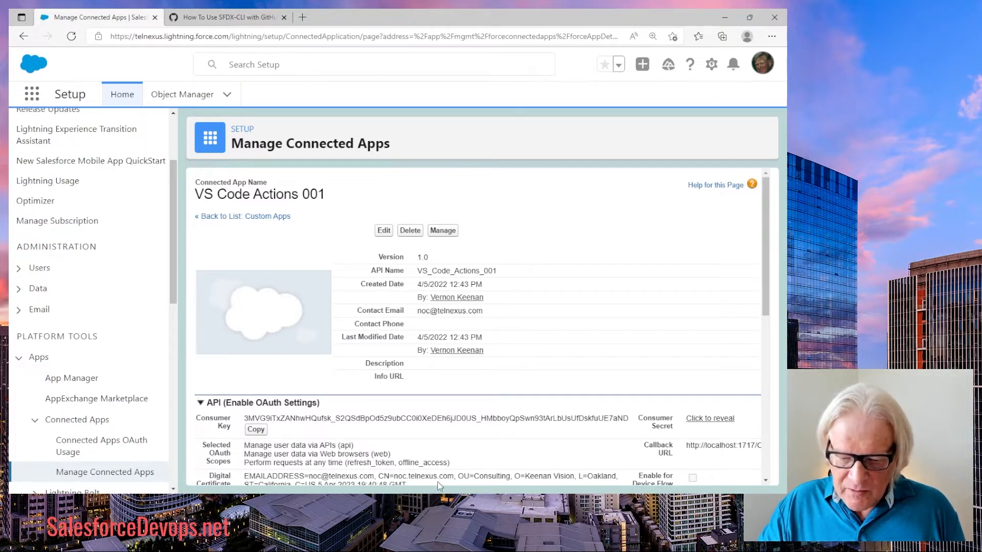
pyautogui.moveTo(443, 450)
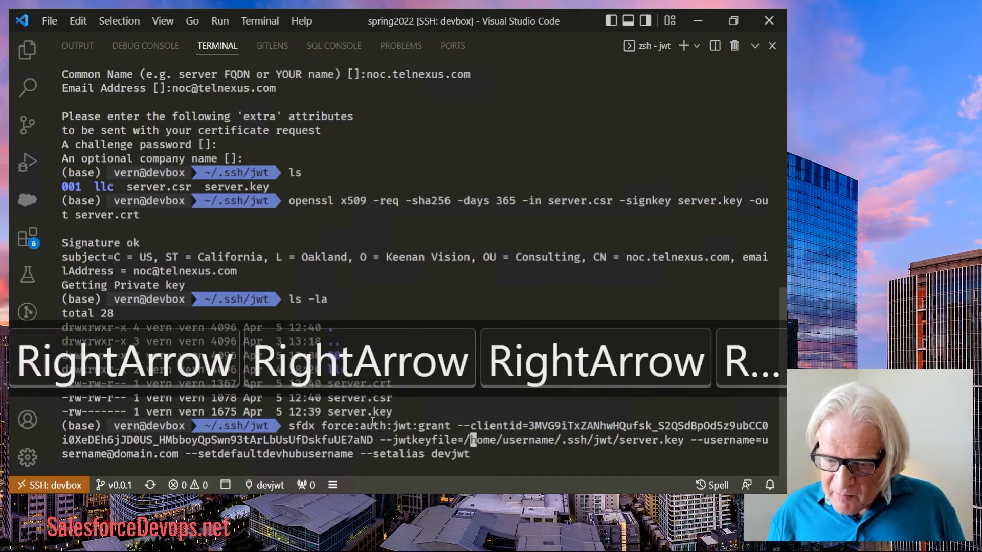
pyautogui.press('Right')
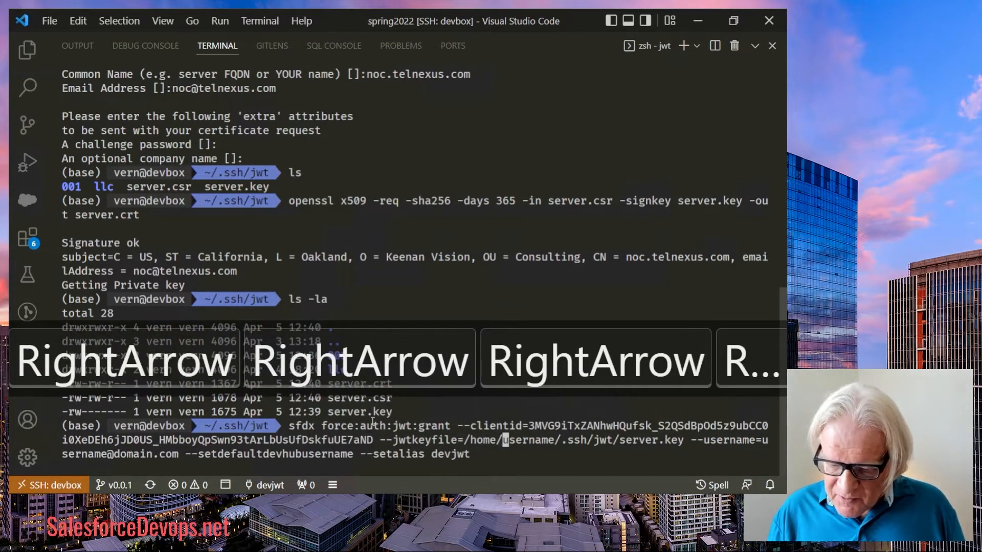
pyautogui.press('Delete')
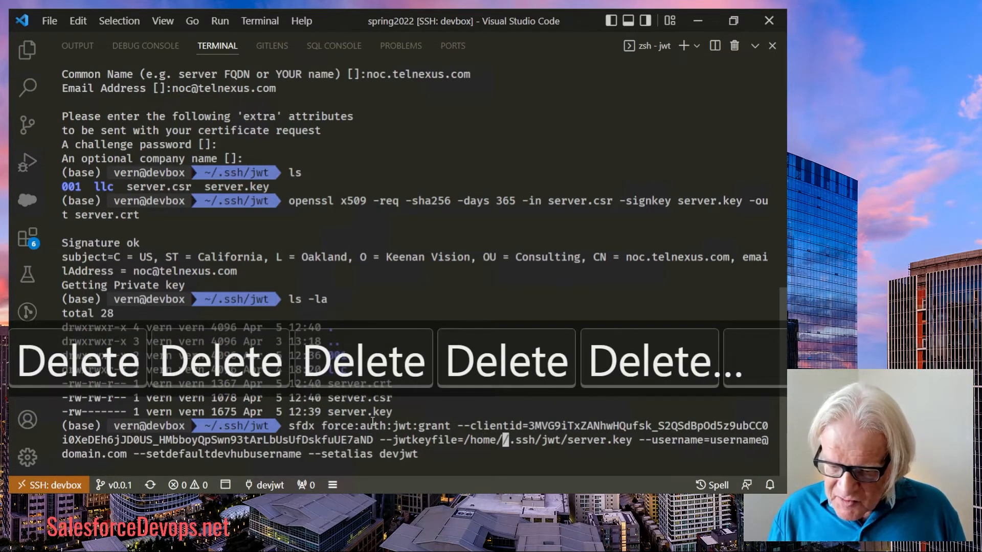
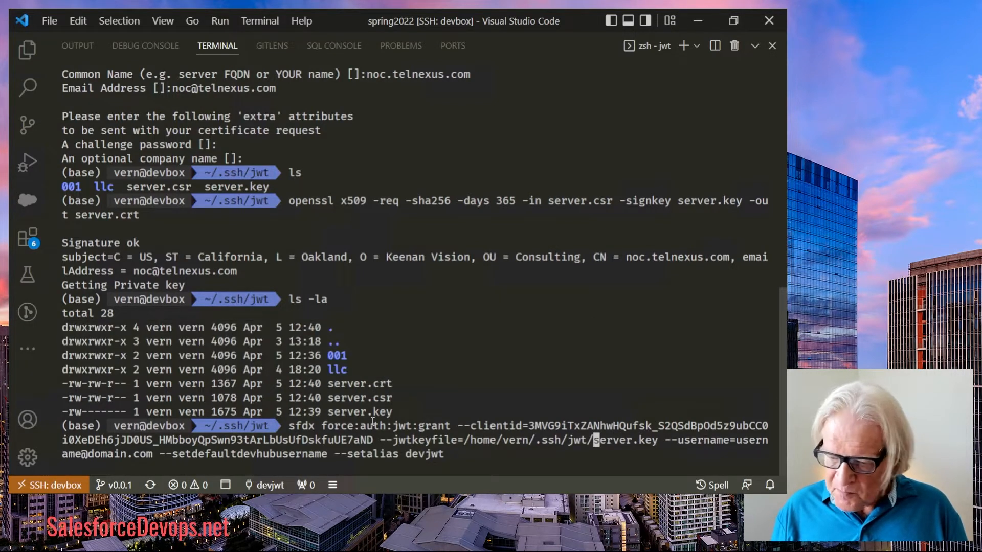
pyautogui.press('RightArrow')
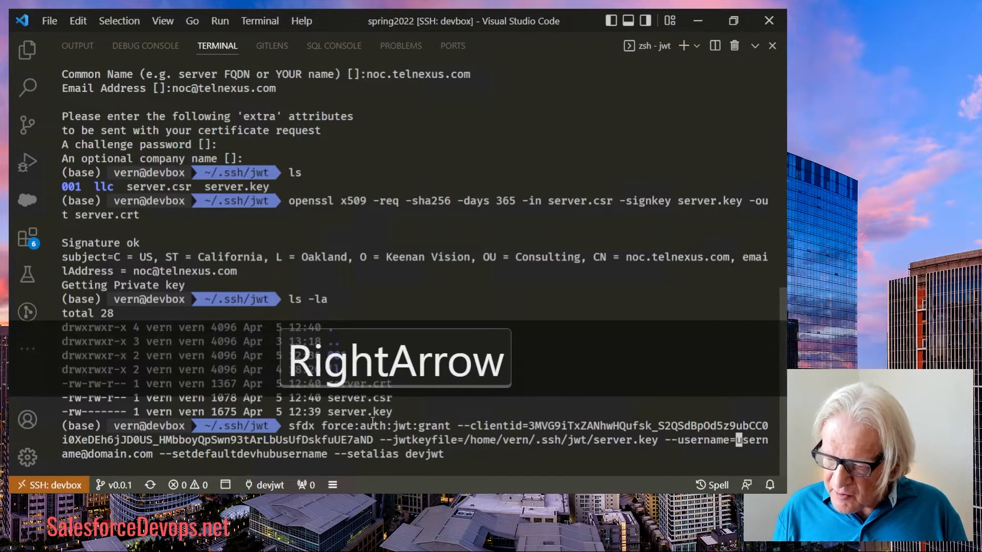
pyautogui.press('Delete')
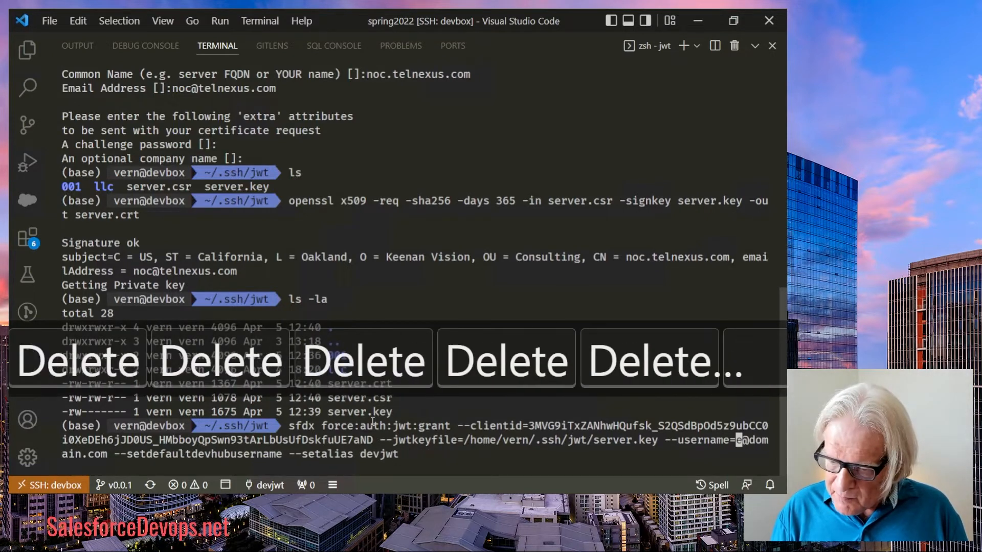
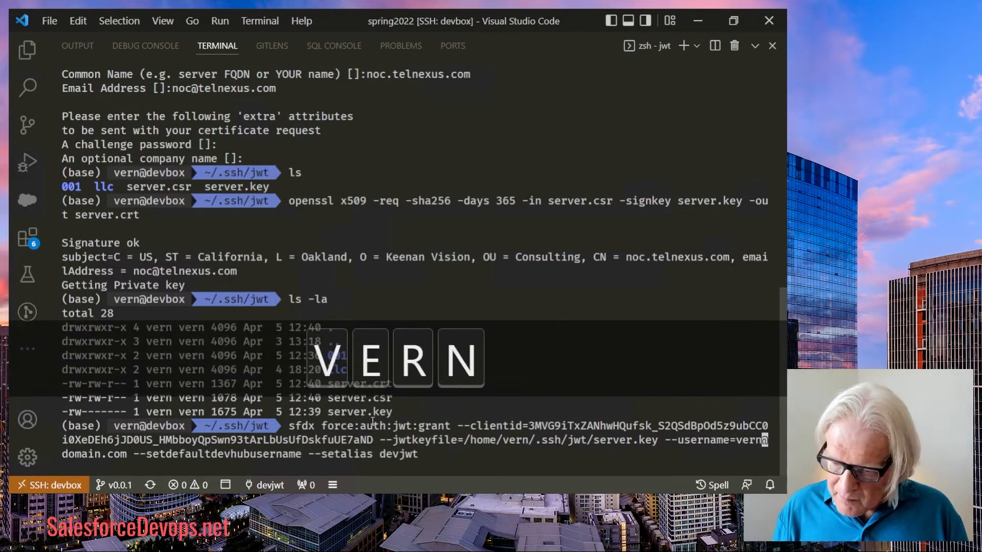
# Step: Replace the placeholder domain with 'telnexus' and run the JWT grant command, authorizing the org
pyautogui.press('RightArrow')
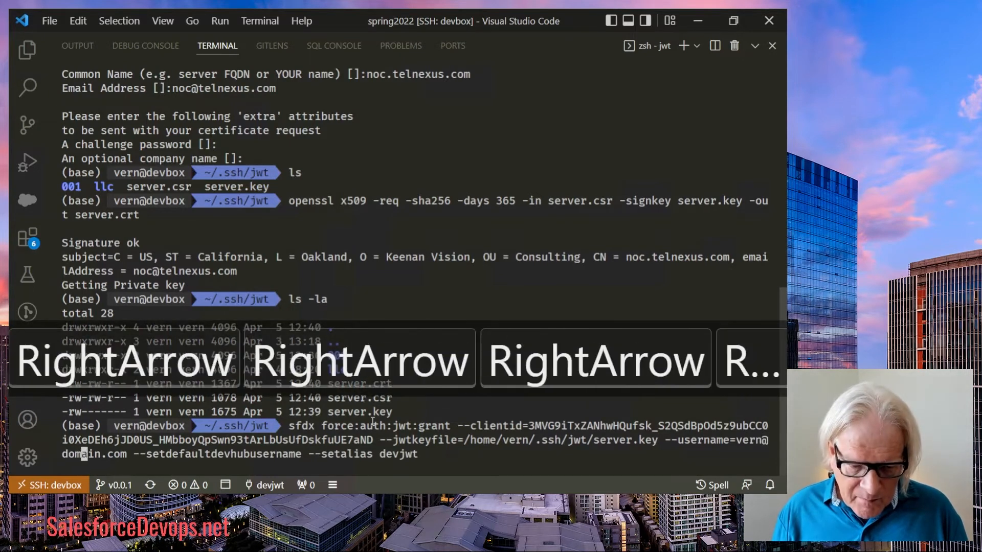
pyautogui.press('Backspace')
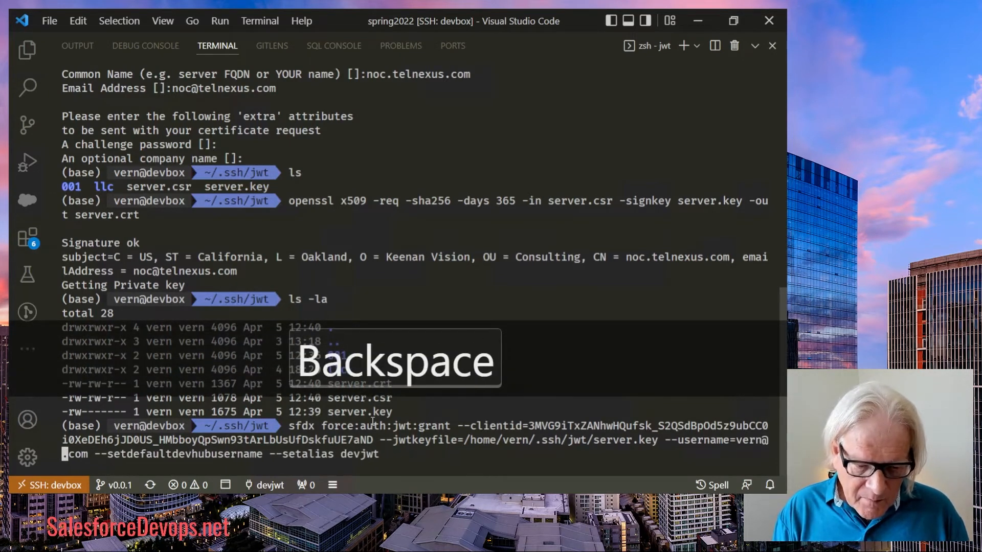
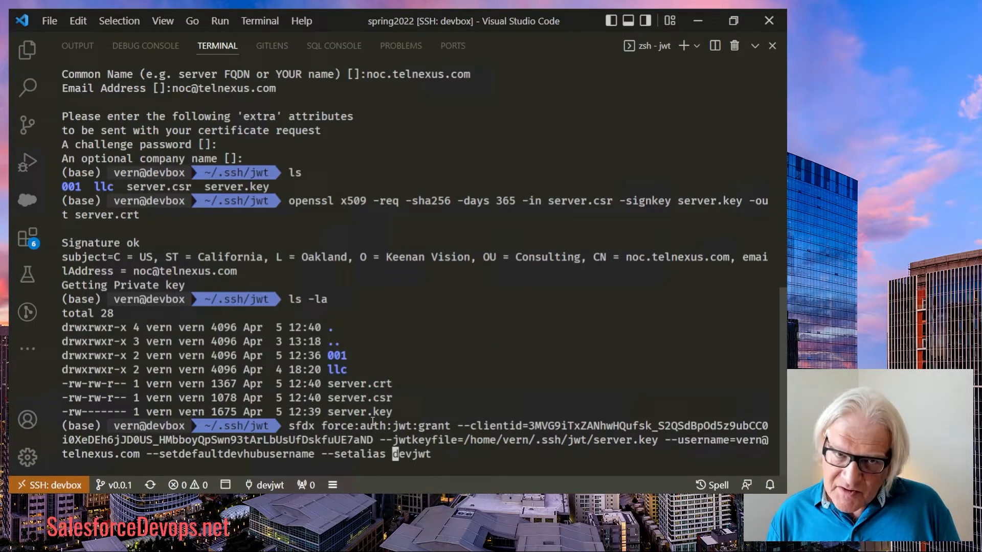
pyautogui.press('Right')
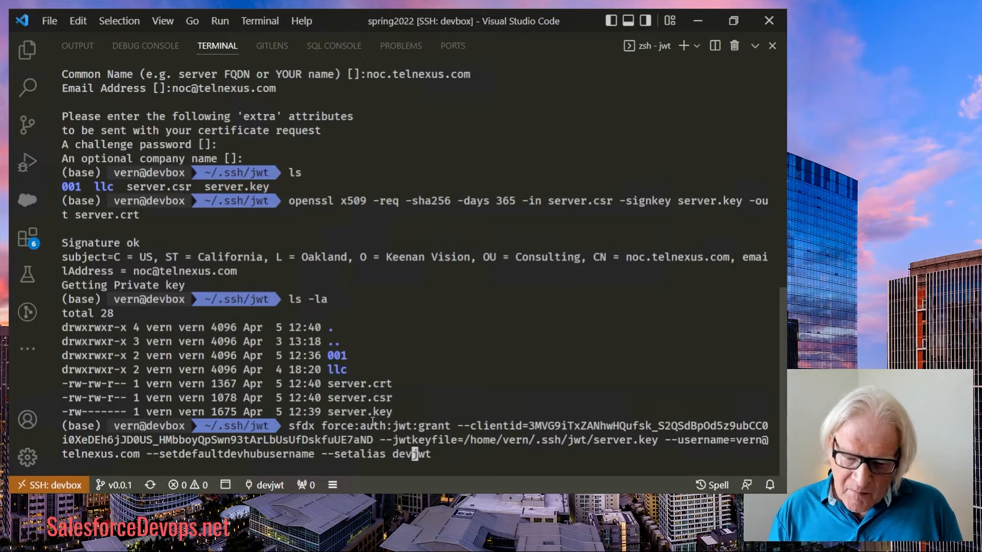
pyautogui.press('Enter')
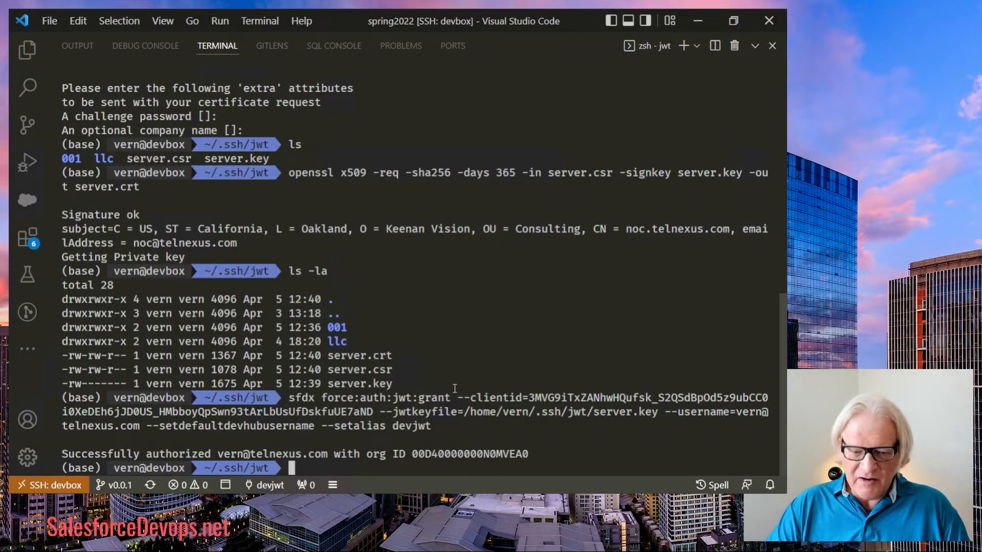
pyautogui.moveTo(456, 213)
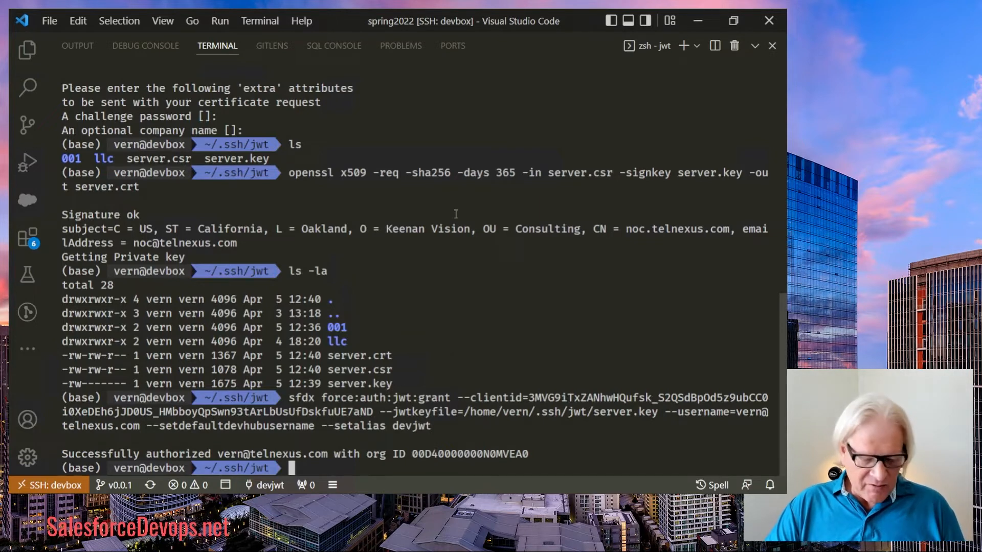
pyautogui.press('Ctrl')
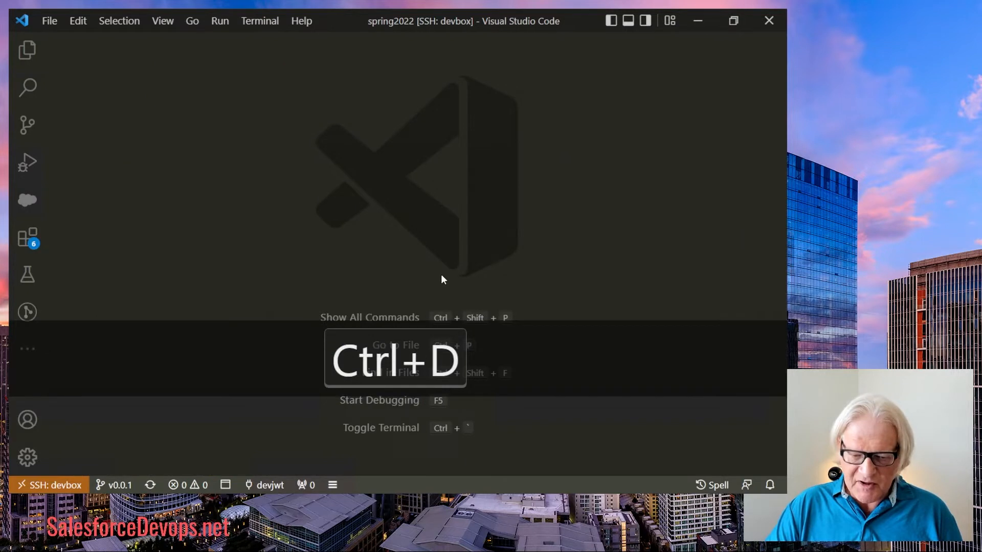
pyautogui.moveTo(464, 190)
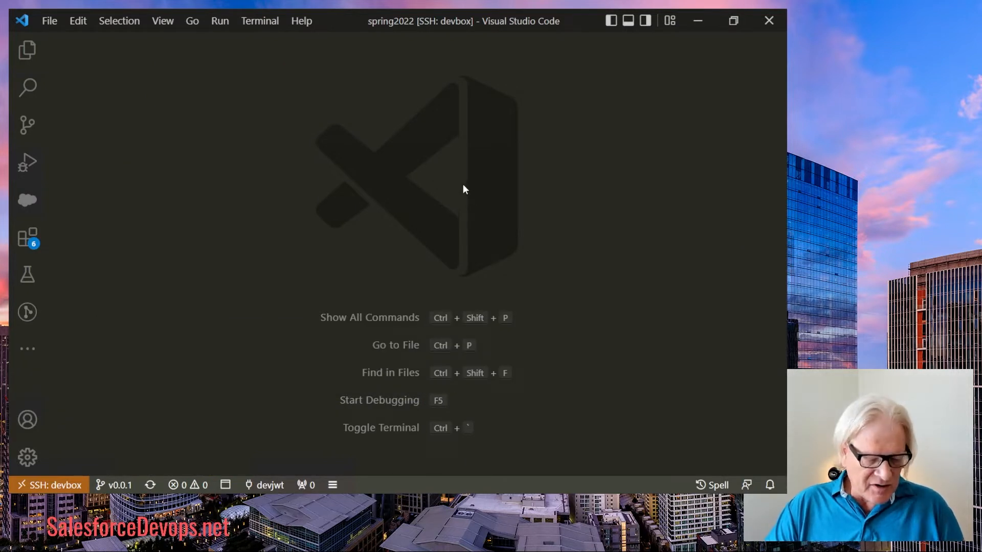
pyautogui.press('Ctrl+`')
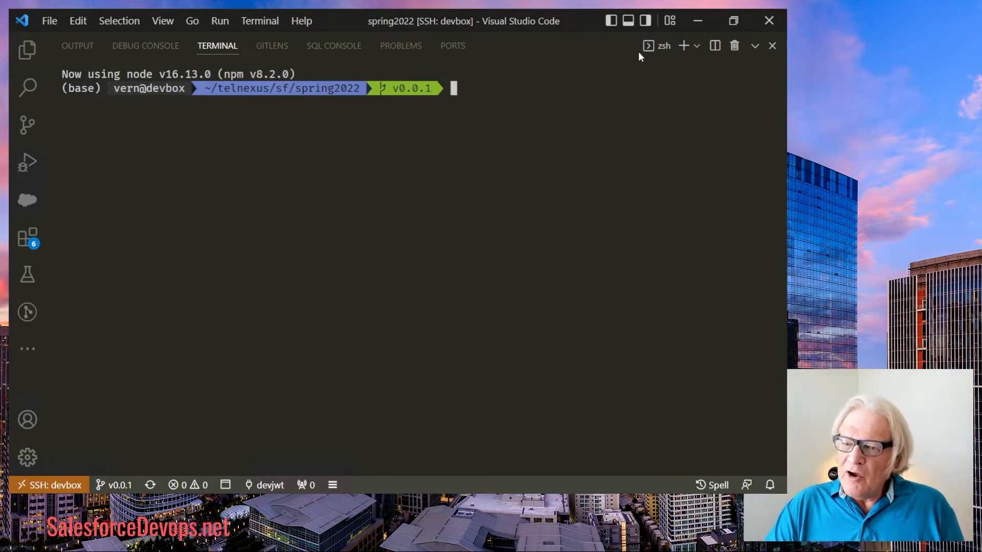
pyautogui.moveTo(754, 46)
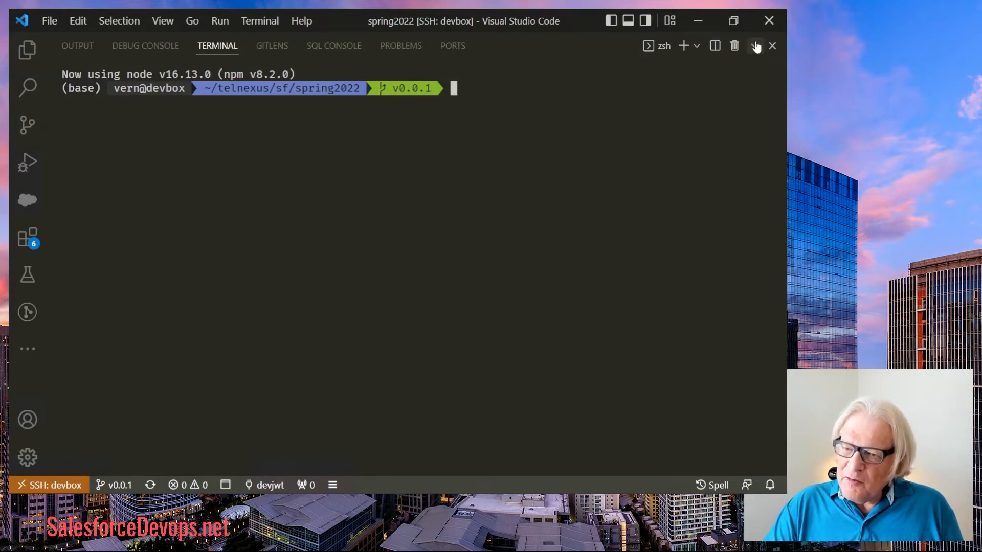
pyautogui.click(754, 46)
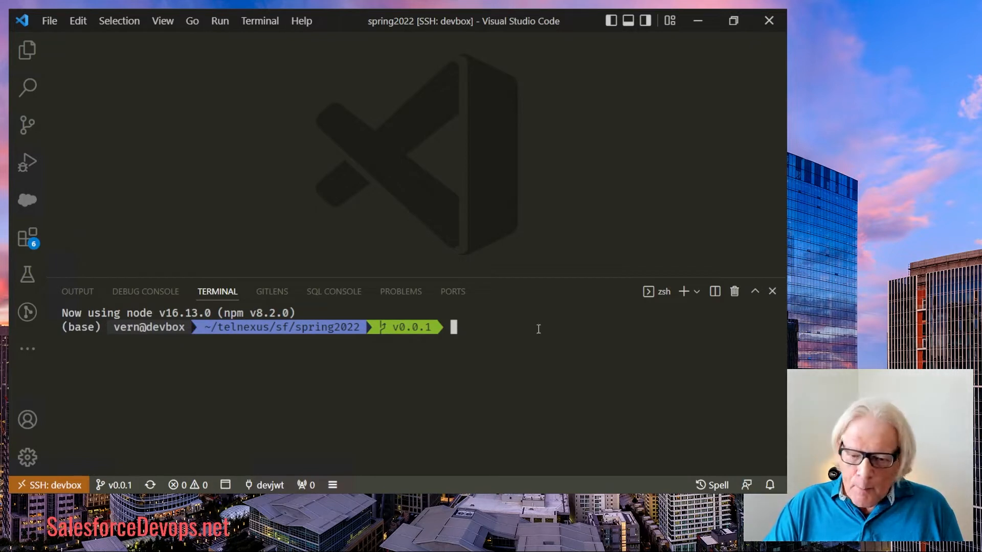
pyautogui.click(25, 49)
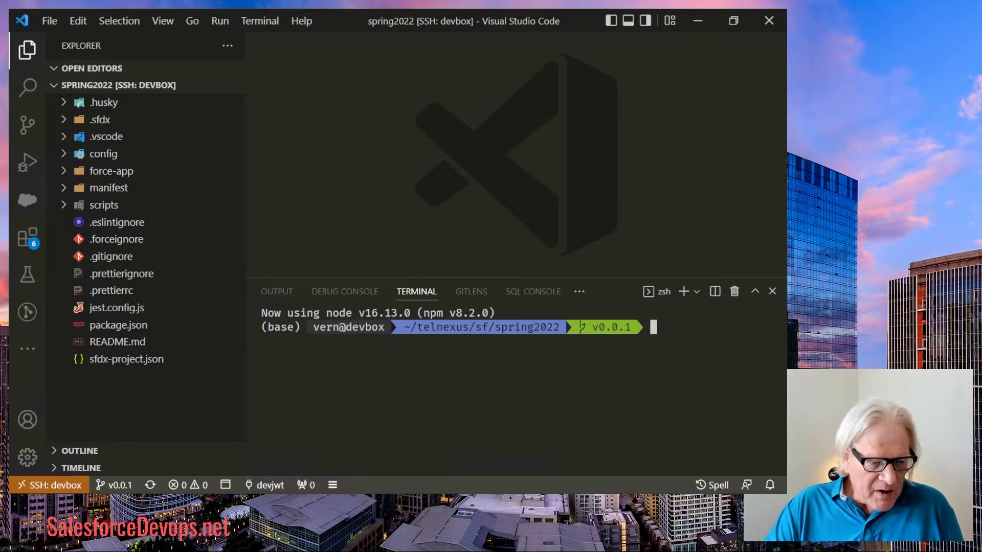
pyautogui.moveTo(410, 396)
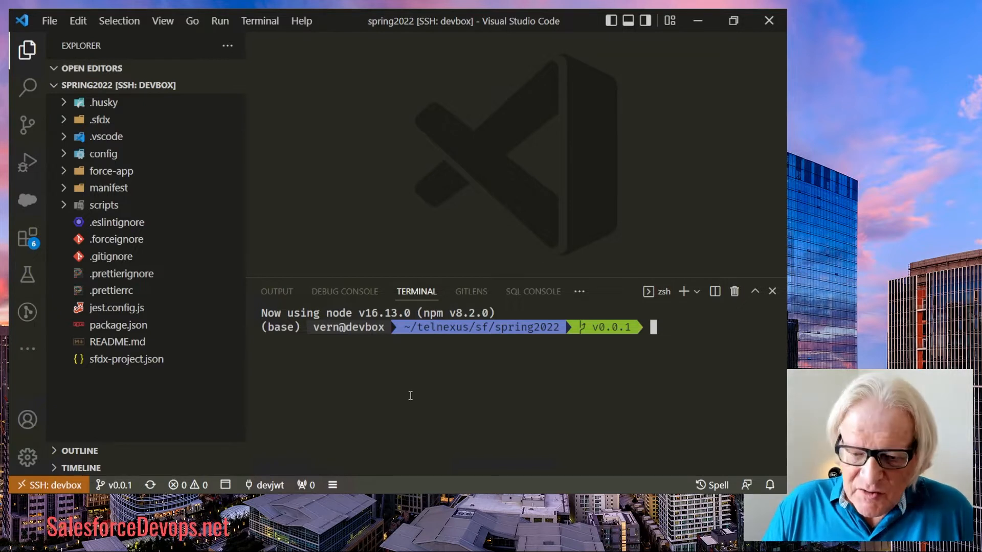
pyautogui.moveTo(112, 484)
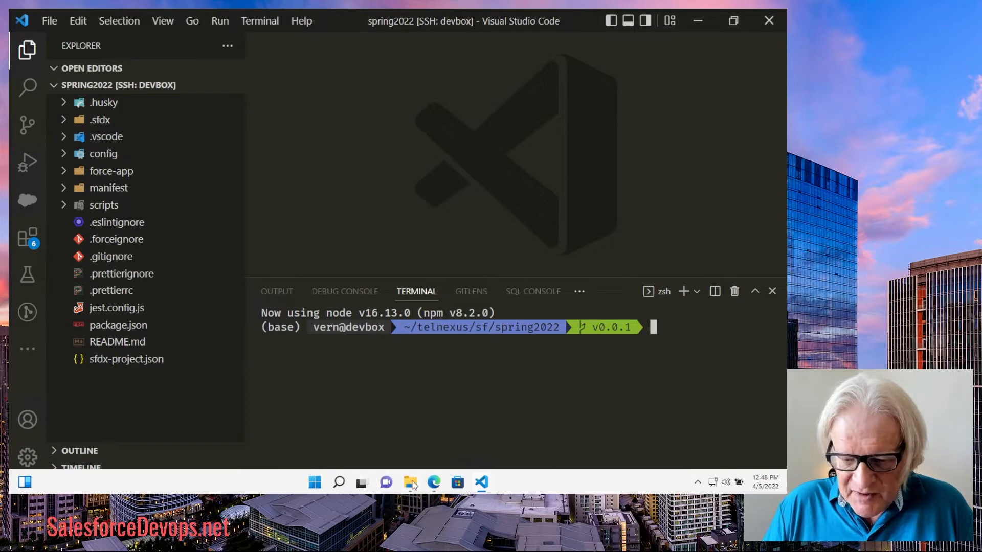
pyautogui.moveTo(433, 483)
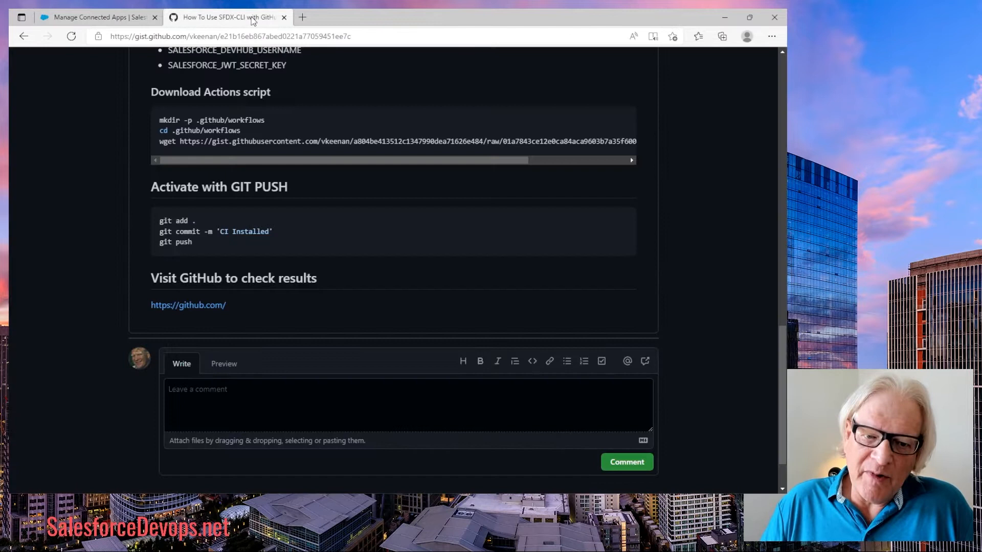
pyautogui.moveTo(162, 54)
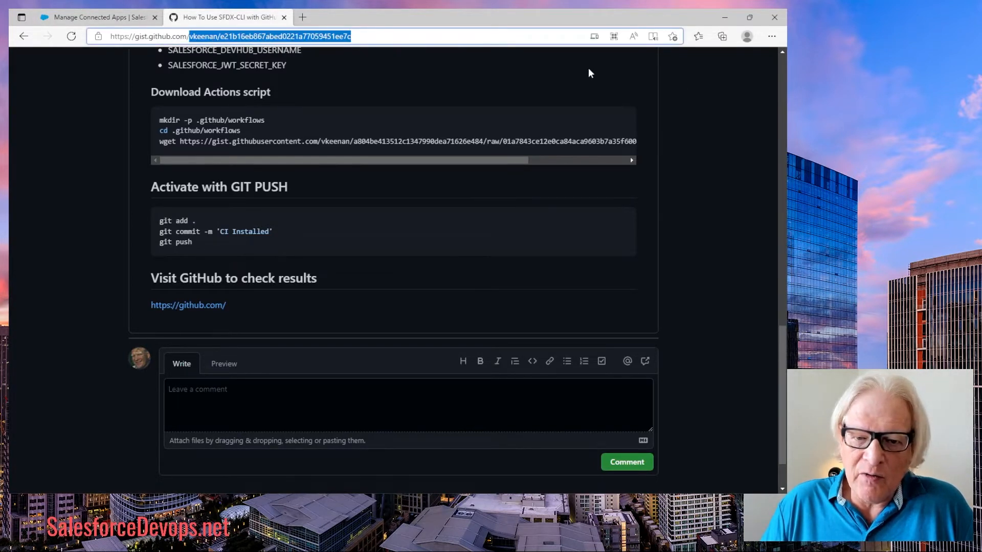
# Step: Navigate the browser to github.com/telnexus/spring2022 to open the private repository
pyautogui.write('telnexus/spring2022')
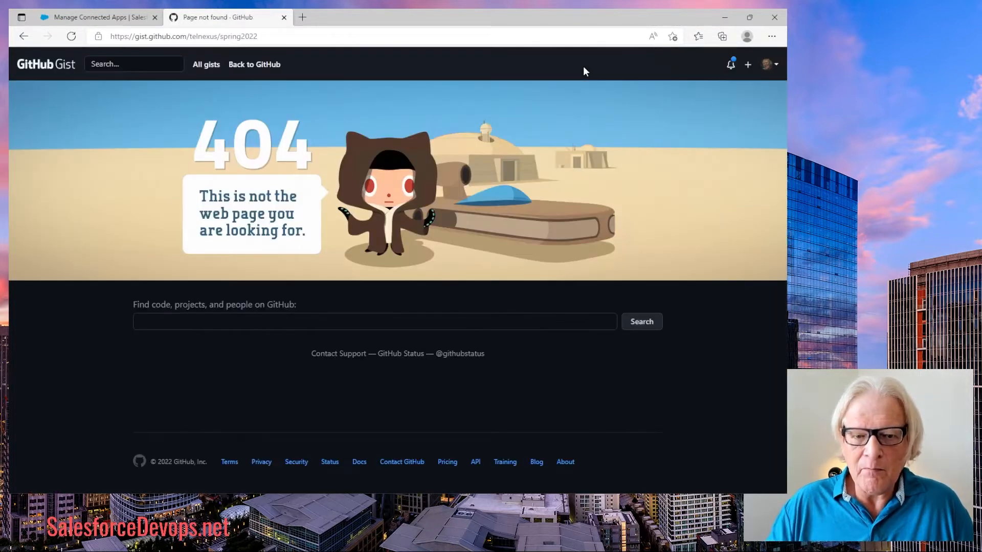
pyautogui.doubleClick(236, 37)
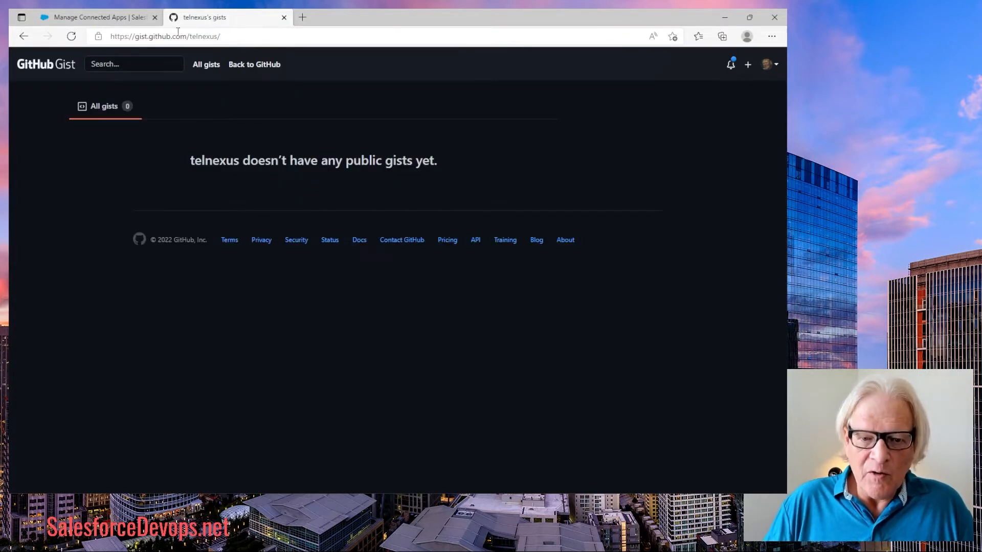
pyautogui.doubleClick(139, 37)
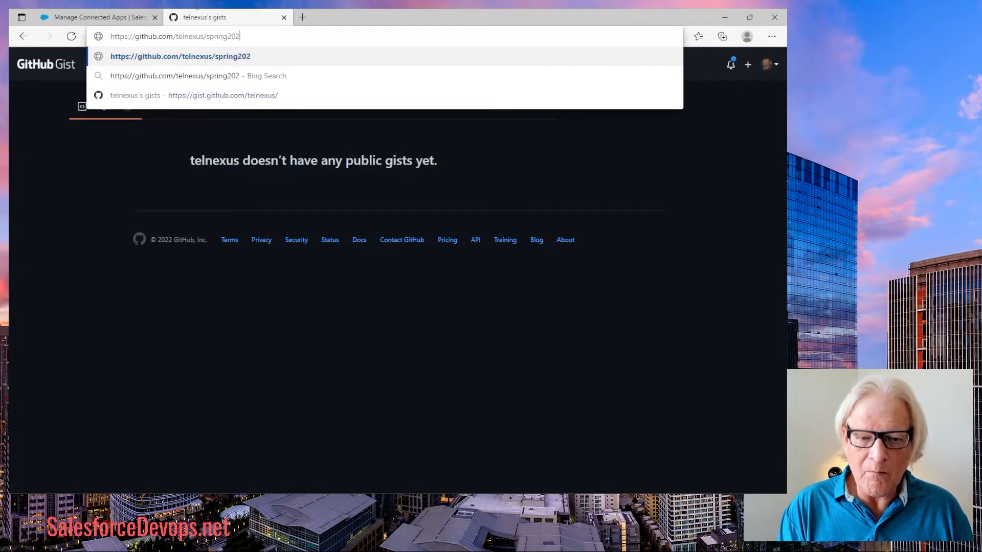
pyautogui.press('Enter')
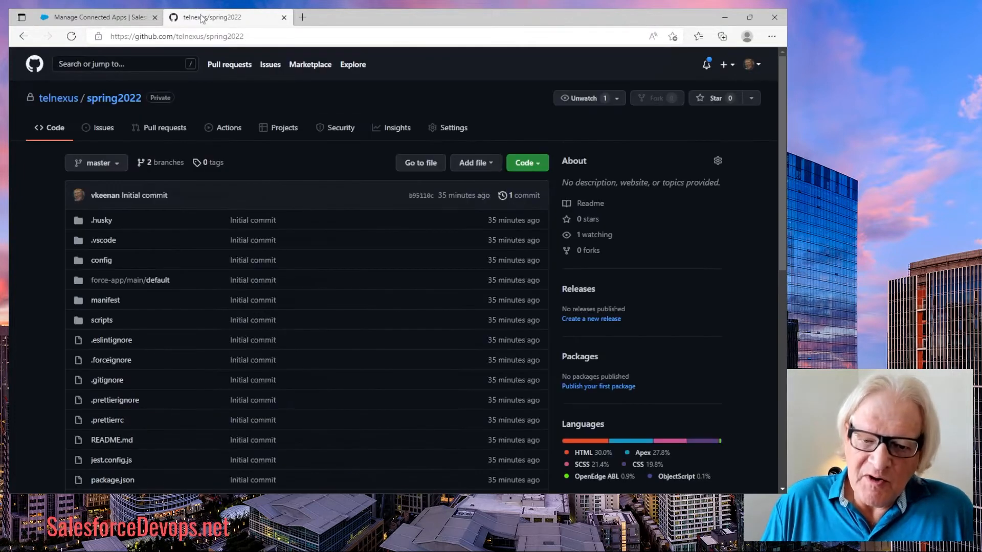
pyautogui.moveTo(320, 136)
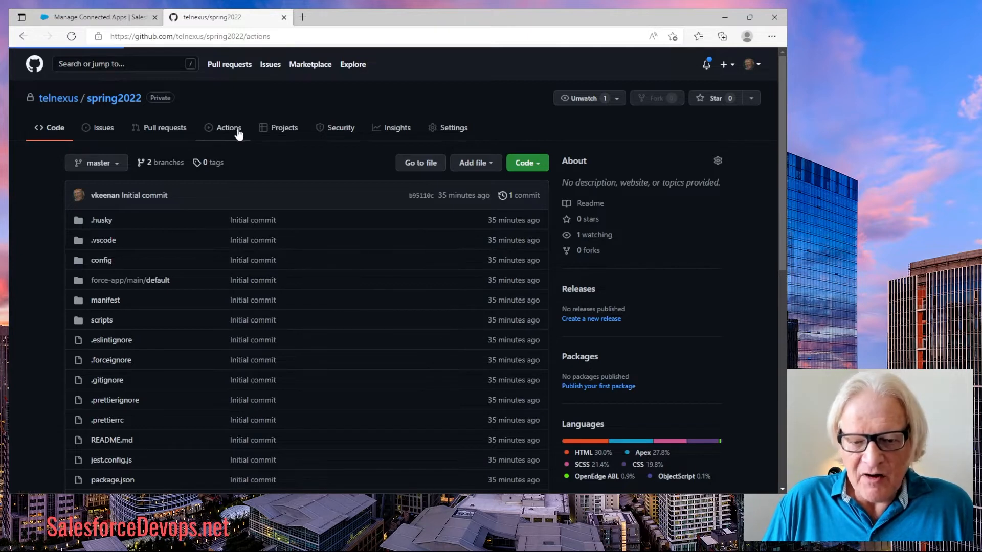
# Step: Glance at the repository's Actions workflow suggestions, then return to the Code file listing
pyautogui.click(228, 127)
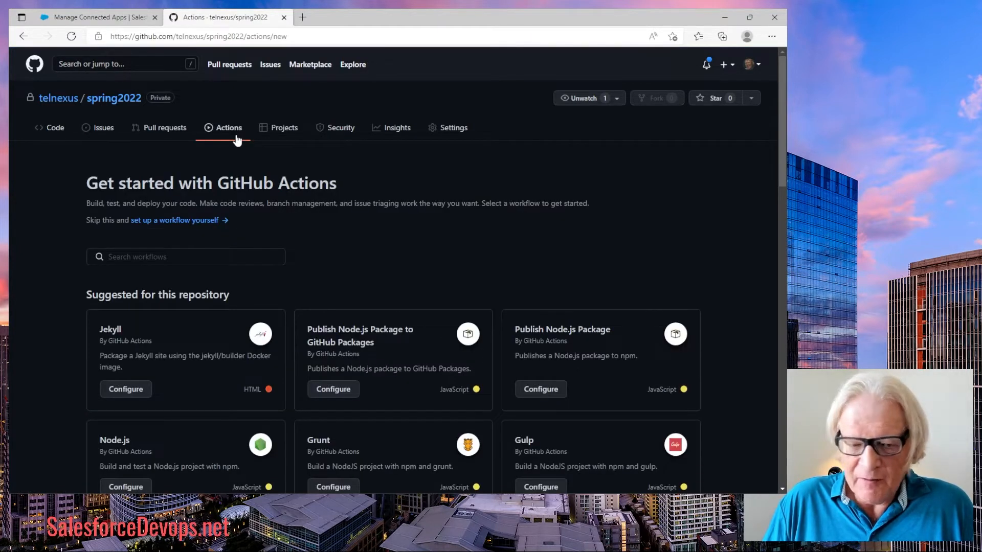
pyautogui.scroll(-3)
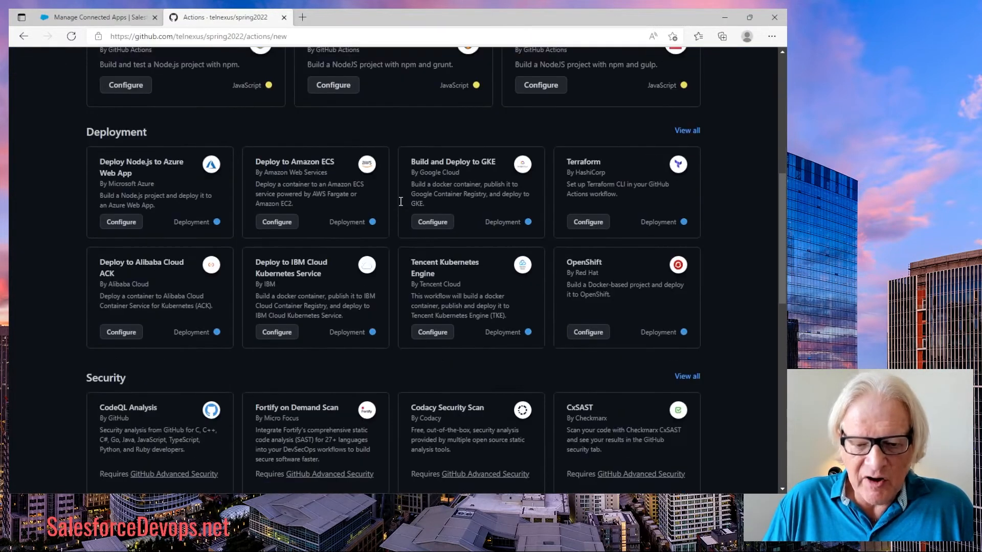
pyautogui.scroll(3)
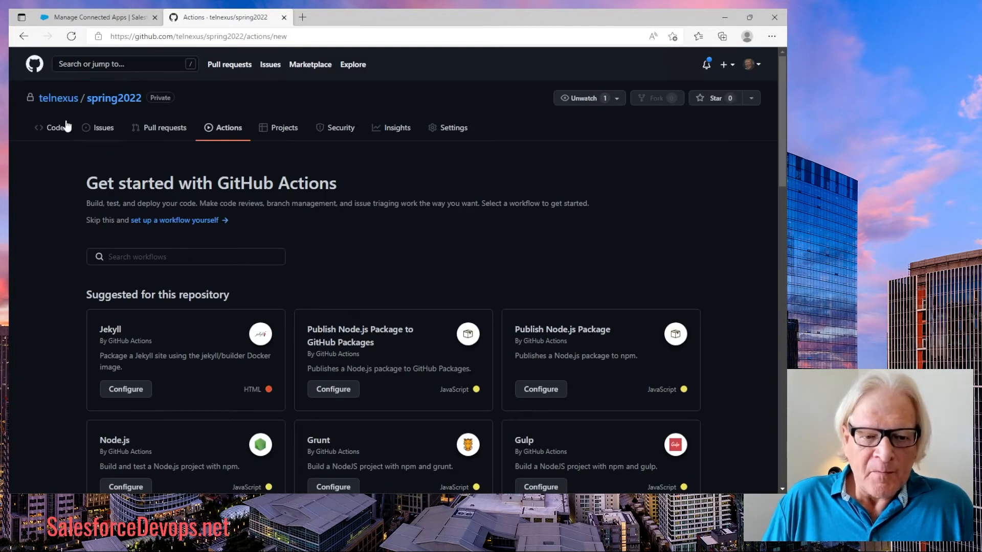
pyautogui.click(49, 127)
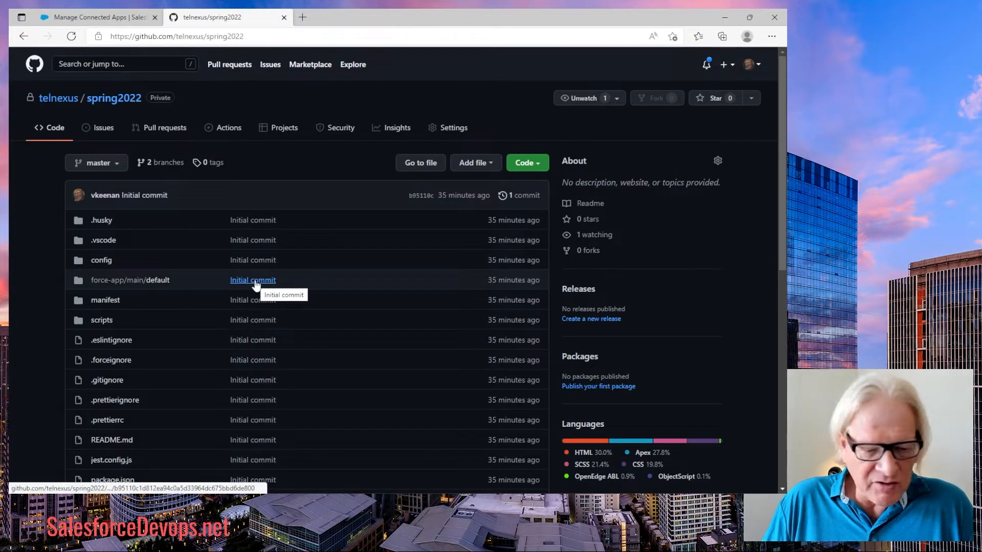
pyautogui.moveTo(414, 147)
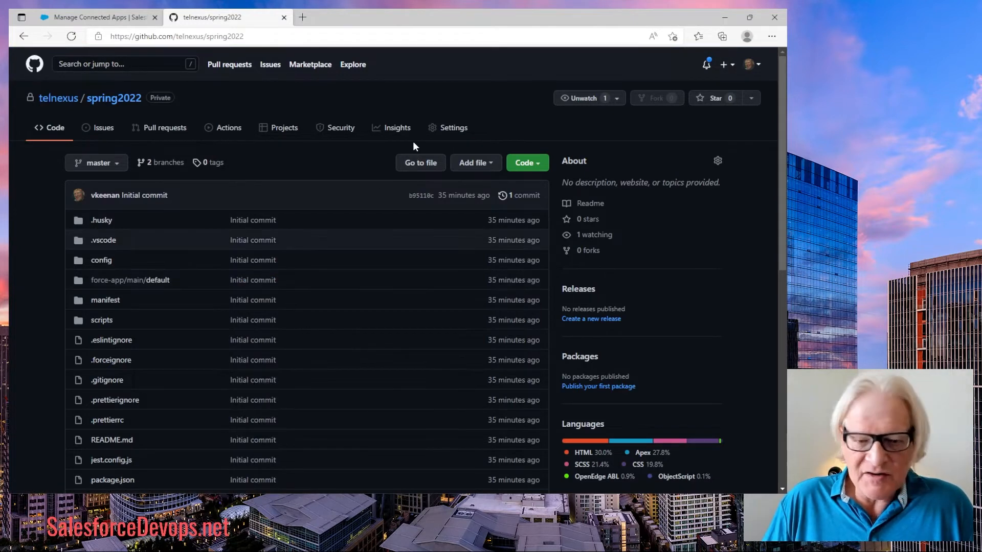
# Step: Go to the repository's Settings > Secrets > Actions and start a New repository secret
pyautogui.click(452, 128)
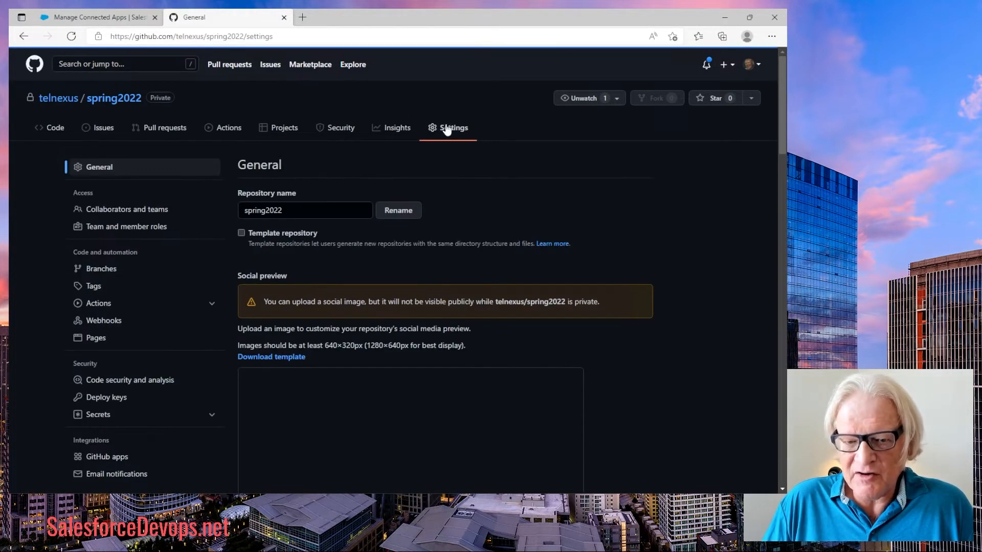
pyautogui.moveTo(458, 147)
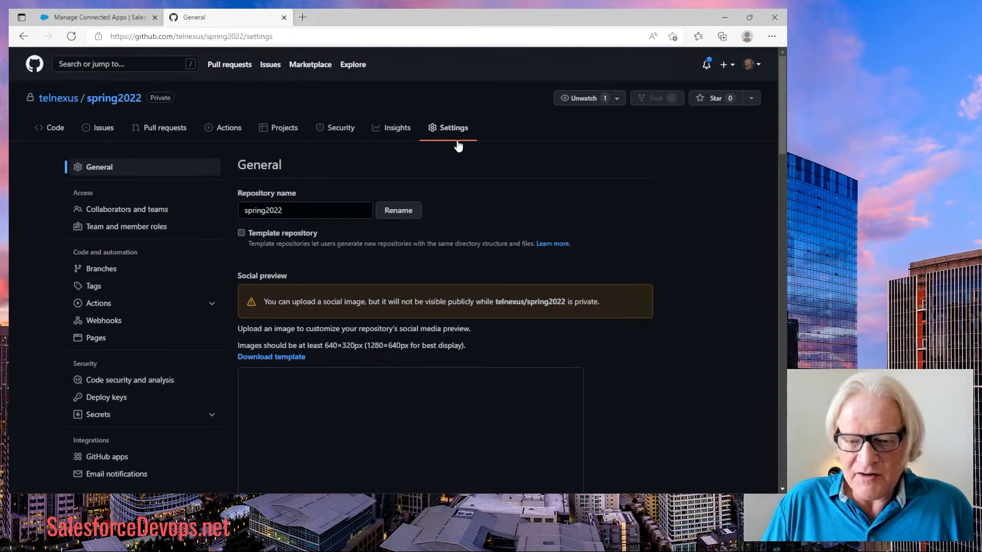
pyautogui.scroll(-3)
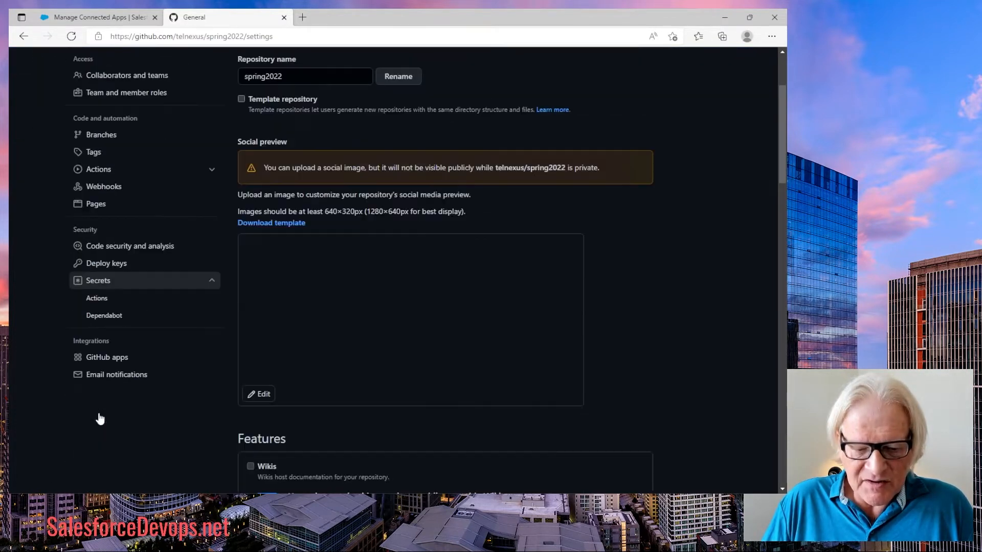
pyautogui.moveTo(104, 311)
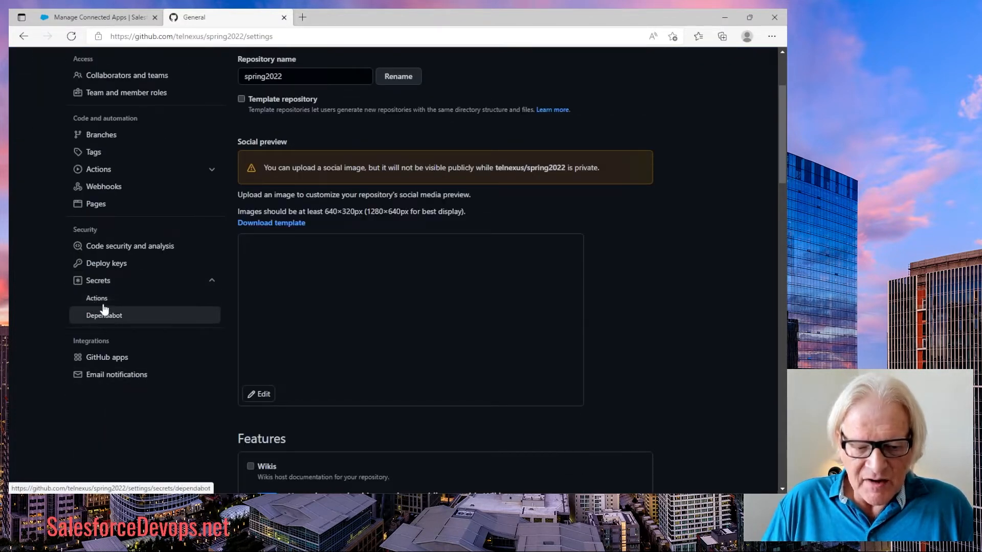
pyautogui.click(96, 298)
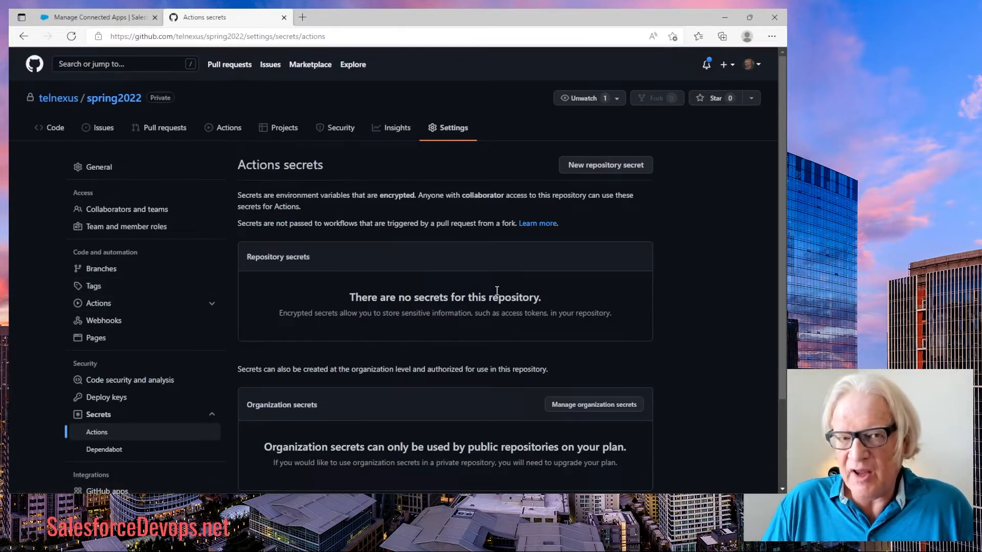
pyautogui.moveTo(567, 316)
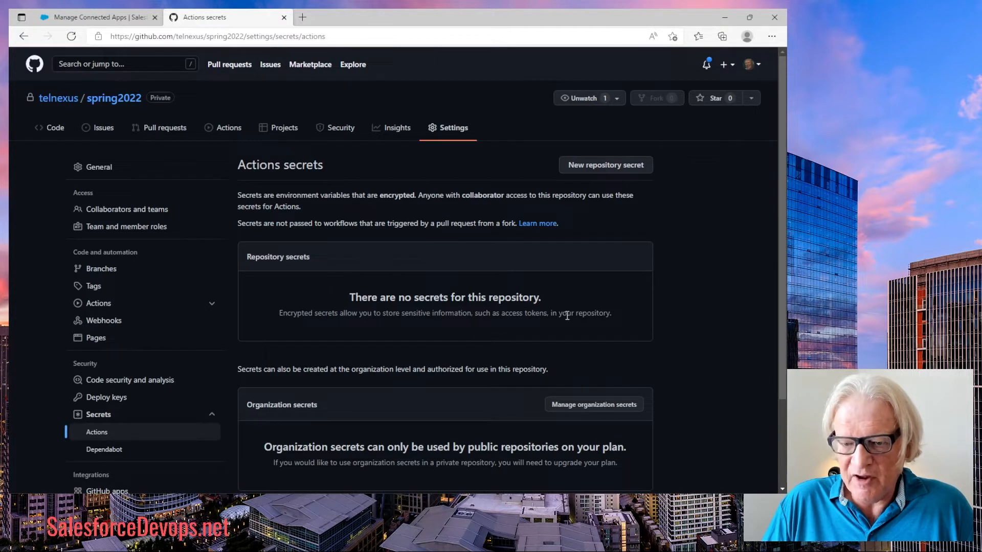
pyautogui.click(605, 165)
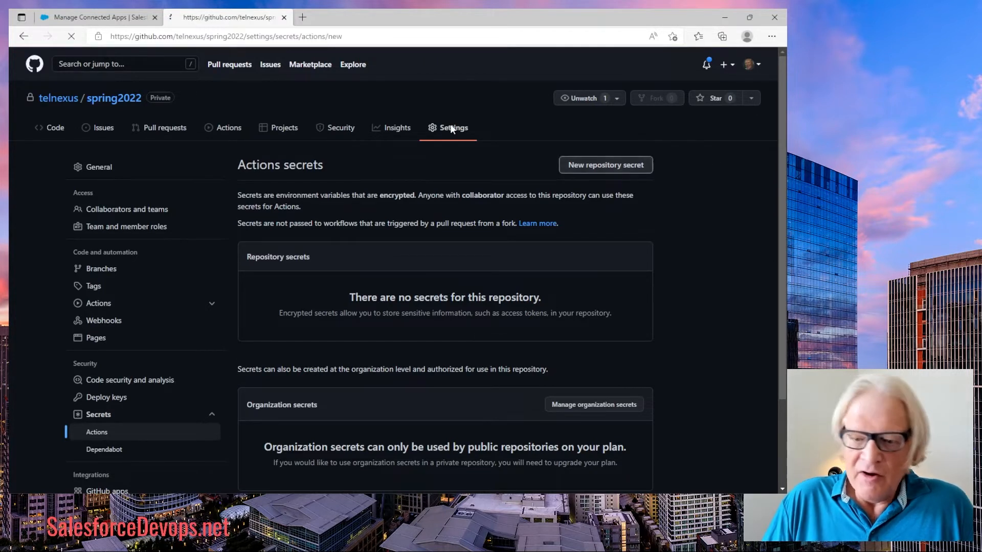
pyautogui.click(606, 164)
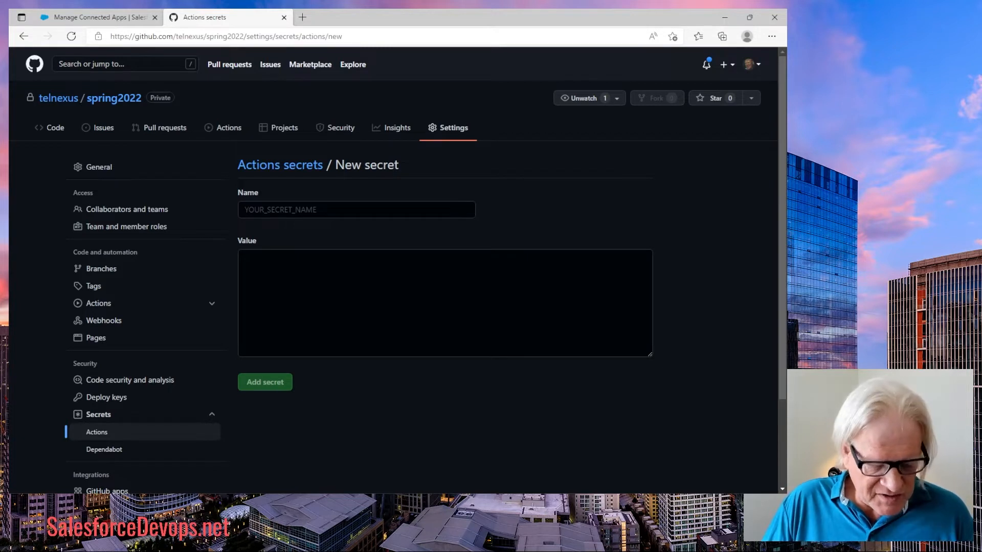
pyautogui.click(366, 209)
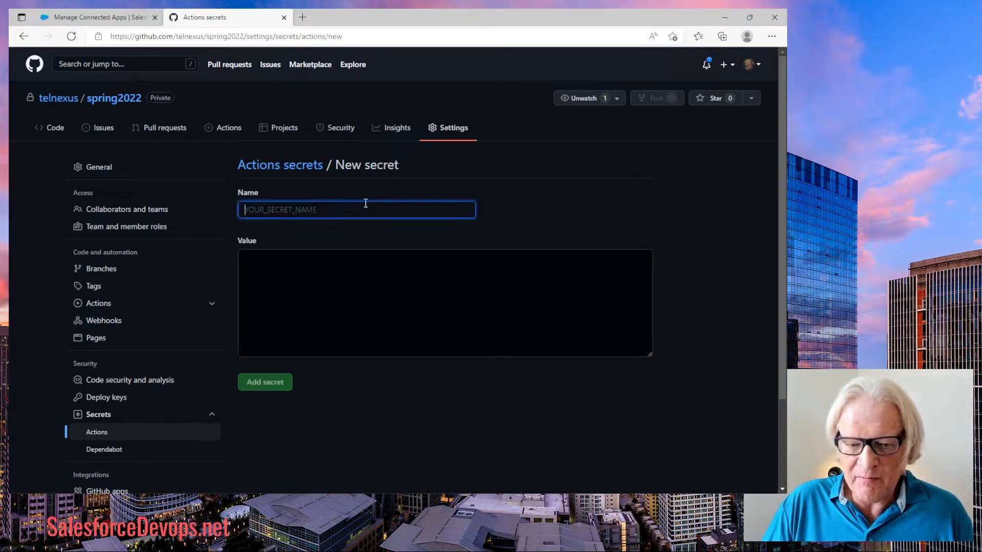
pyautogui.write('SALESFORCE_CONSUMER_KEY')
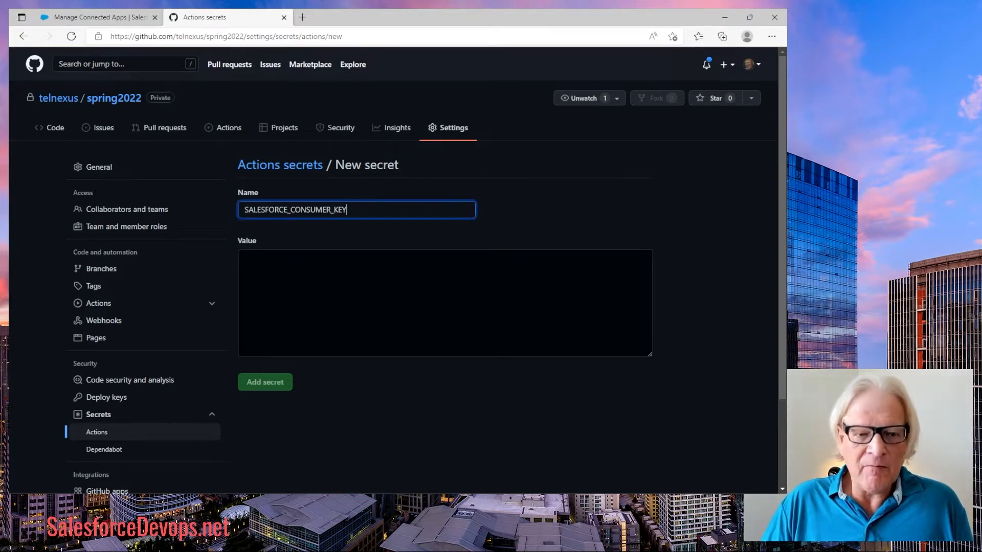
pyautogui.click(92, 16)
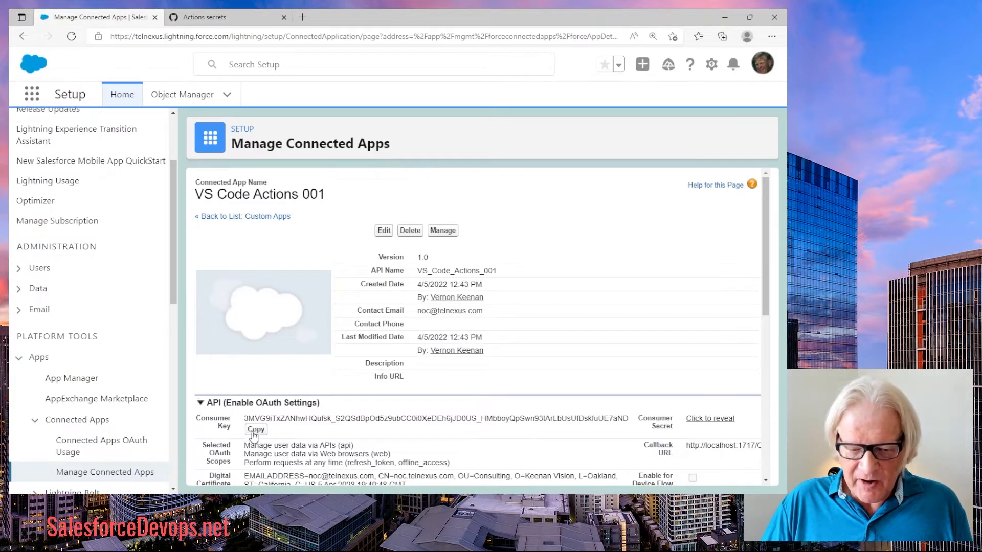
pyautogui.click(210, 16)
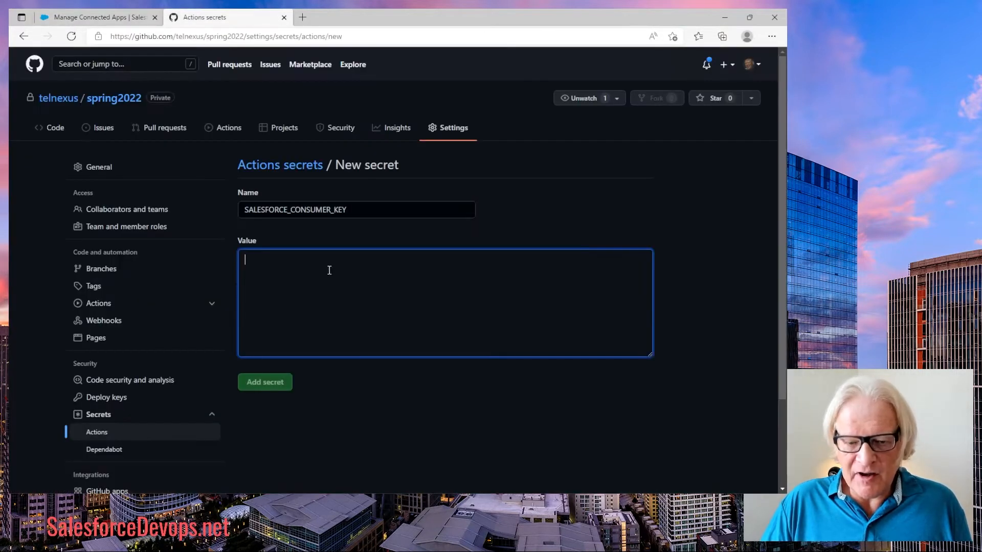
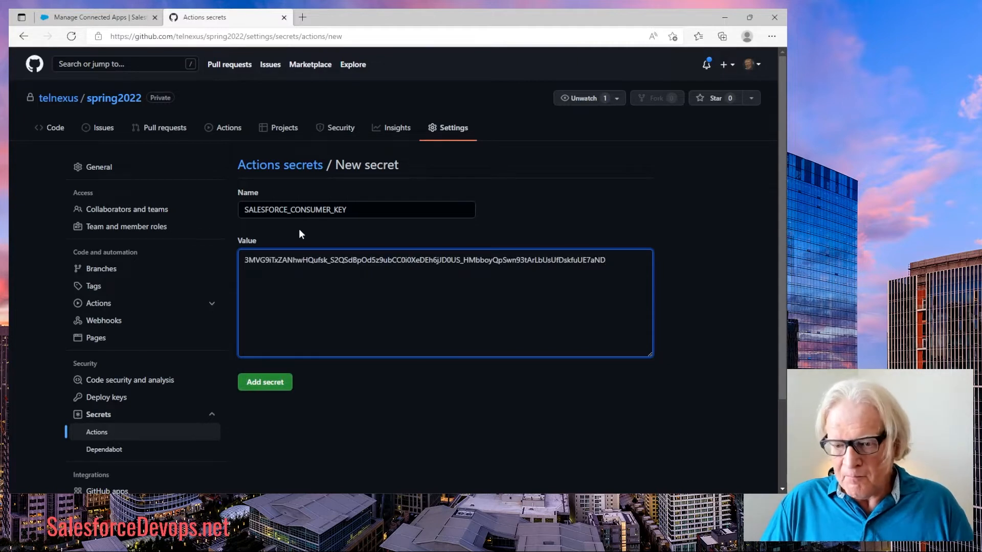
pyautogui.click(264, 382)
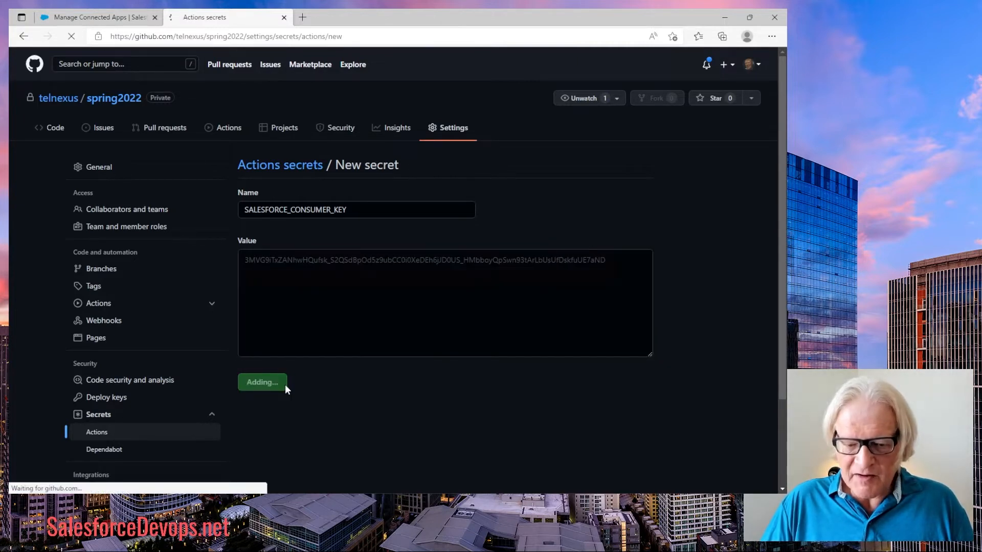
pyautogui.click(262, 382)
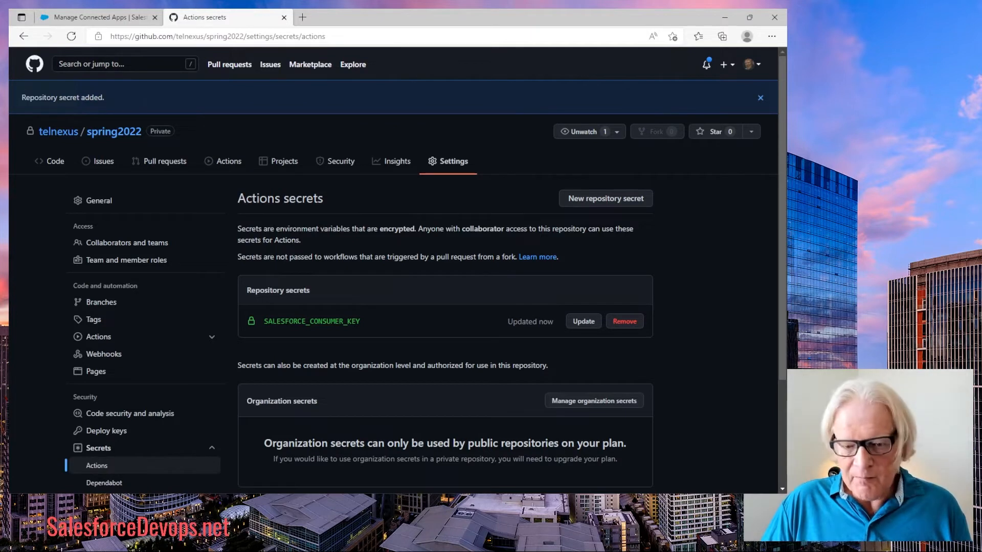
pyautogui.moveTo(422, 251)
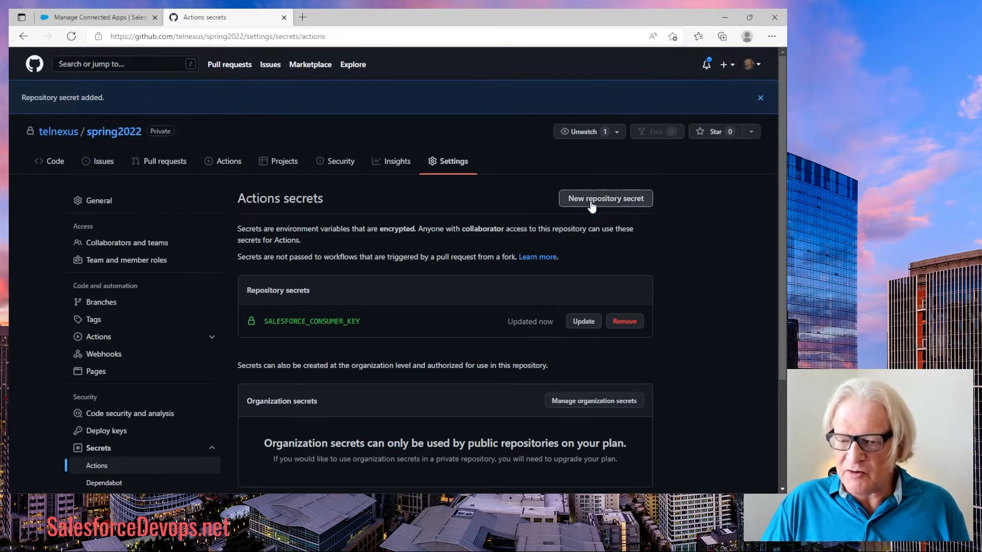
# Step: Add repository secret SALESFORCE_DEVHUB_USERNAME holding the DevHub username
pyautogui.click(605, 198)
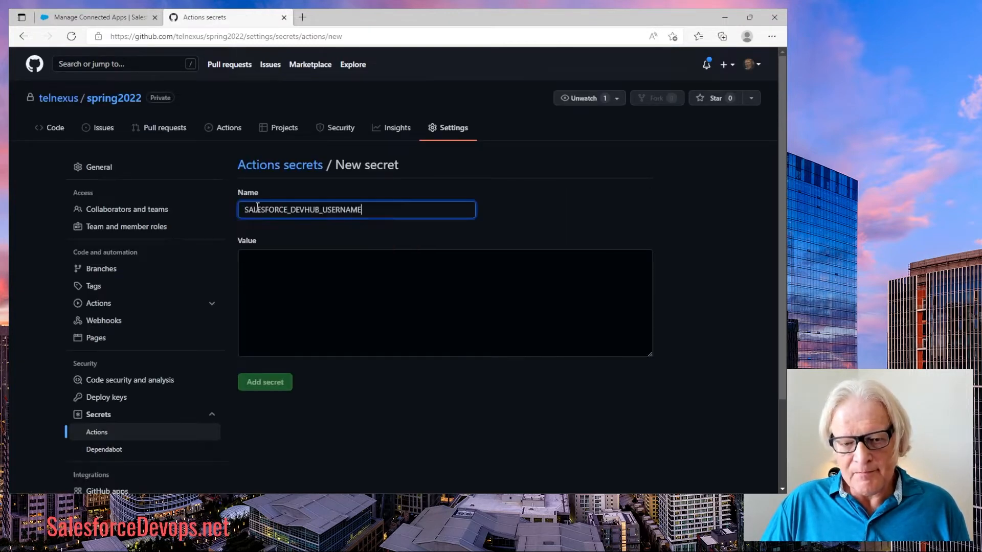
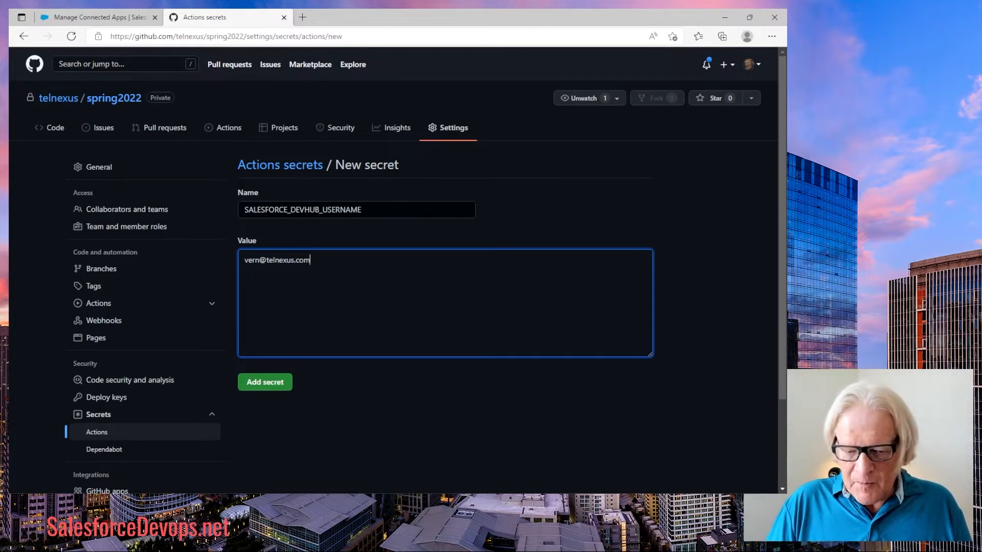
pyautogui.click(264, 383)
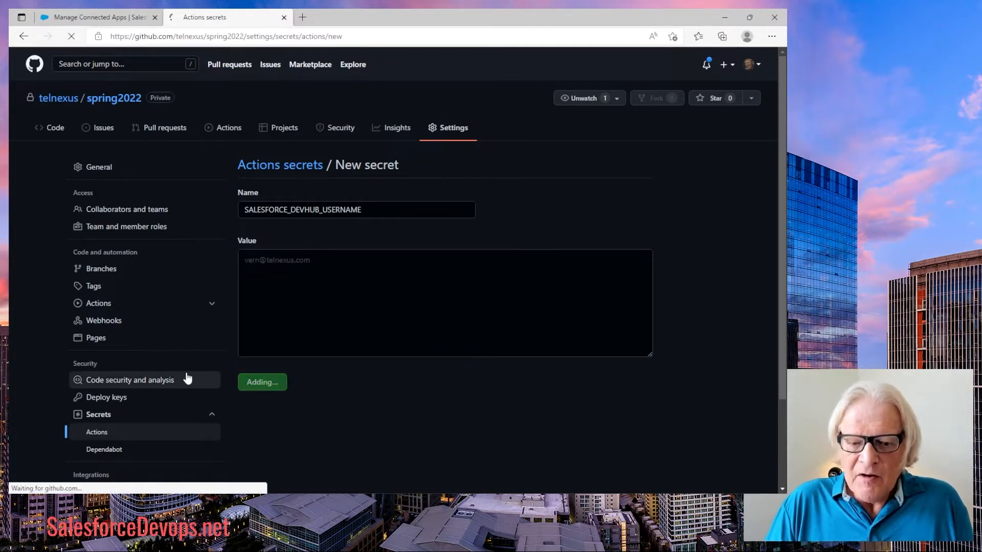
pyautogui.click(262, 382)
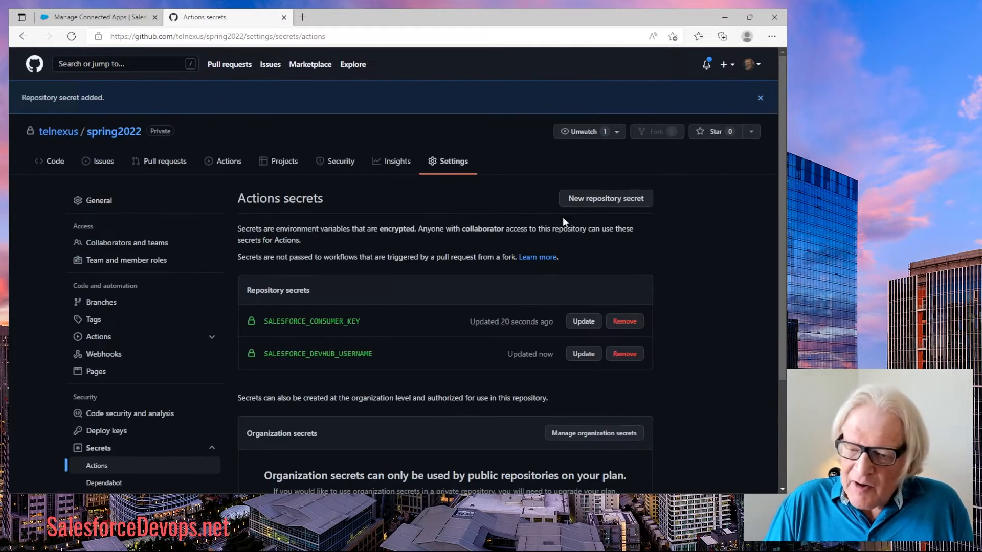
# Step: Start a third repository secret named SALESFORCE_JWT_SECRET_KEY
pyautogui.click(605, 198)
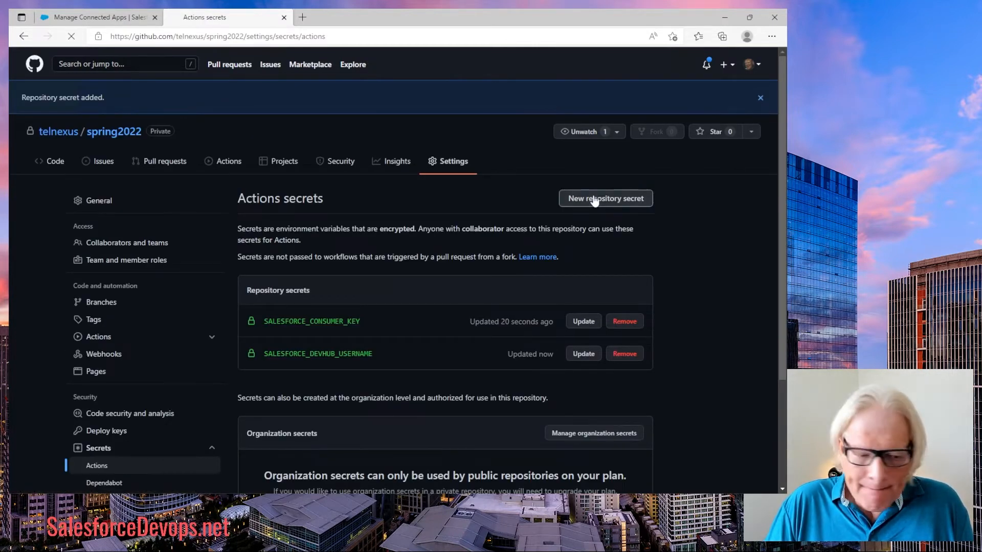
pyautogui.click(605, 198)
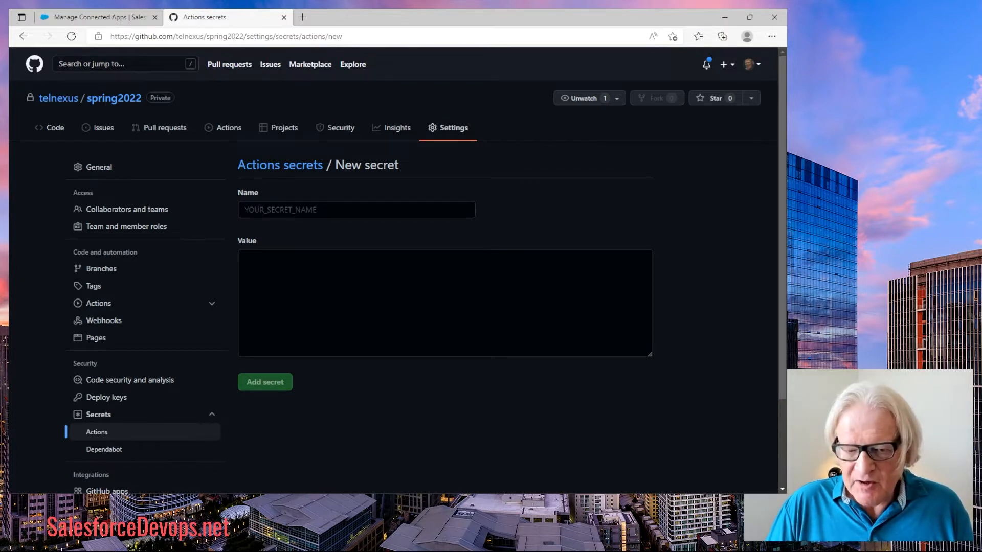
pyautogui.click(356, 208)
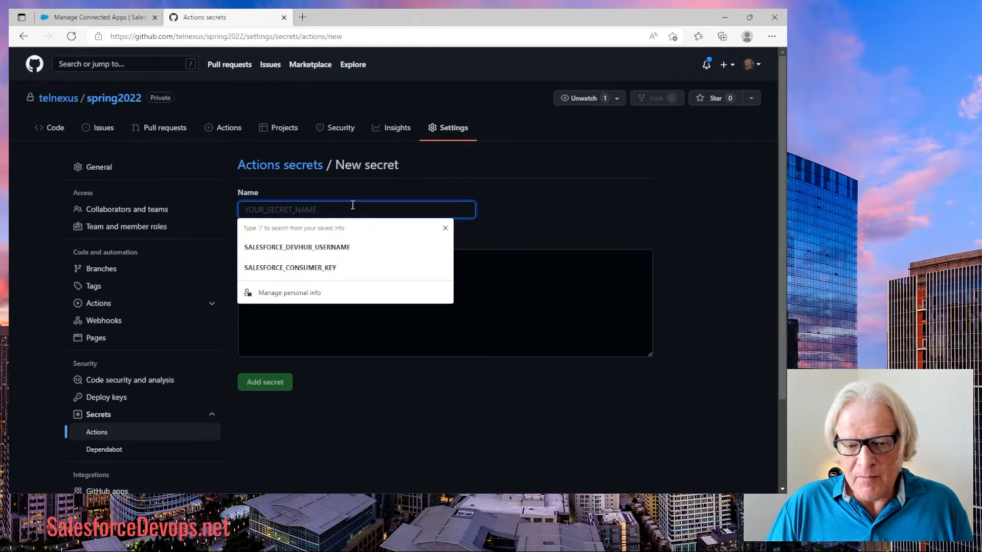
pyautogui.write('SALESFORCE_JWT_SECRET_KEY')
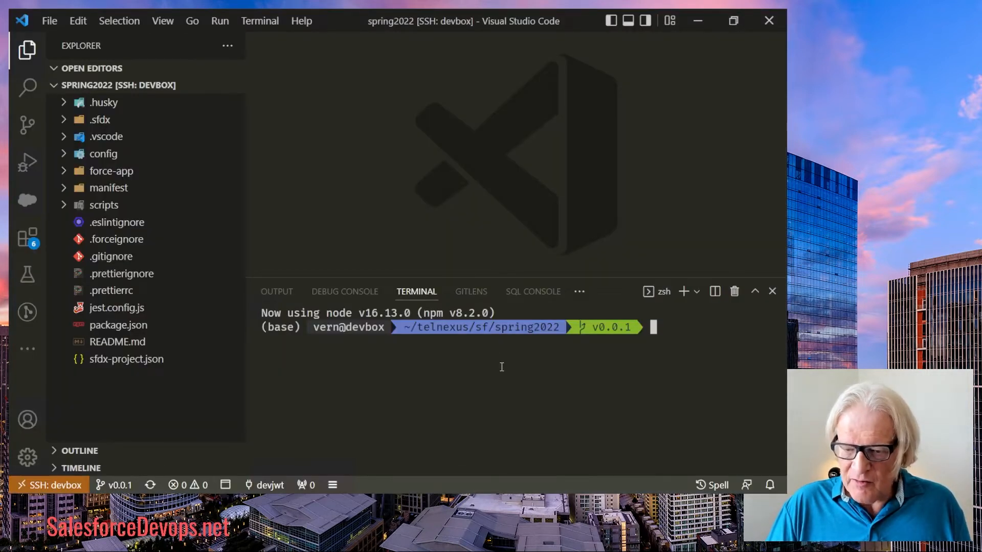
# Step: In the terminal, cd into .ssh/jwt and print server.key's RSA private key with cat
pyautogui.write('cd')
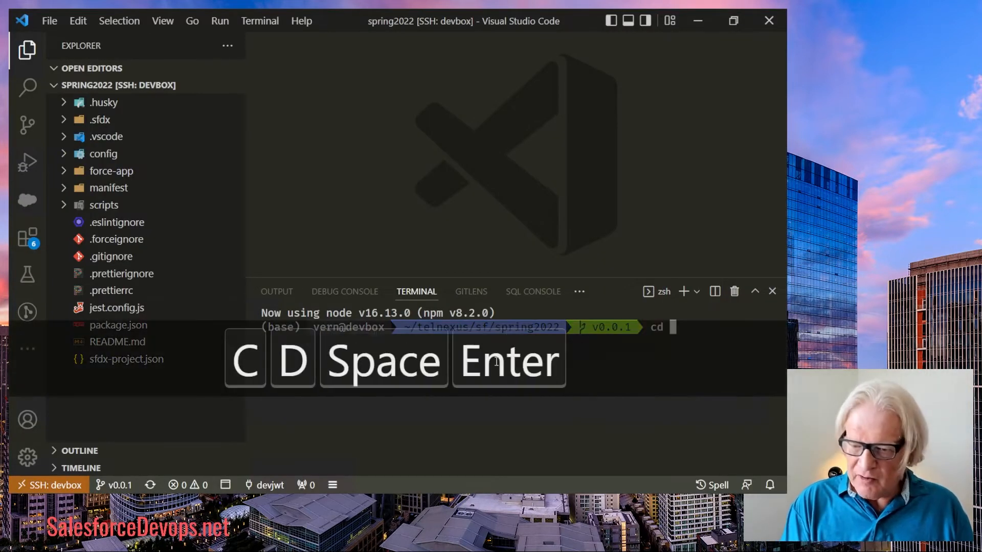
pyautogui.press('Enter')
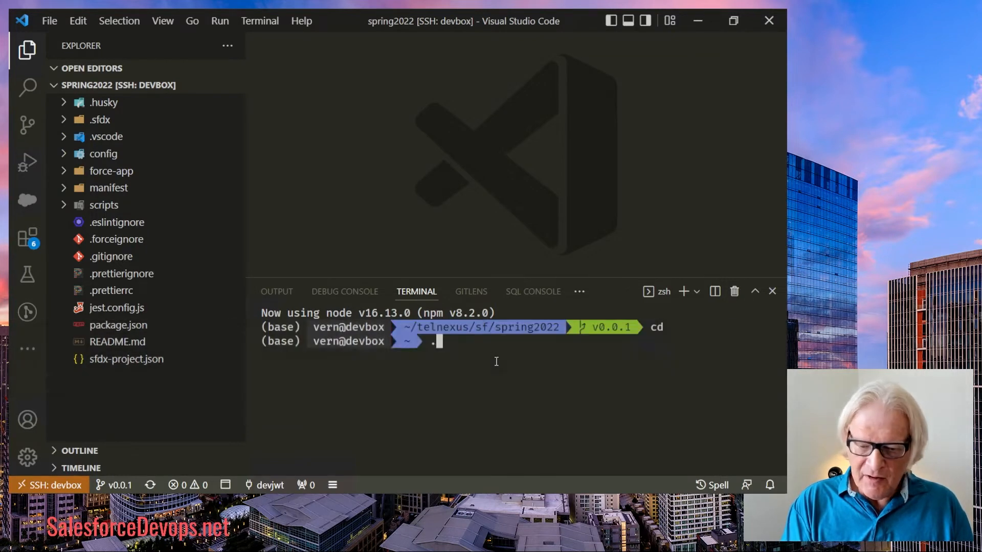
pyautogui.write('cd')
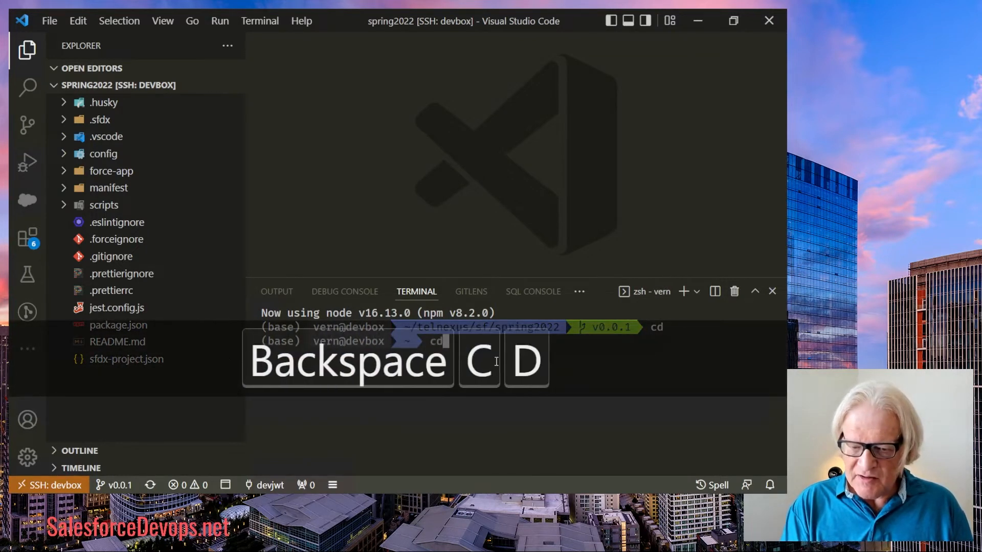
pyautogui.write('.ssh/jwt')
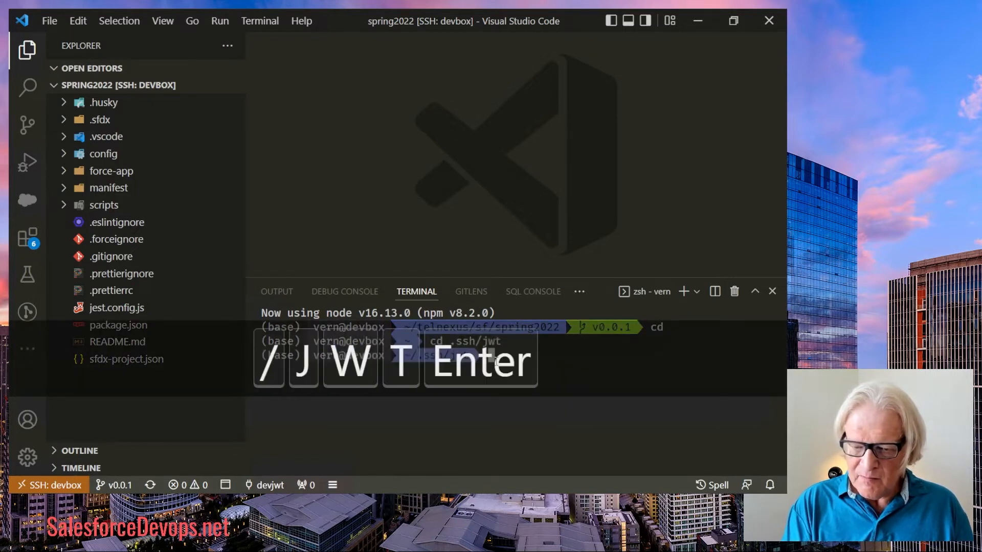
pyautogui.write('cat')
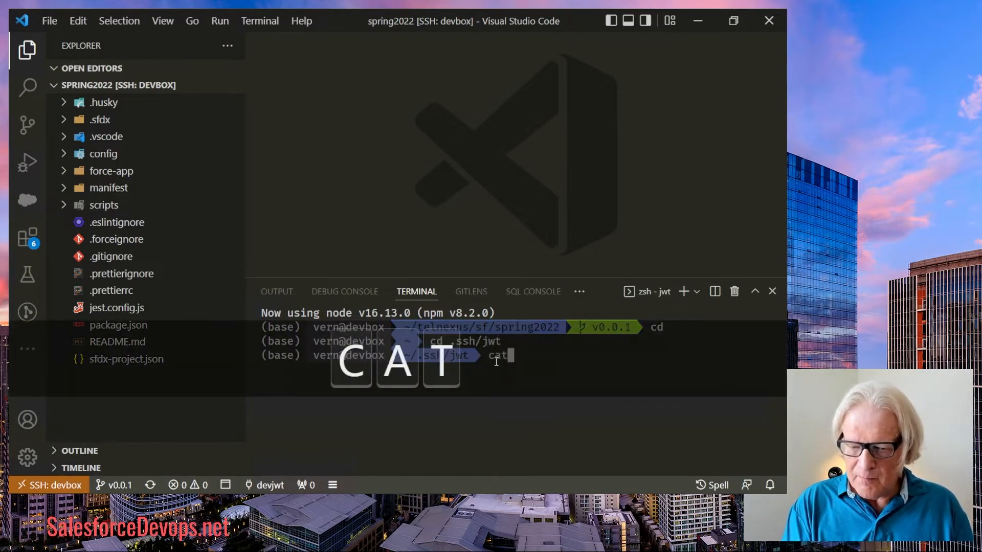
pyautogui.write('server.')
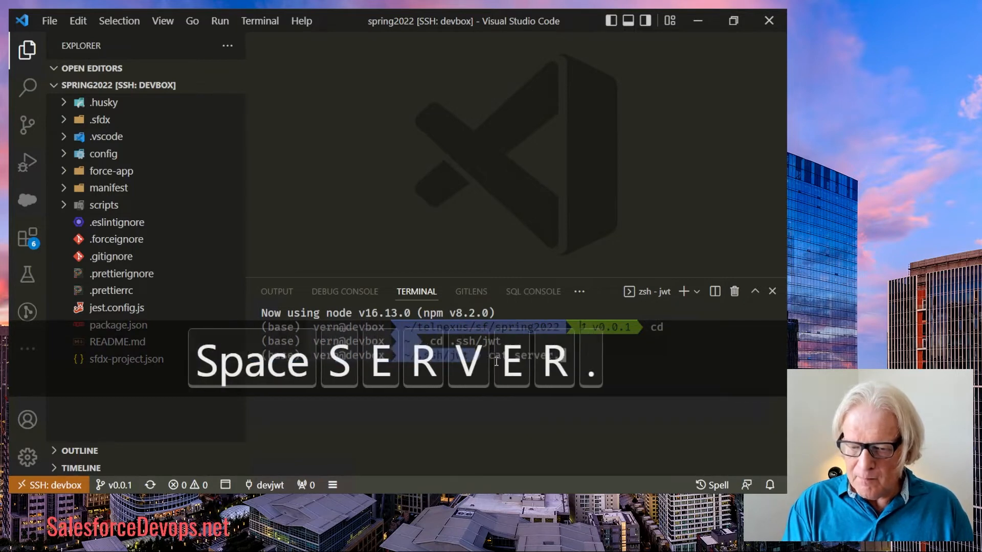
pyautogui.press('Enter')
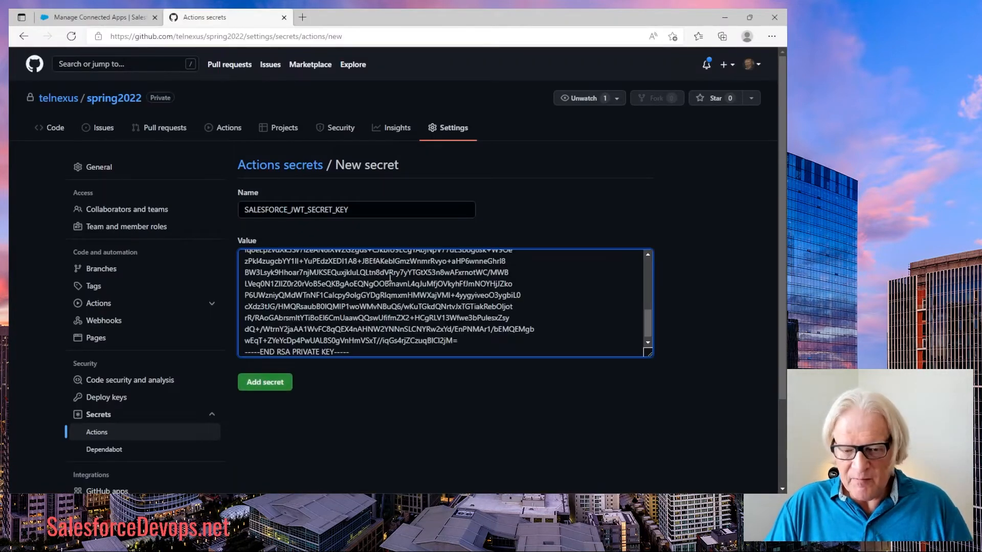
# Step: Save SALESFORCE_JWT_SECRET_KEY with the private key as its value, making three Actions secrets
pyautogui.click(265, 382)
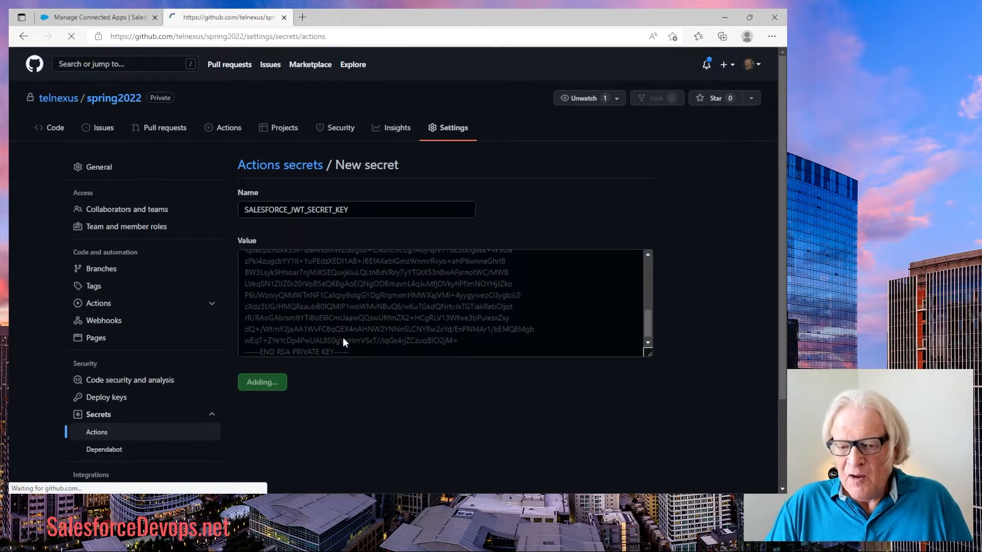
pyautogui.click(262, 382)
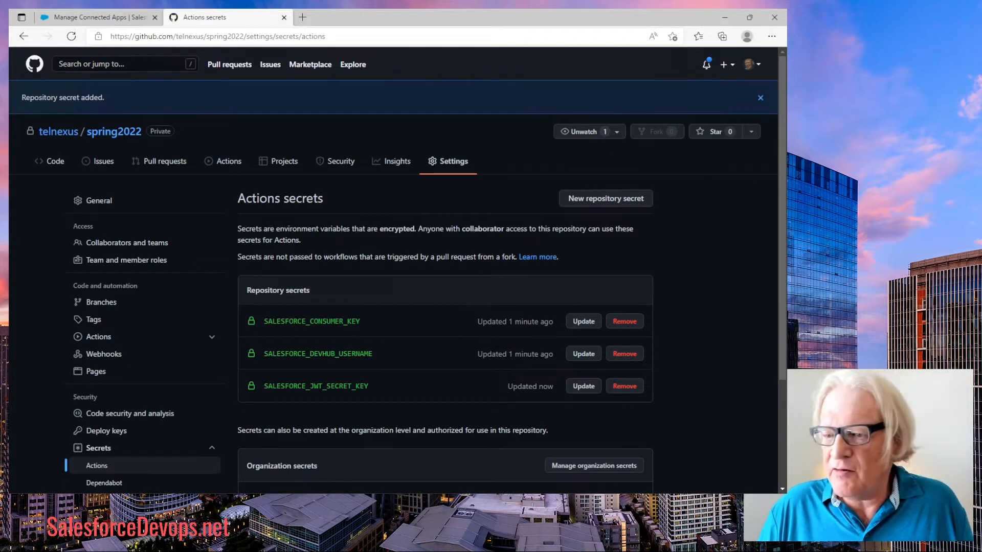
pyautogui.moveTo(421, 345)
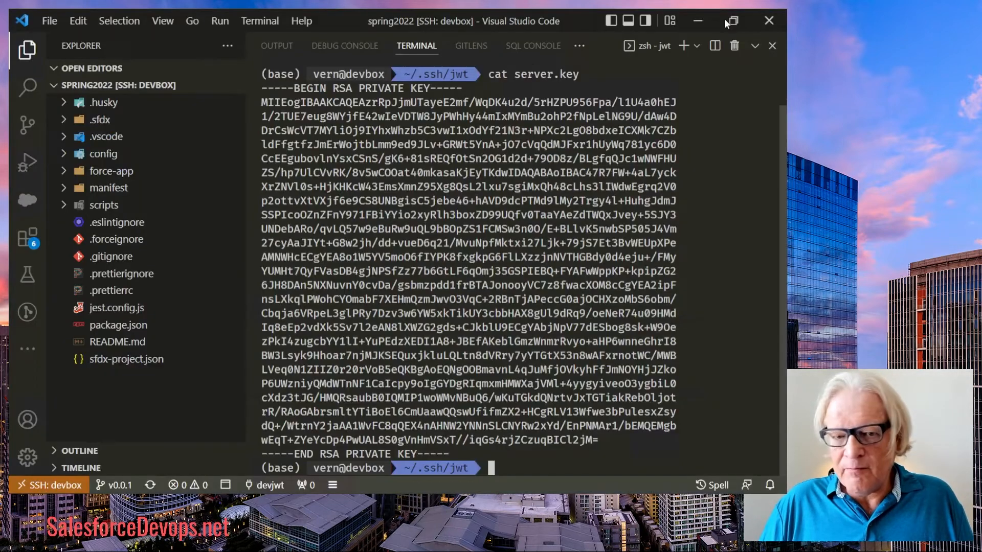
pyautogui.moveTo(684, 293)
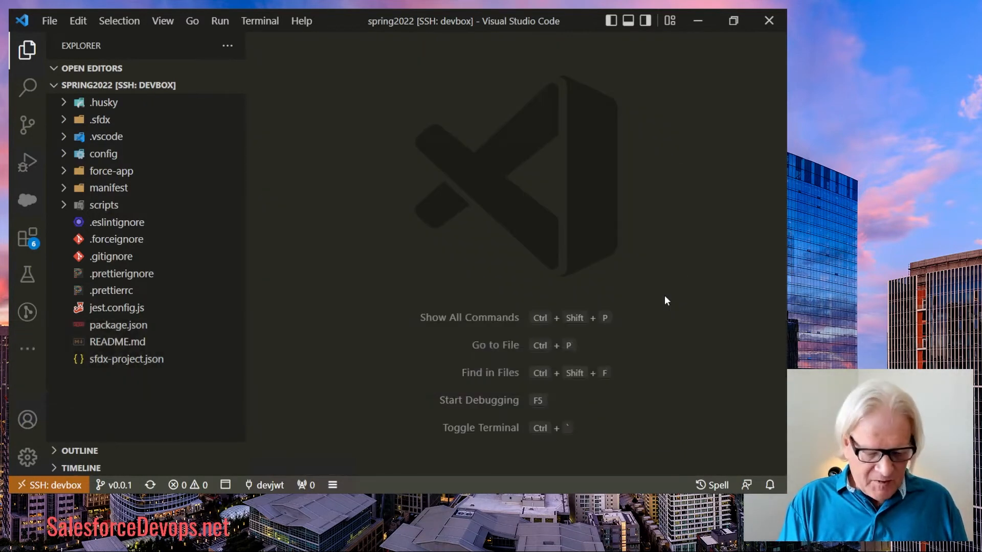
# Step: Run mkdir -p .github/workflows, cd into it and wget the push-action-deploy.yml gist
pyautogui.press('Ctrl+`')
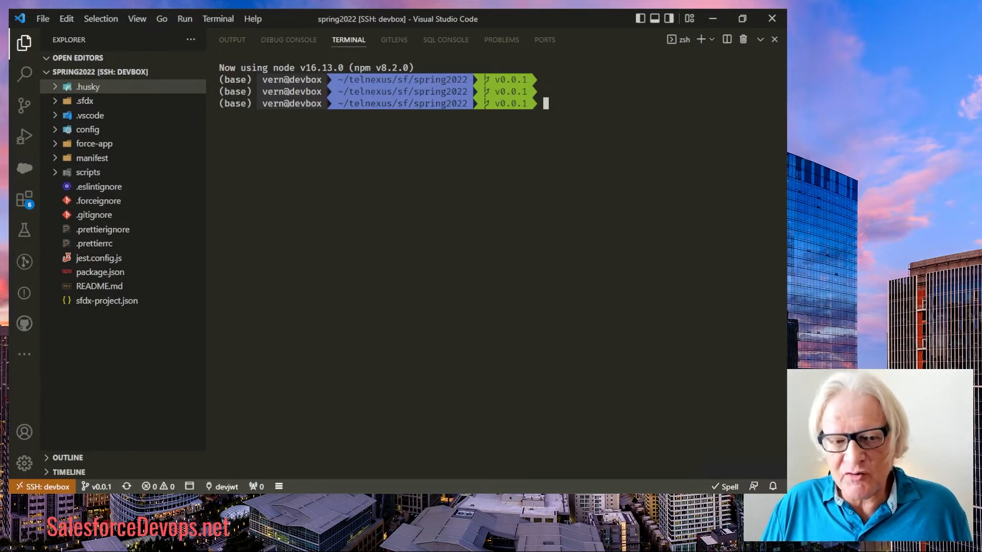
pyautogui.moveTo(444, 165)
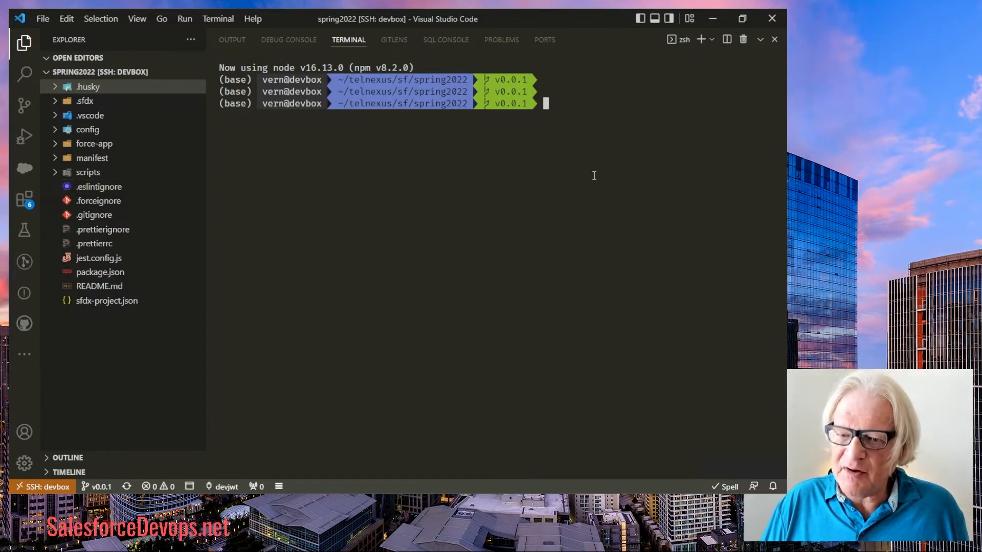
pyautogui.press('Enter')
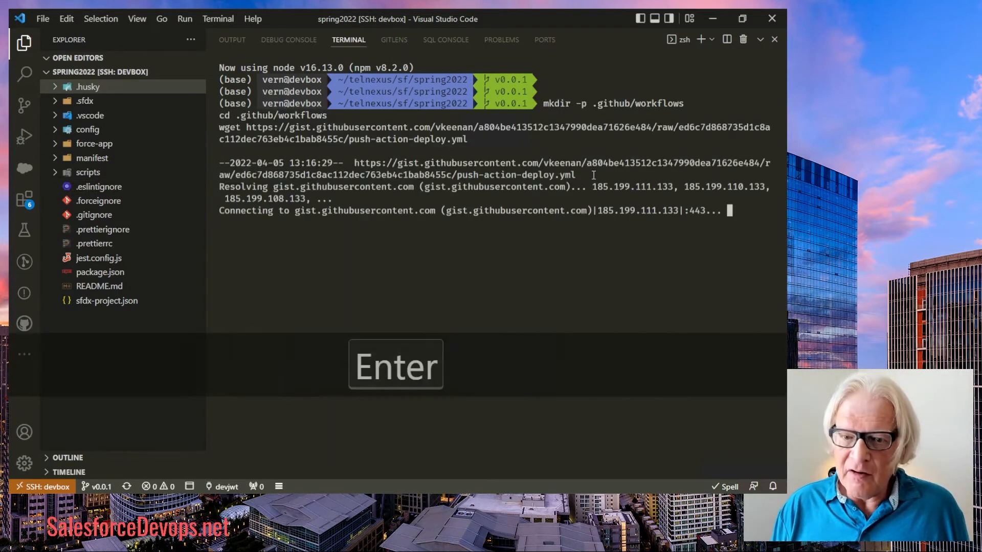
pyautogui.press('Enter')
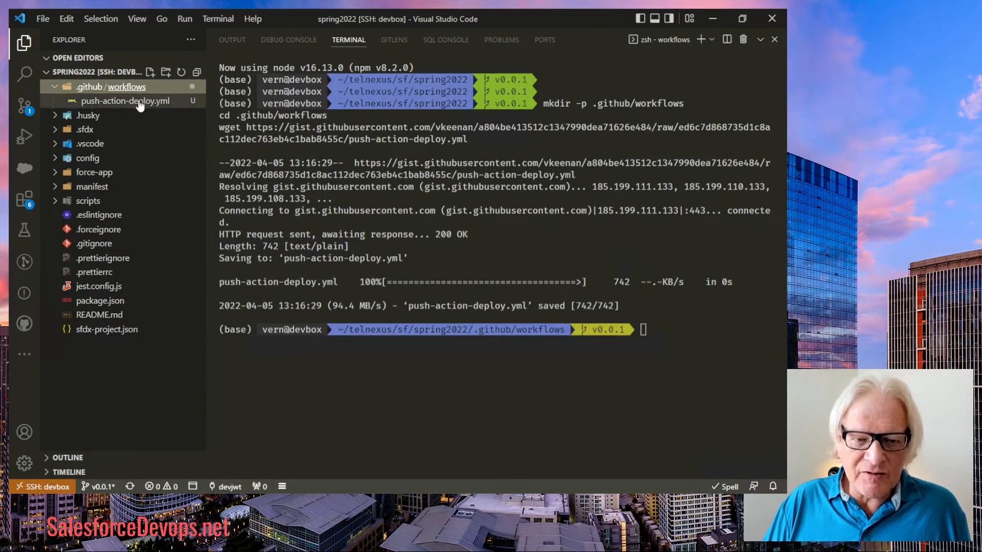
pyautogui.moveTo(139, 104)
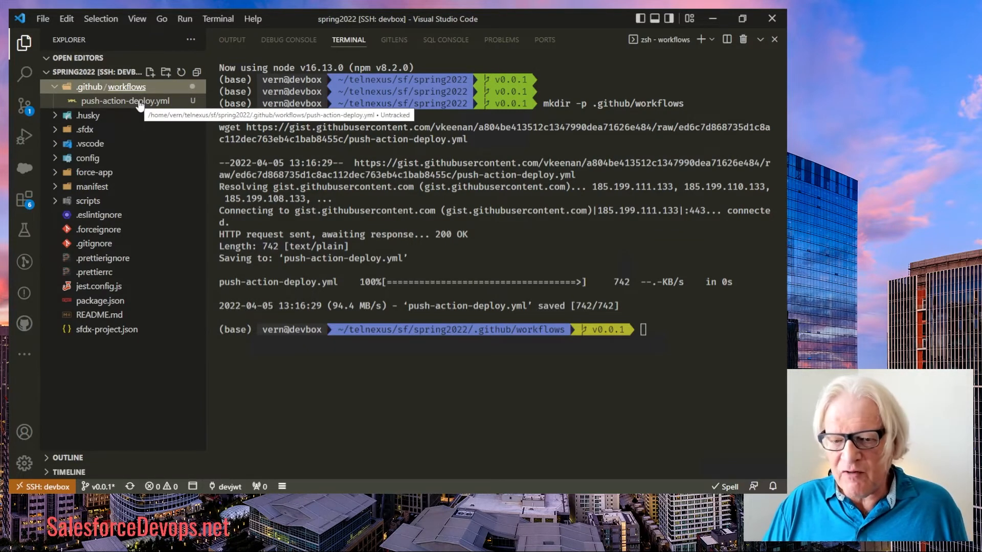
# Step: Review push-action-deploy.yml: push trigger, ubuntu-latest runner, install, JWT auth and deploy steps
pyautogui.doubleClick(119, 100)
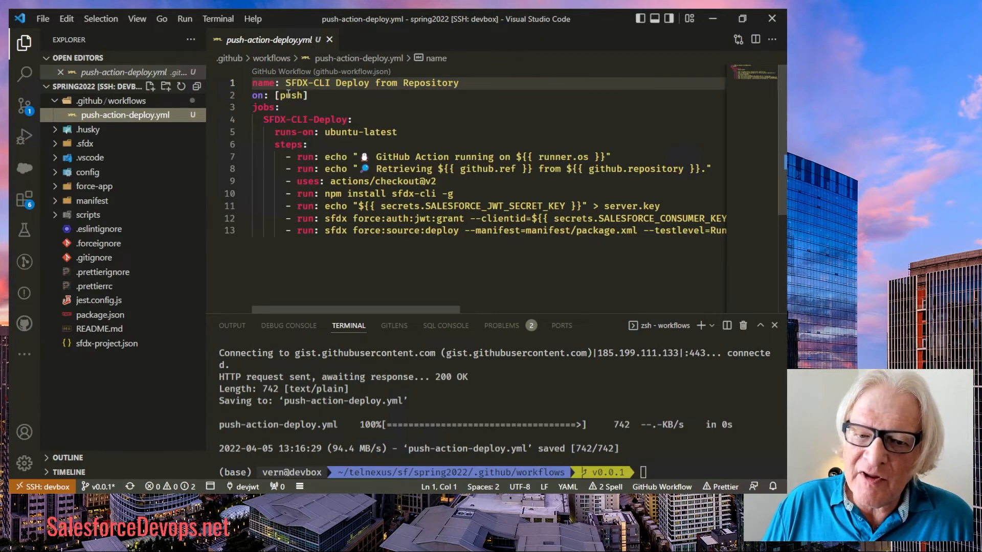
pyautogui.doubleClick(292, 97)
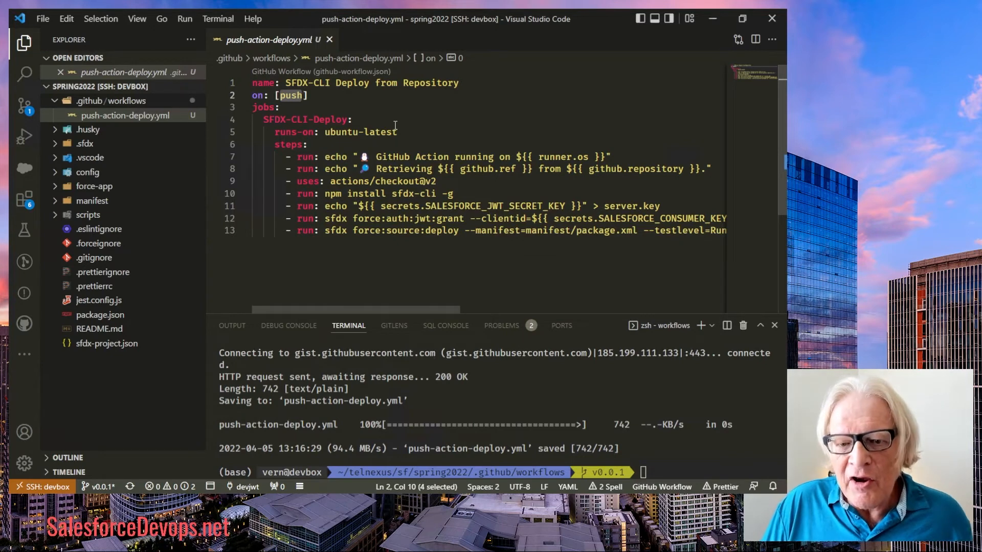
pyautogui.doubleClick(360, 132)
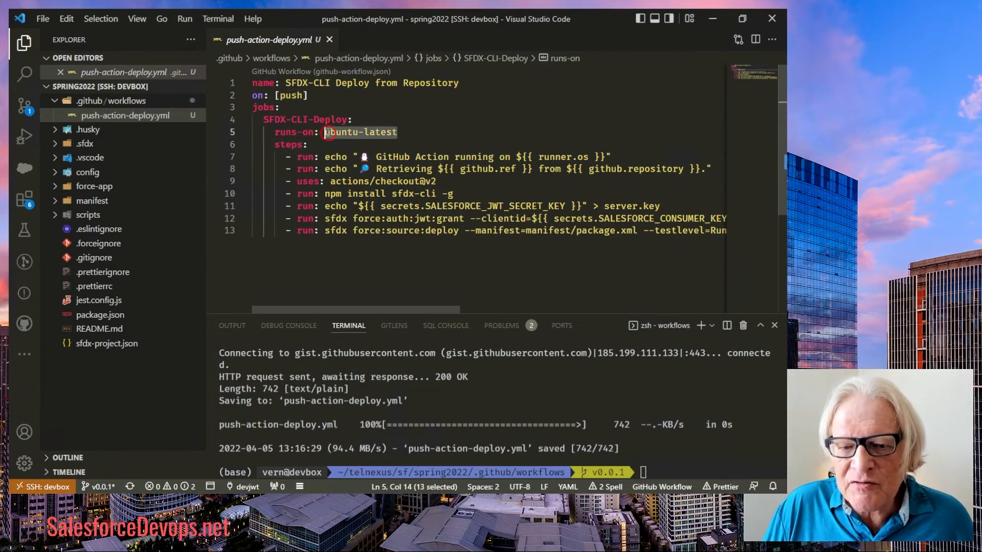
pyautogui.moveTo(319, 134)
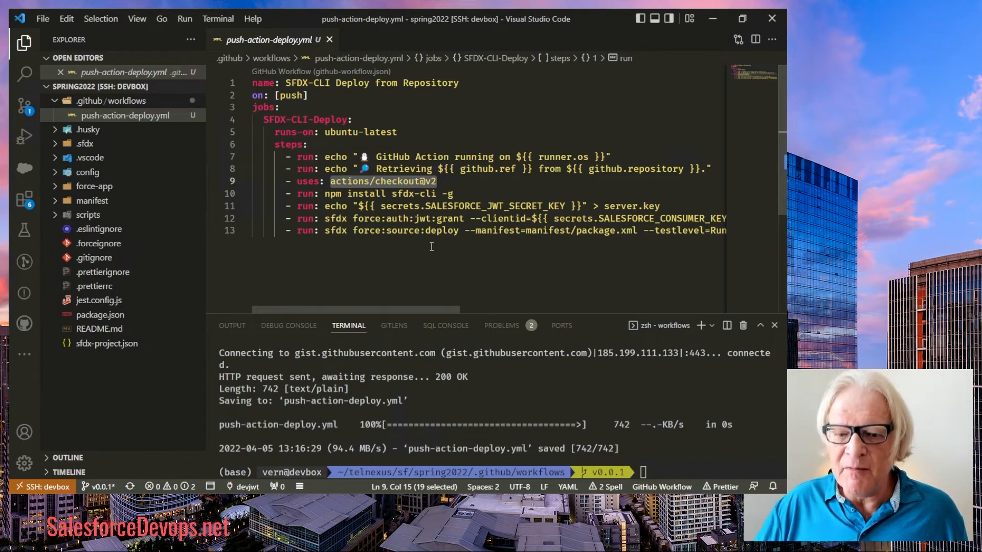
pyautogui.click(469, 194)
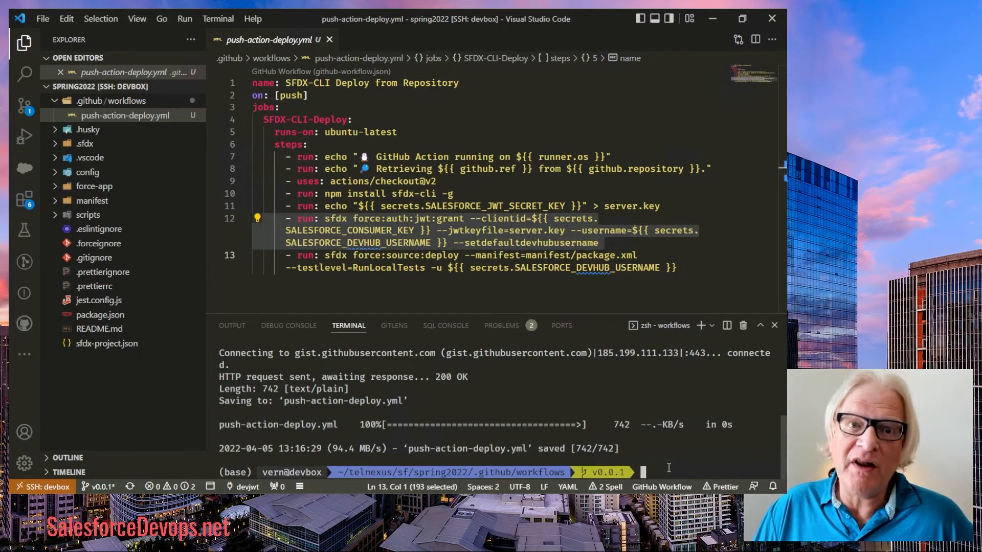
pyautogui.moveTo(20, 107)
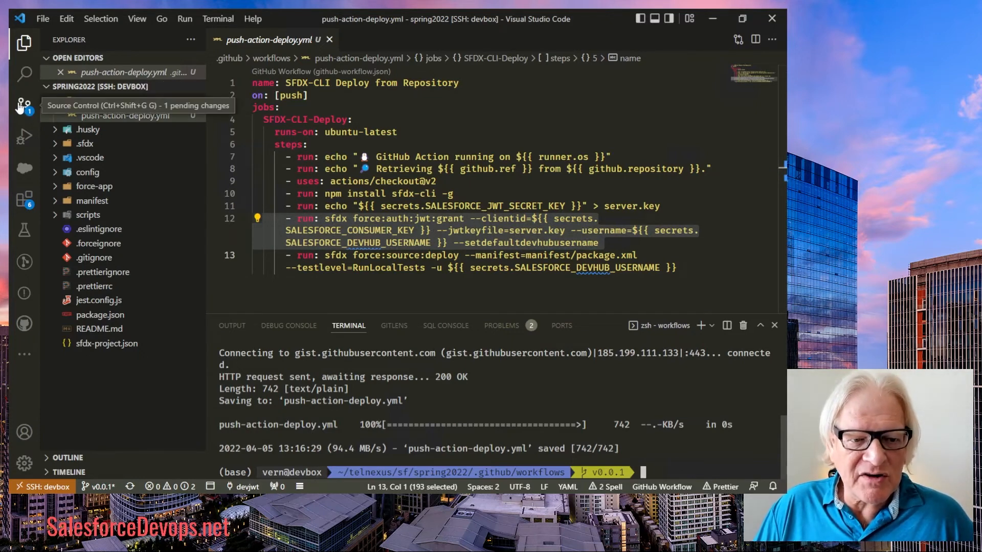
# Step: Commit the workflow file as 'Test Pipeline' from Source Control and sync it to GitHub
pyautogui.click(18, 106)
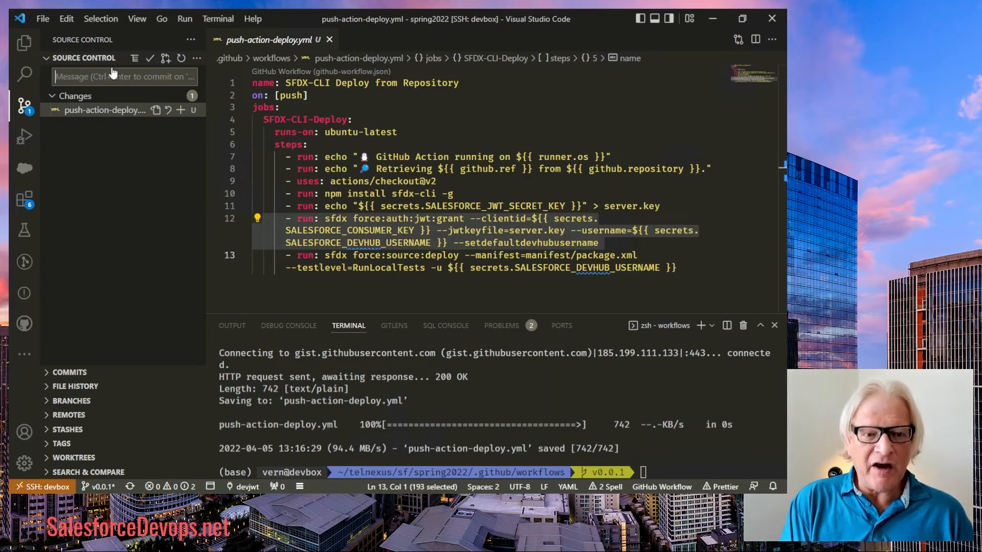
pyautogui.write('Test')
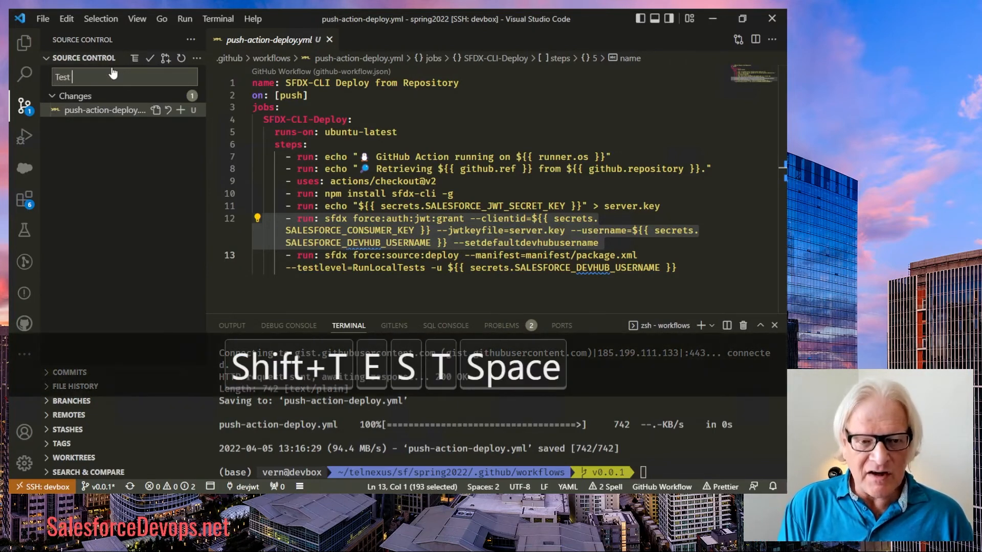
pyautogui.write('Pipeline')
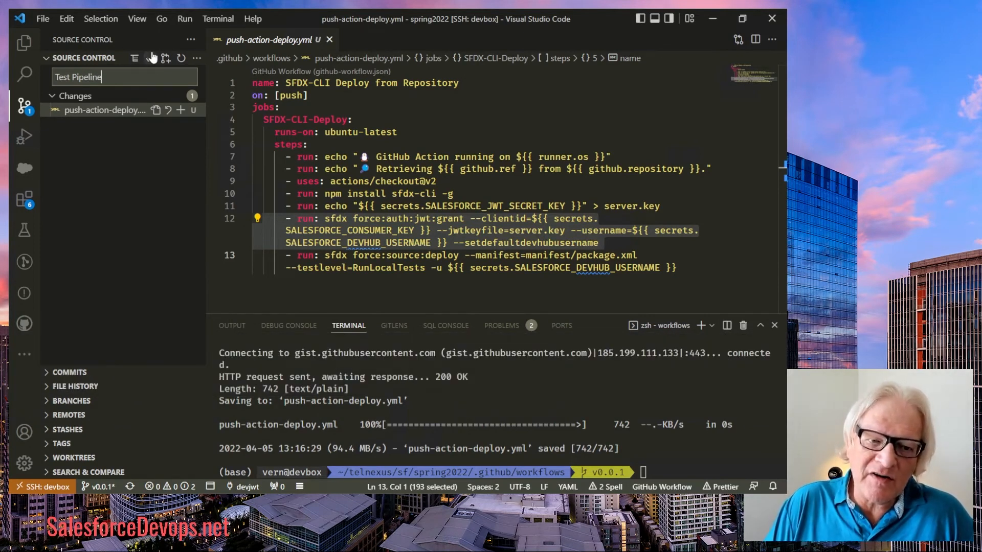
pyautogui.click(149, 59)
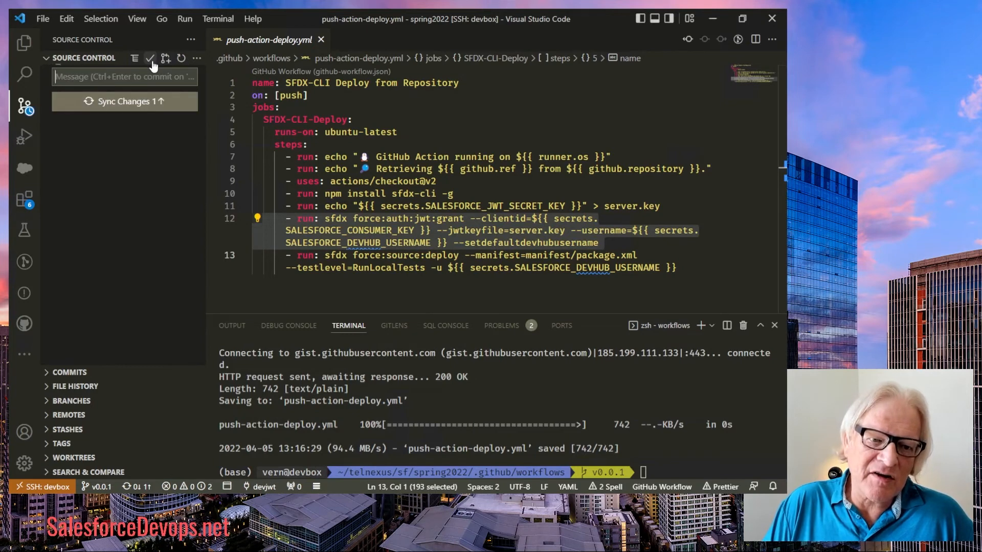
pyautogui.moveTo(134, 101)
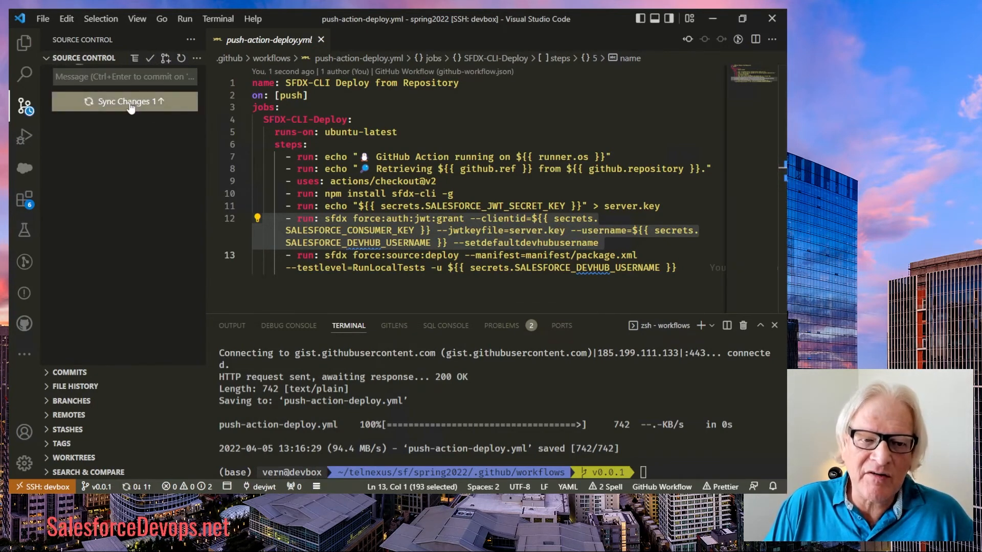
pyautogui.click(124, 101)
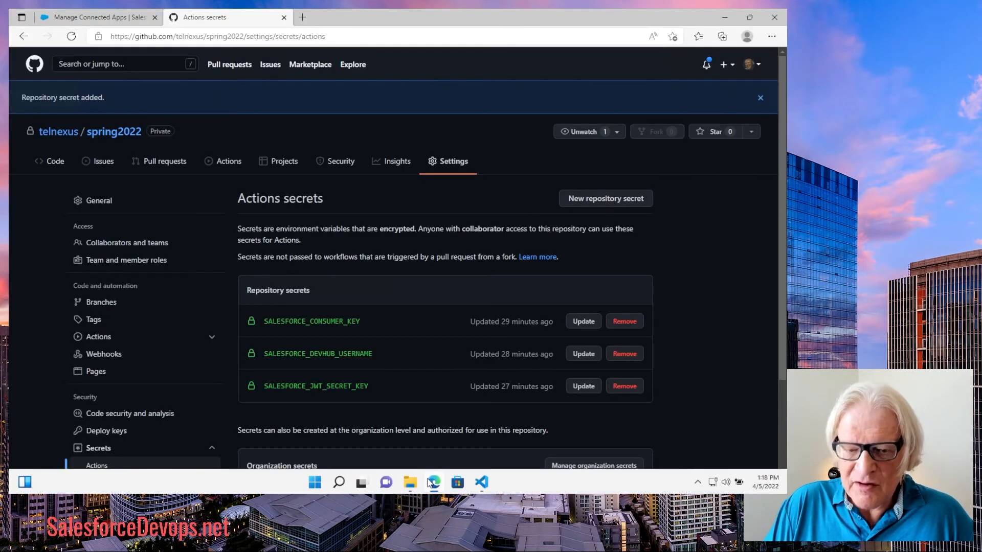
pyautogui.moveTo(229, 163)
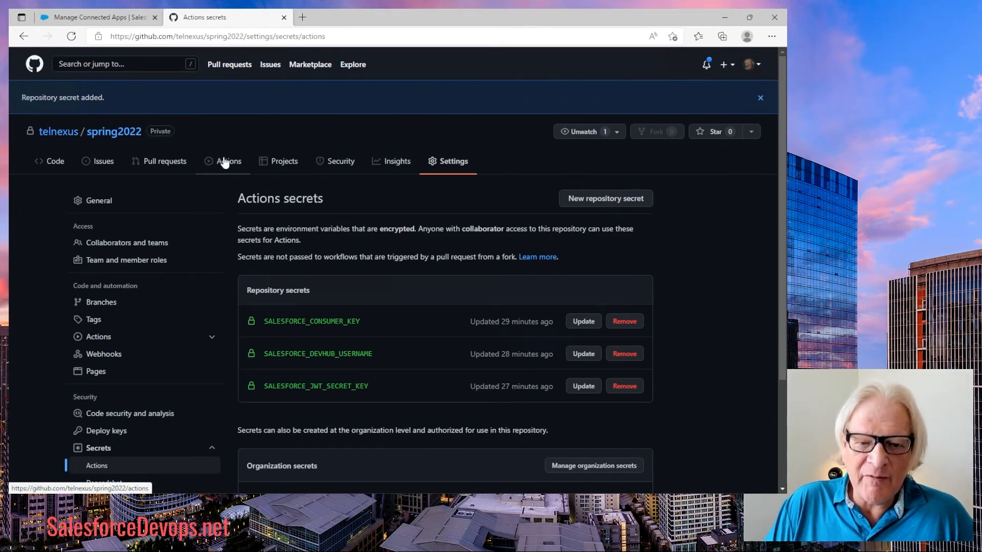
# Step: In Actions, open the Test Pipeline run and its SFDX-CLI-Deploy job step log
pyautogui.click(229, 161)
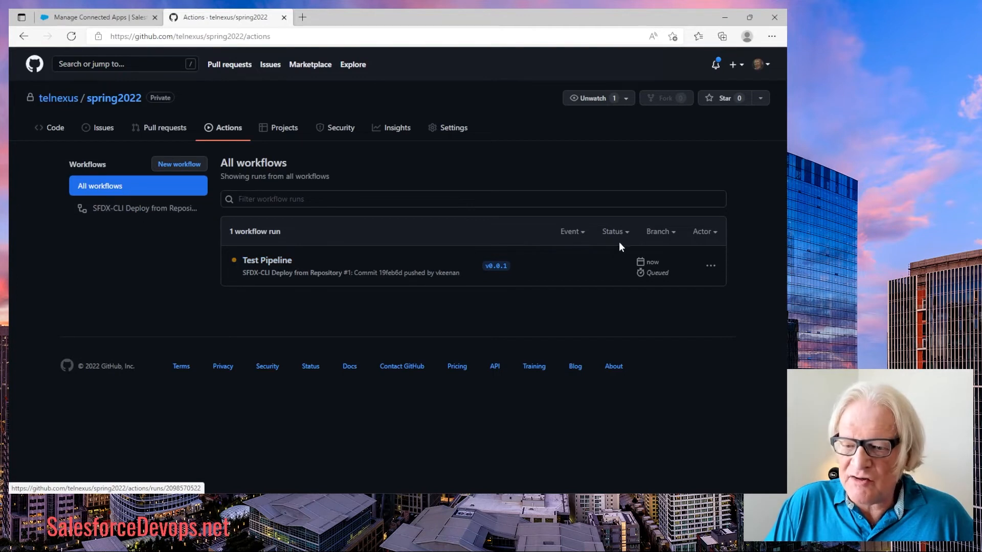
pyautogui.moveTo(272, 266)
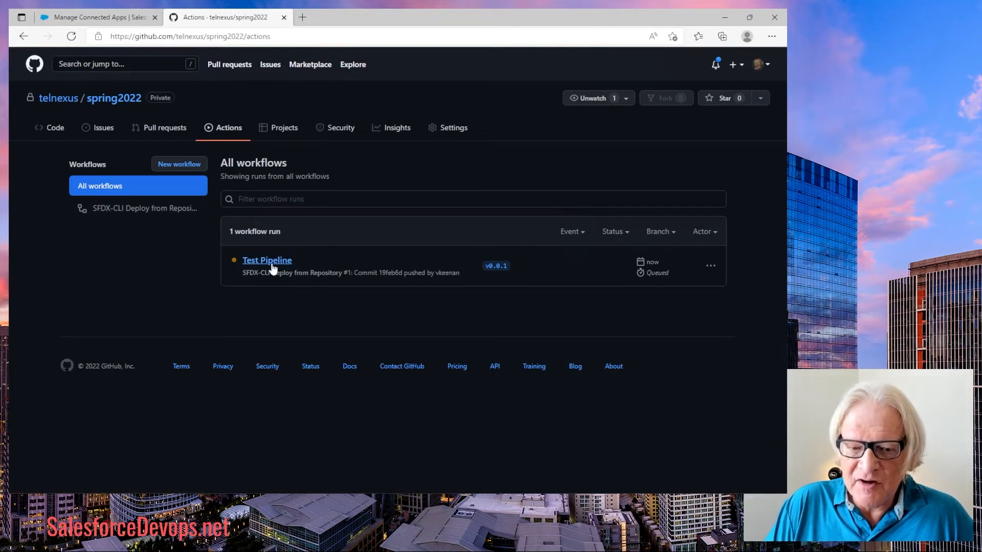
pyautogui.click(265, 260)
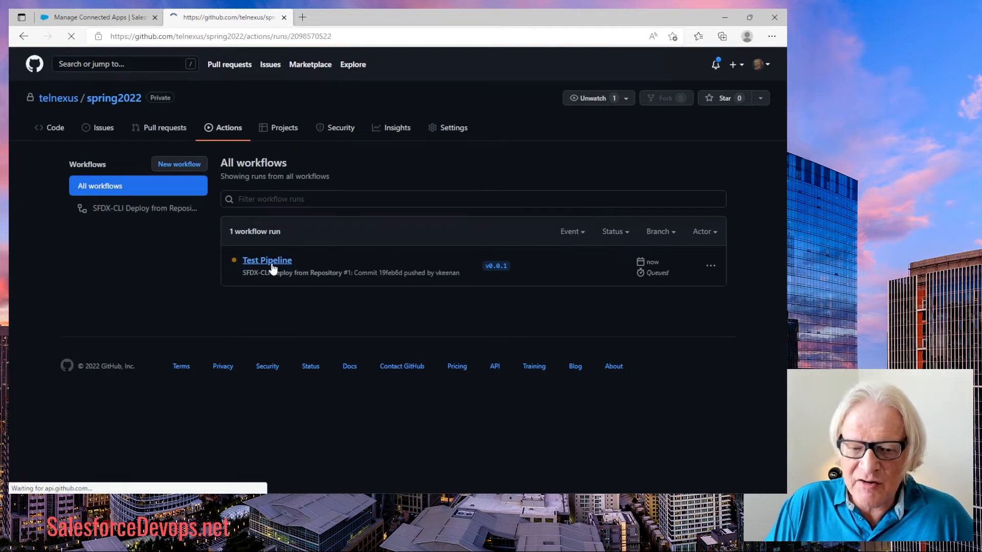
pyautogui.click(266, 261)
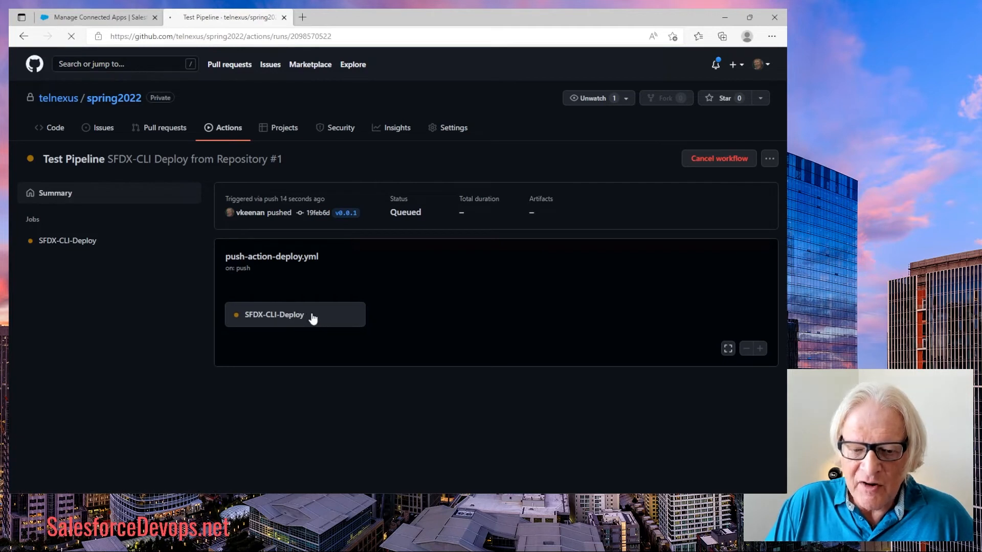
pyautogui.click(274, 315)
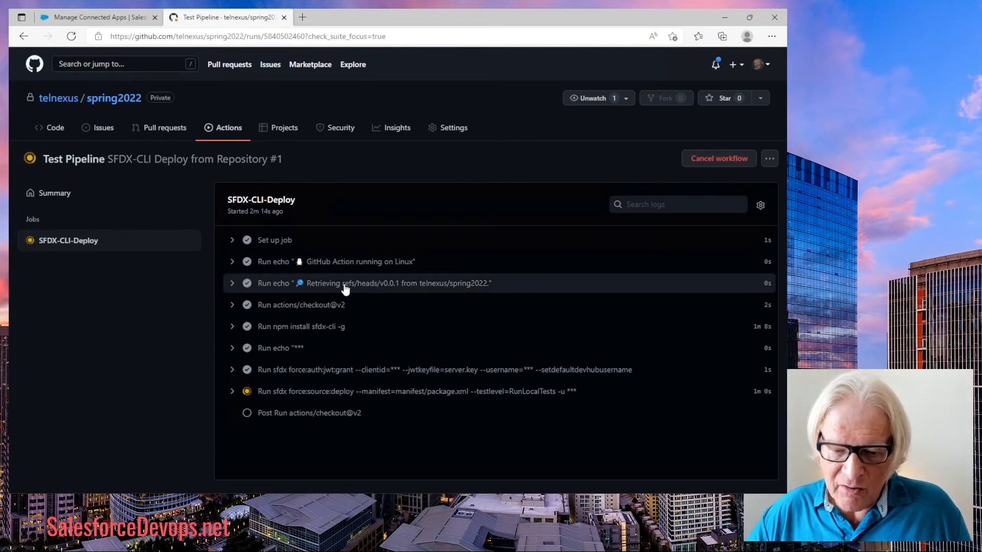
pyautogui.moveTo(323, 306)
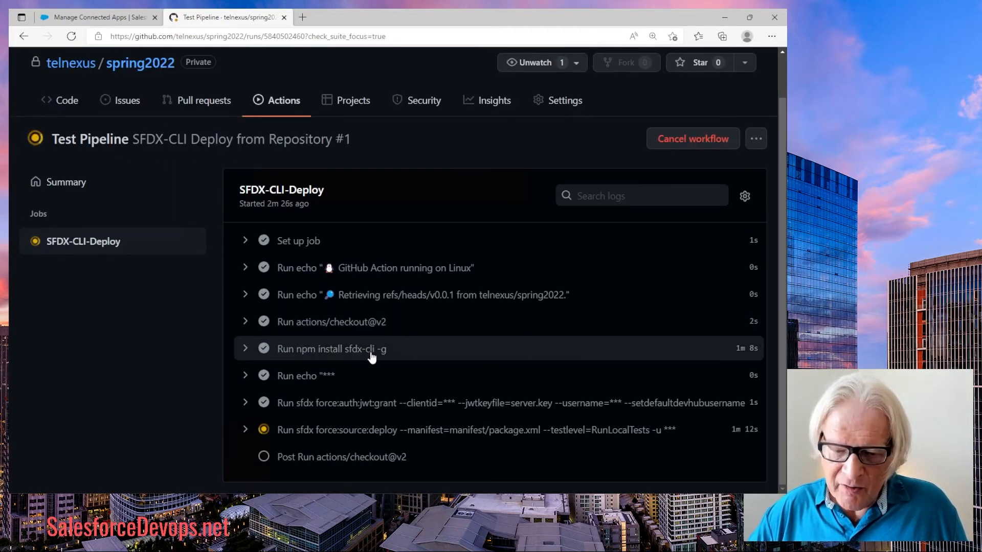
pyautogui.moveTo(252, 382)
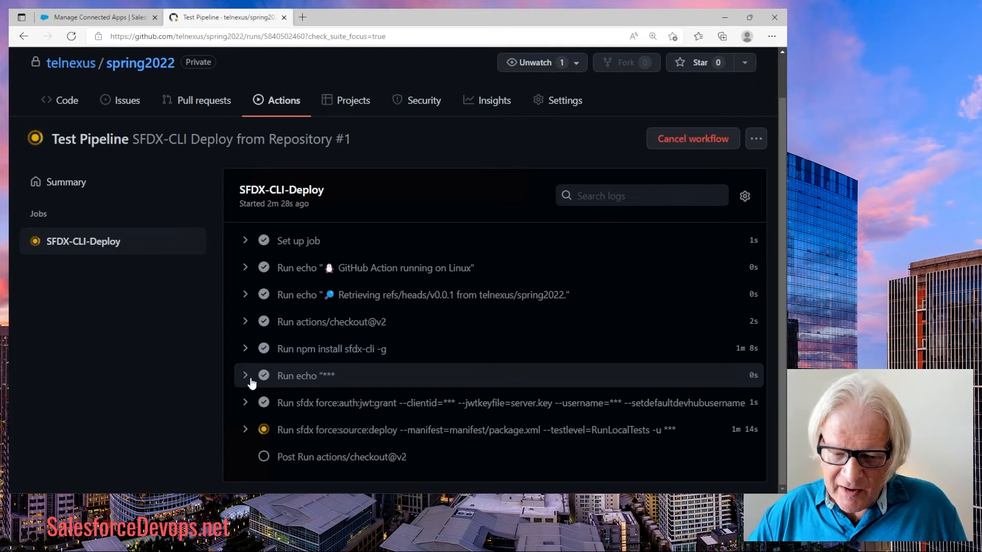
# Step: Expand the echo and JWT grant steps to confirm the org was authorized, then switch to Salesforce Setup
pyautogui.click(245, 375)
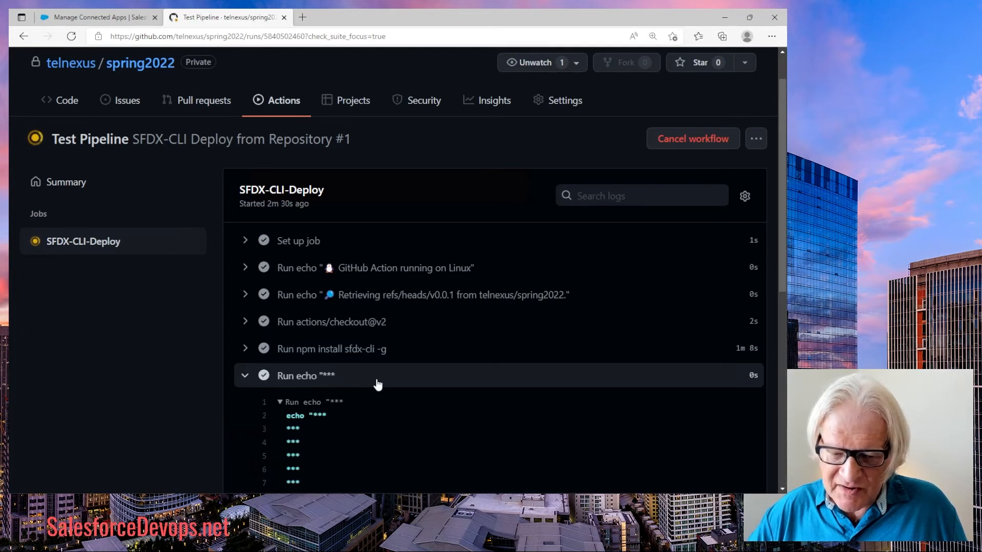
pyautogui.scroll(-3)
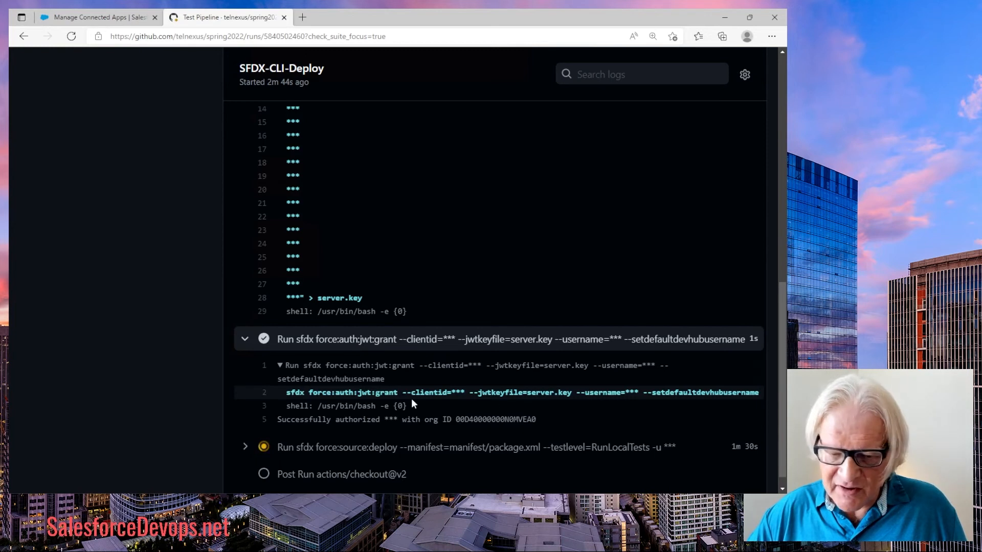
pyautogui.scroll(-3)
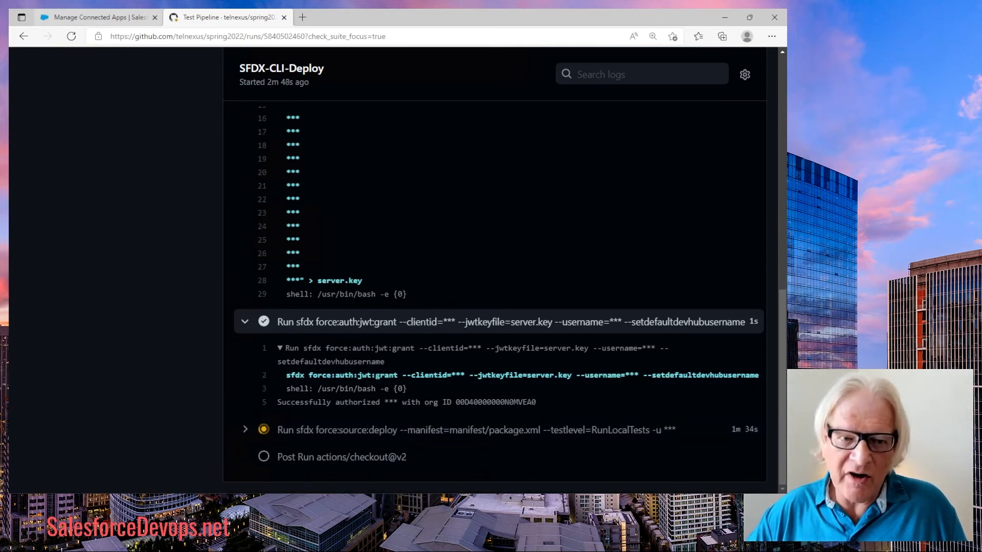
pyautogui.click(92, 16)
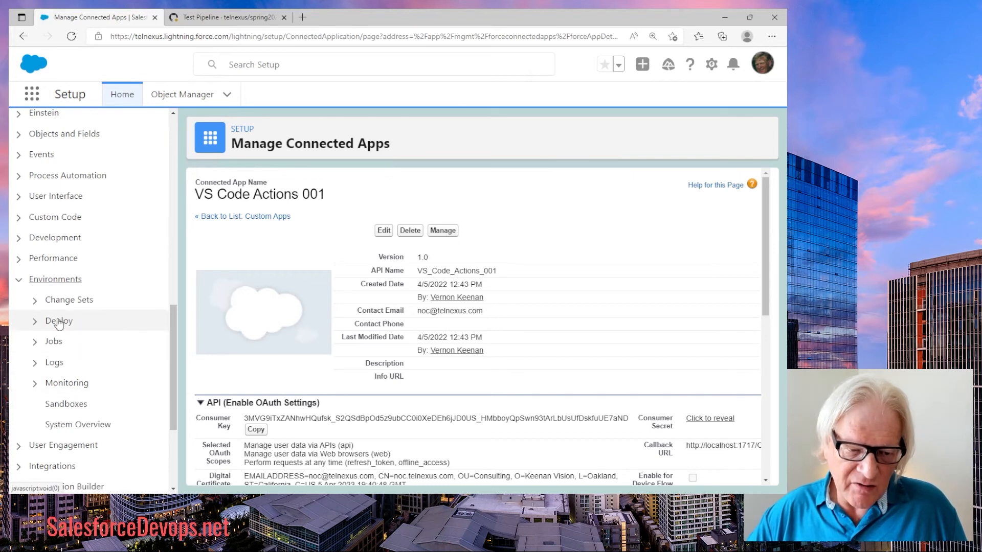
# Step: Open Deployment Status under Environments > Deploy: 361 components deployed, tests at 35 of 87
pyautogui.click(58, 320)
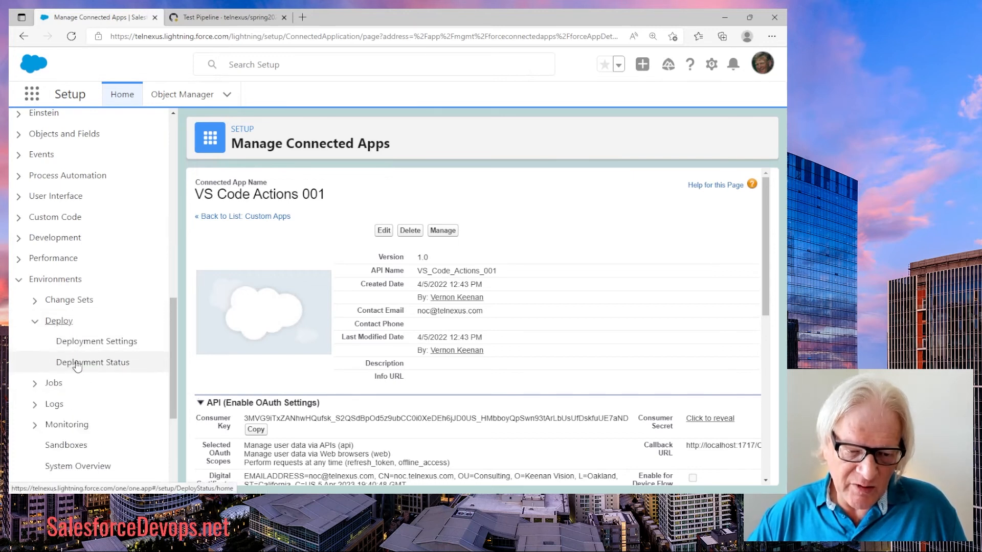
pyautogui.click(92, 362)
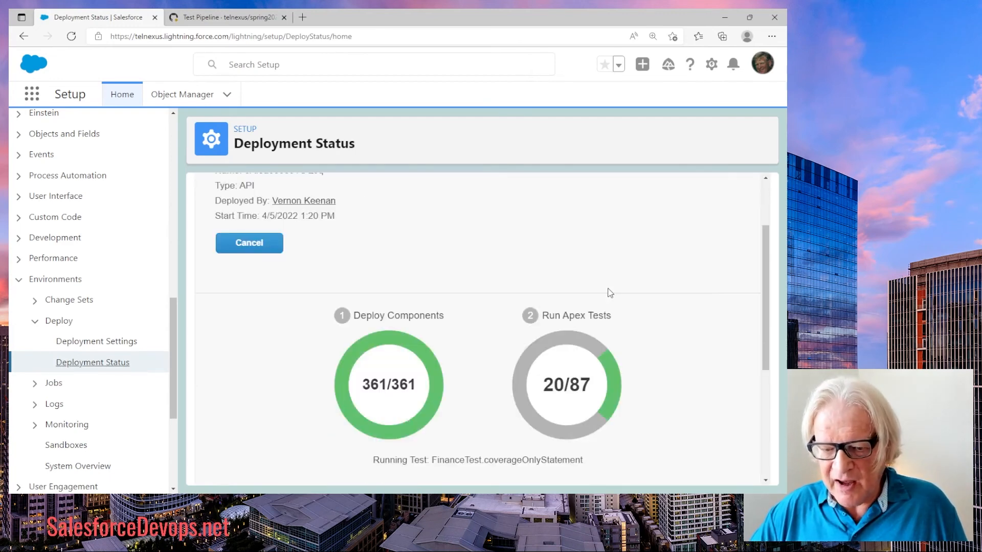
pyautogui.scroll(-3)
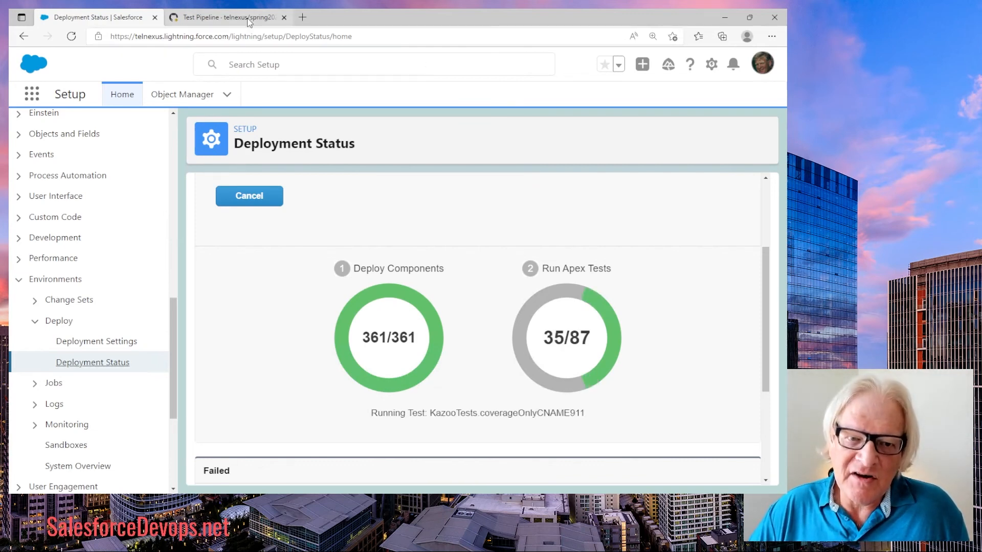
# Step: Return to the GitHub job log and follow deploy progress climbing to 411 of 448 components
pyautogui.click(228, 16)
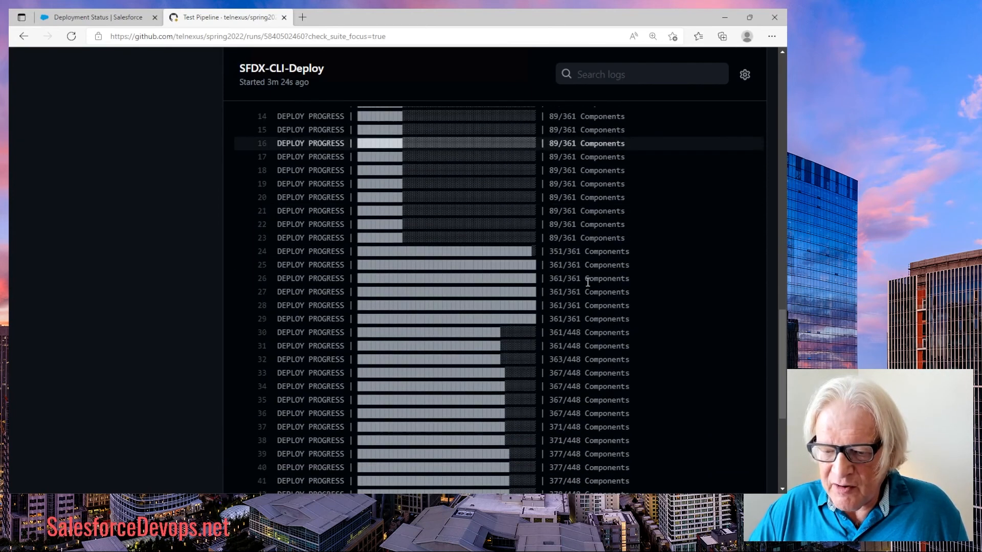
pyautogui.scroll(-3)
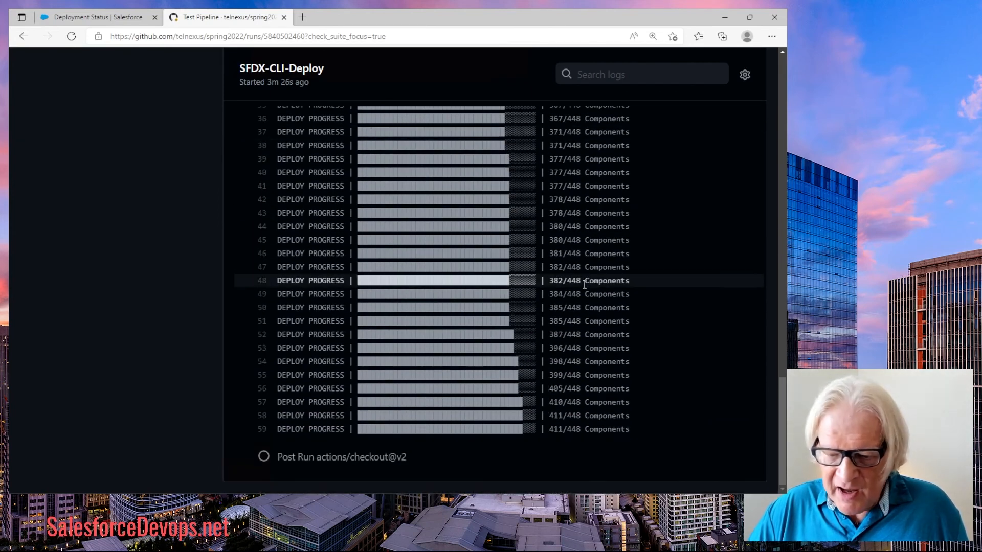